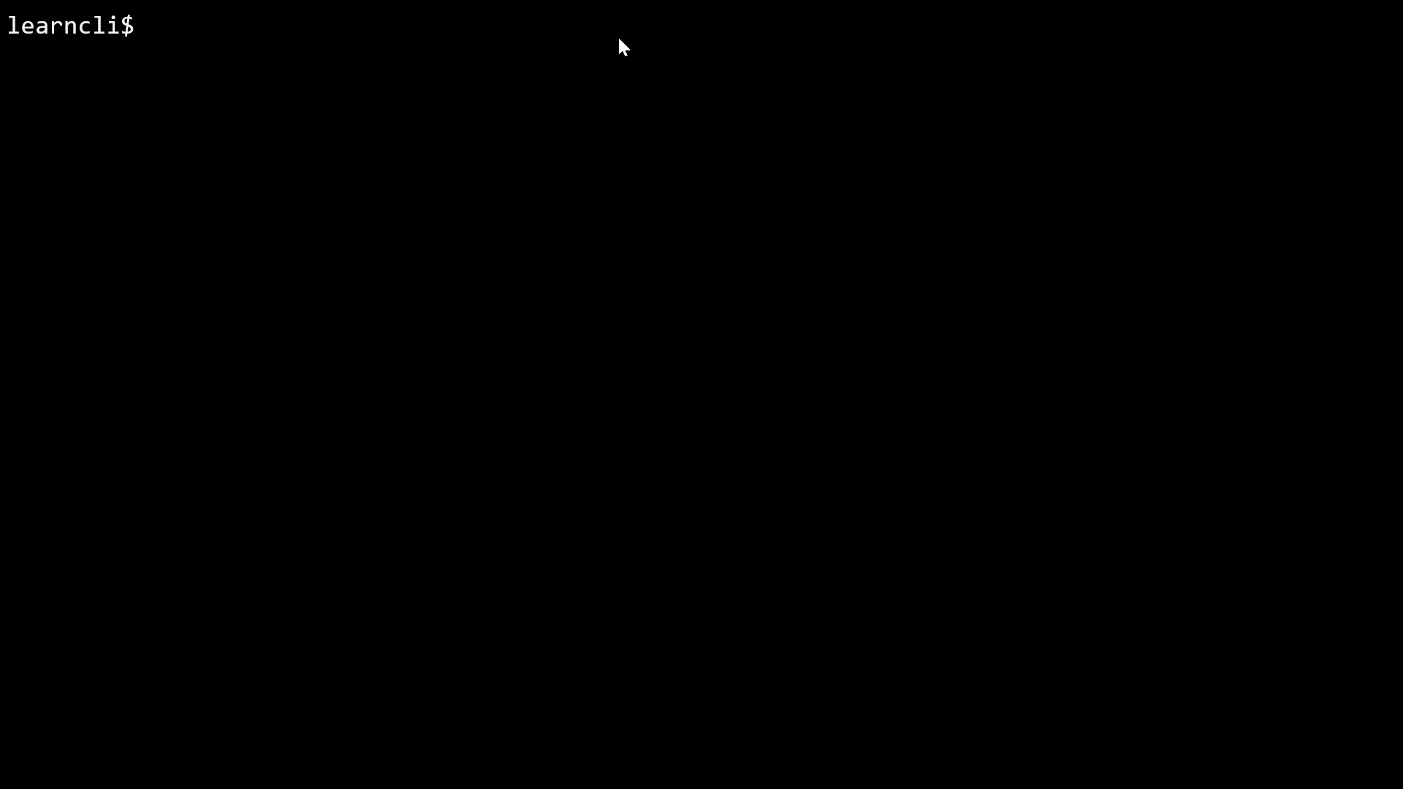
# Define hello-func() over multiple lines with the body echo "hello, world".
pyautogui.write('hello-fu')
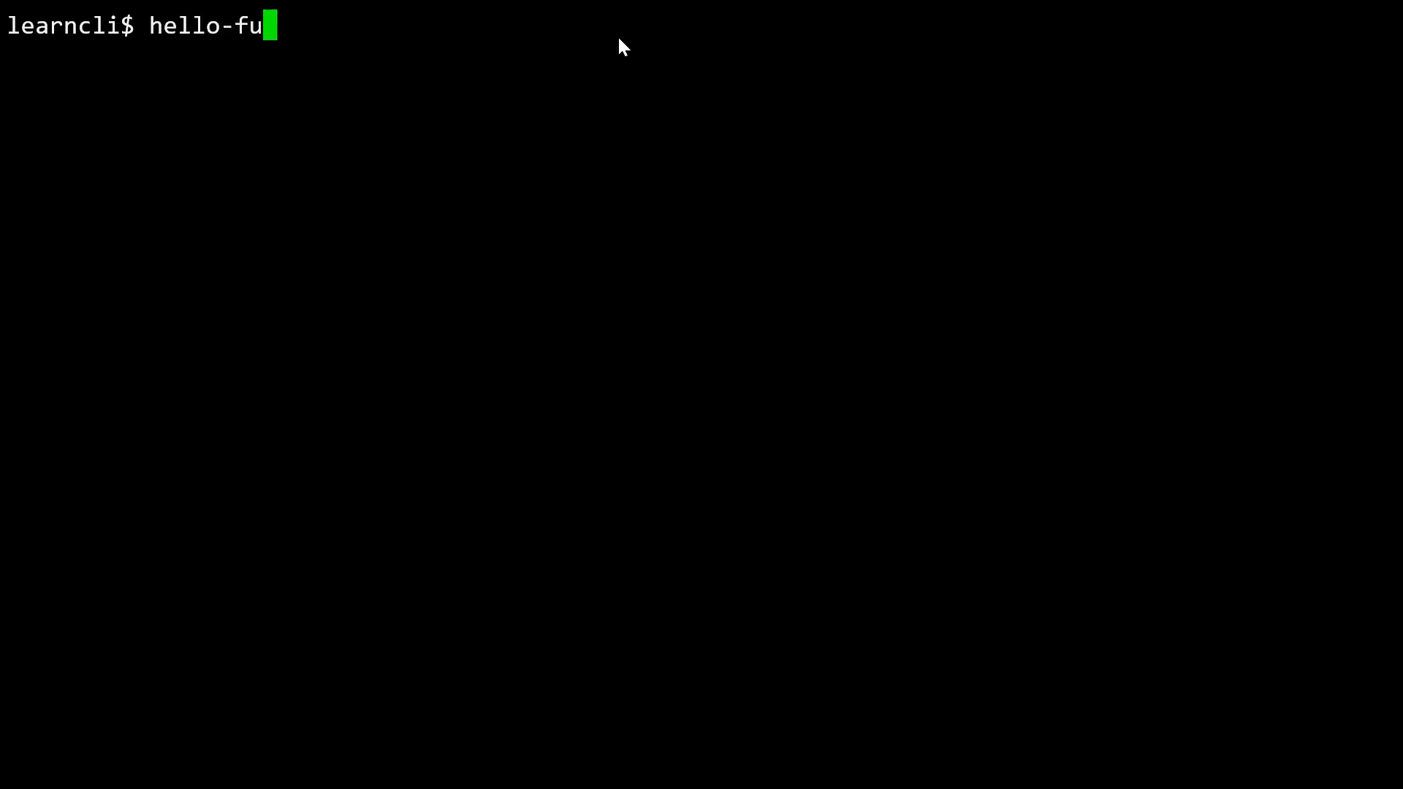
pyautogui.write('nc()')
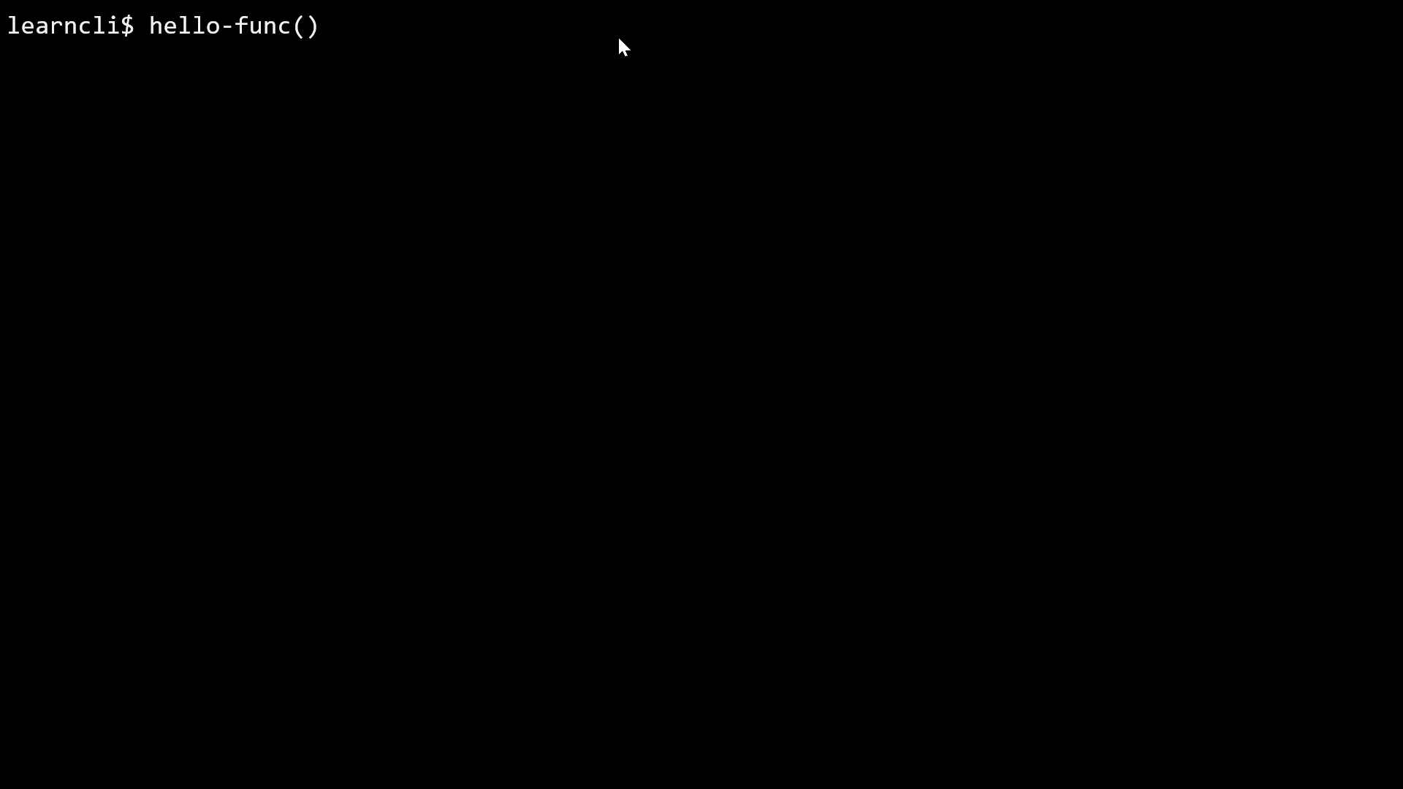
pyautogui.write('{')
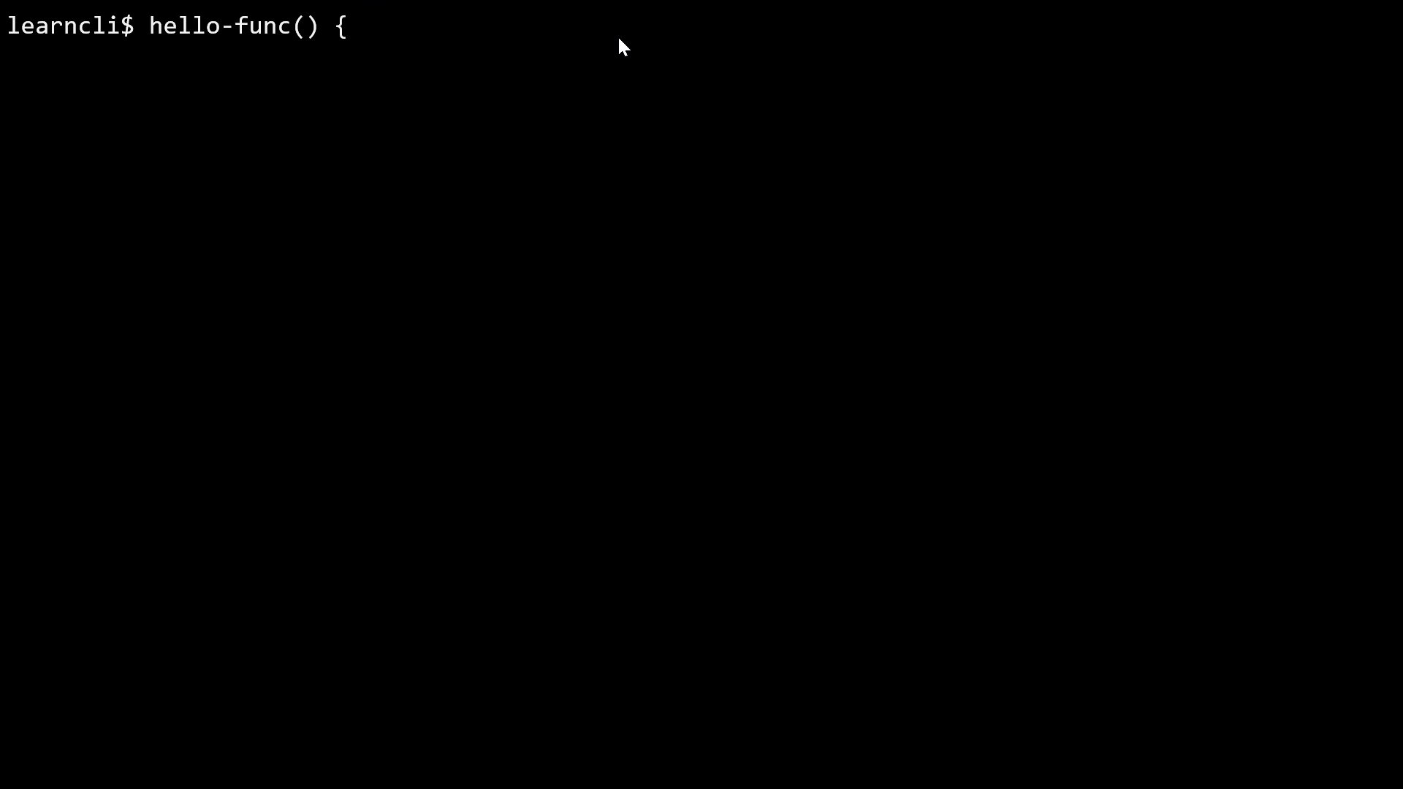
pyautogui.press('Return')
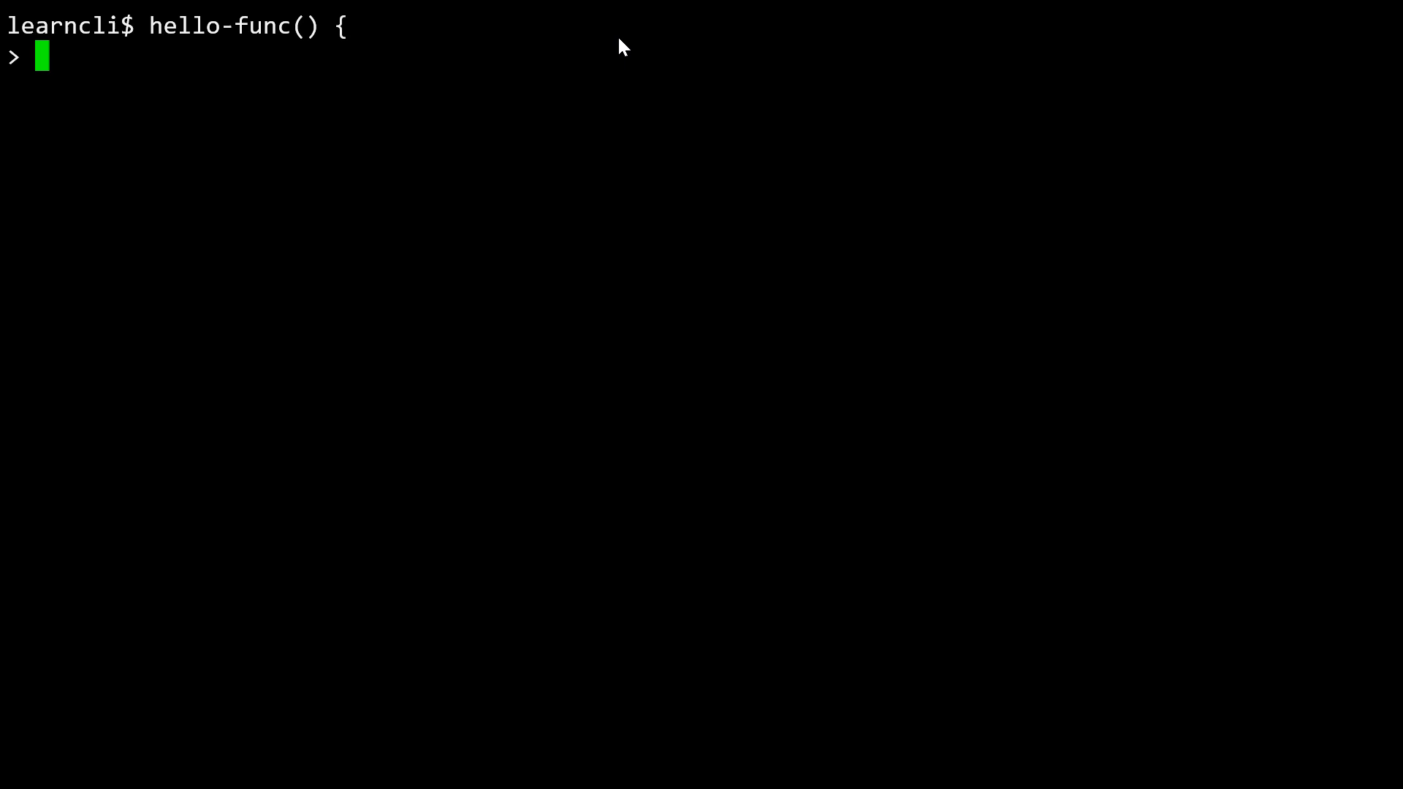
pyautogui.write('echo')
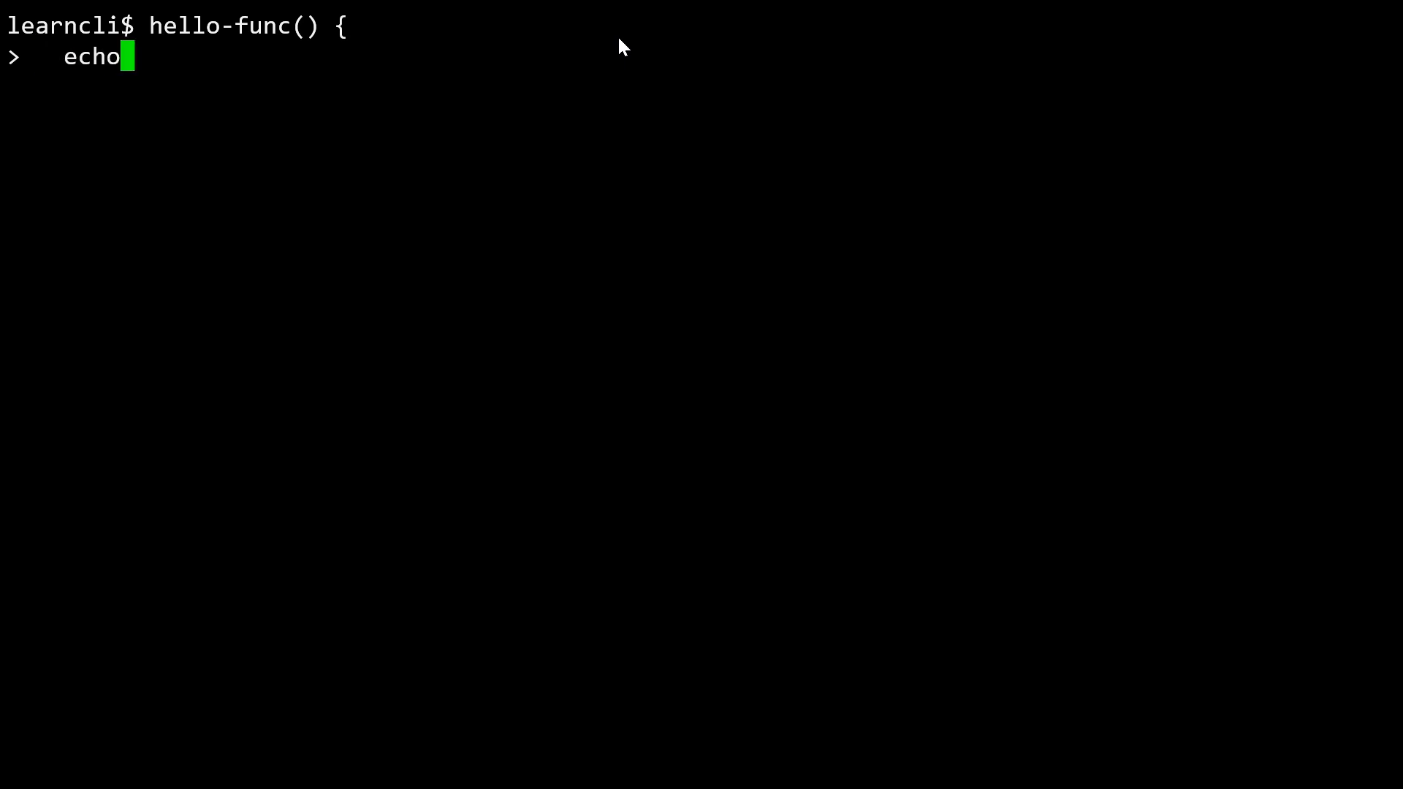
pyautogui.write('"hello')
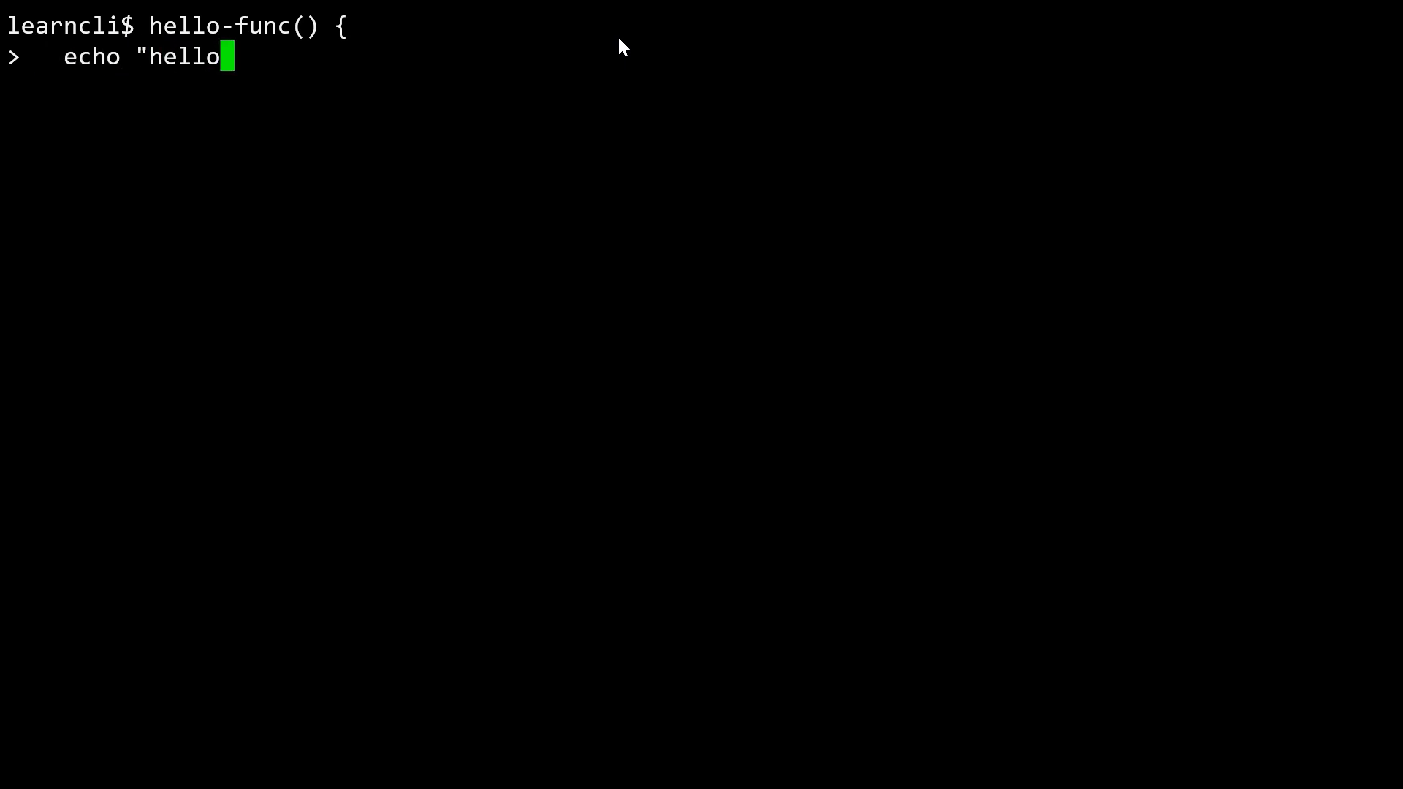
pyautogui.write(', world"')
pyautogui.write('}')
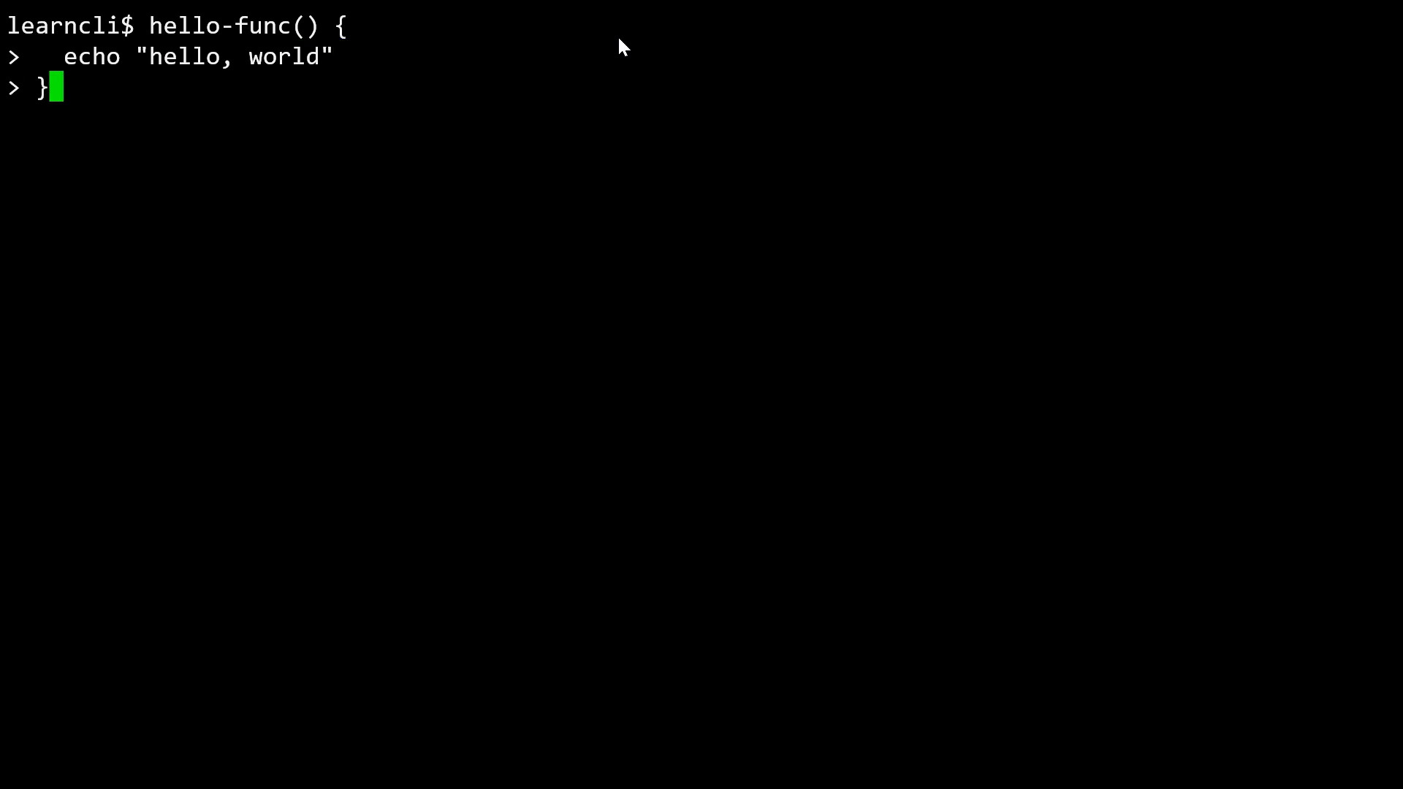
pyautogui.press('Return')
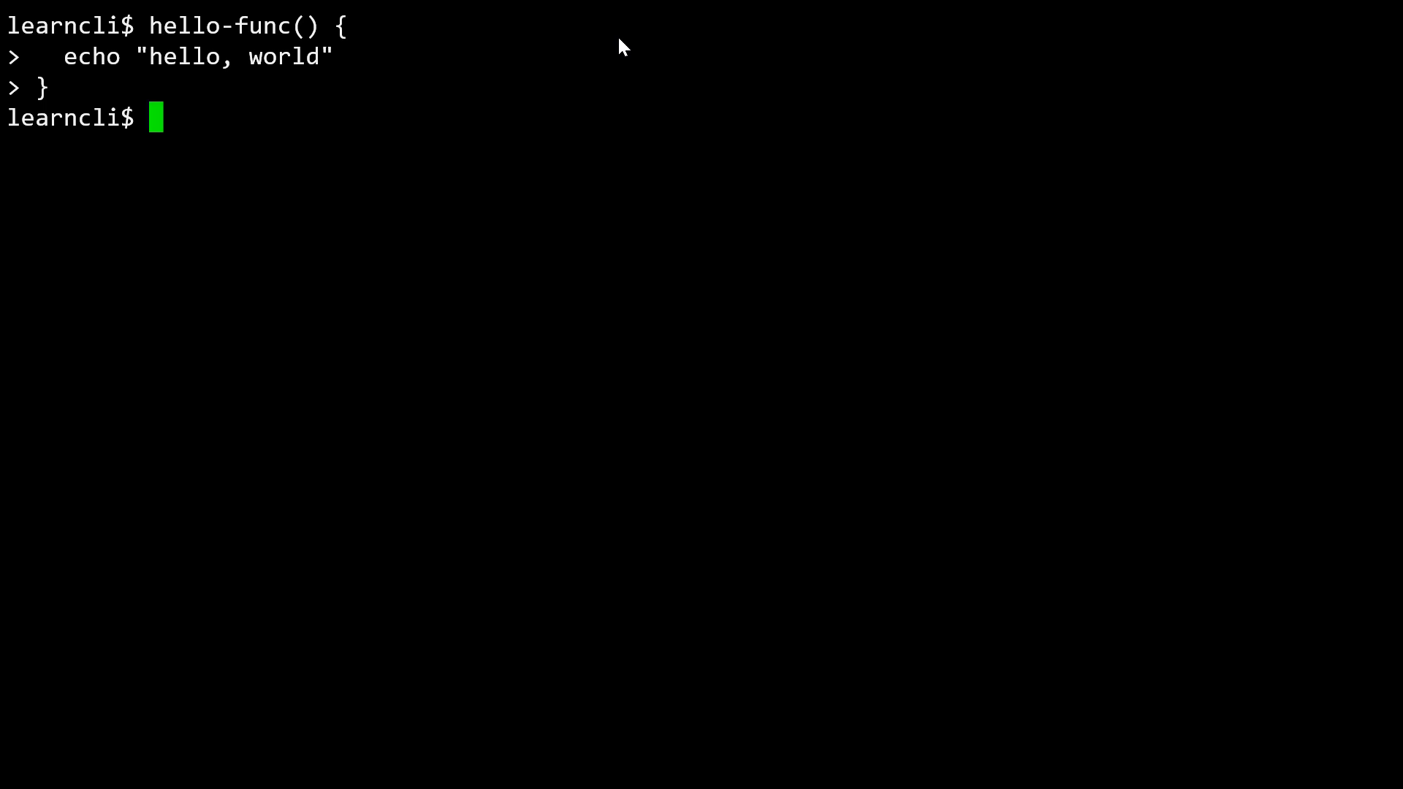
# Run hello-func to print its "hello, world" greeting.
pyautogui.write('hello-r')
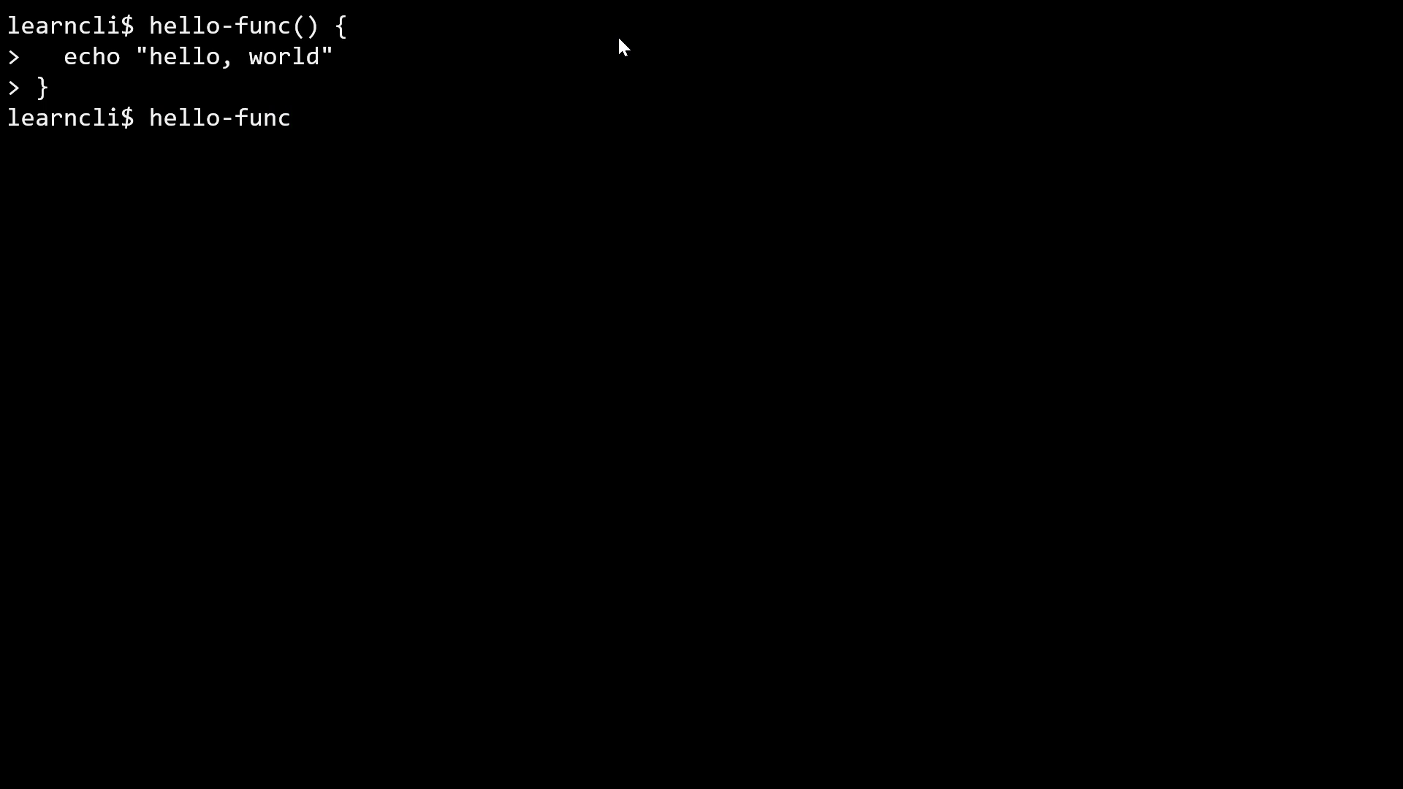
pyautogui.press('Return')
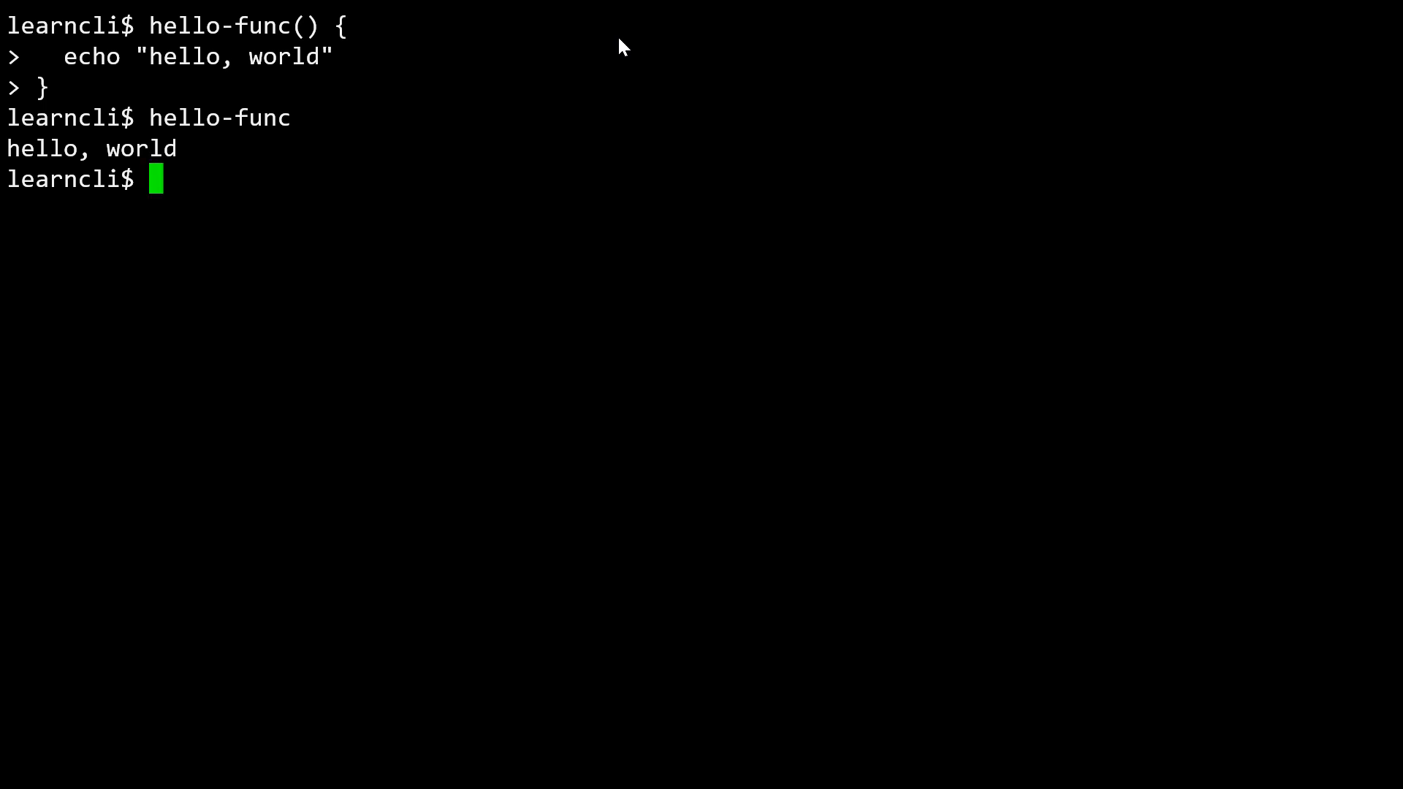
pyautogui.moveTo(604, 44)
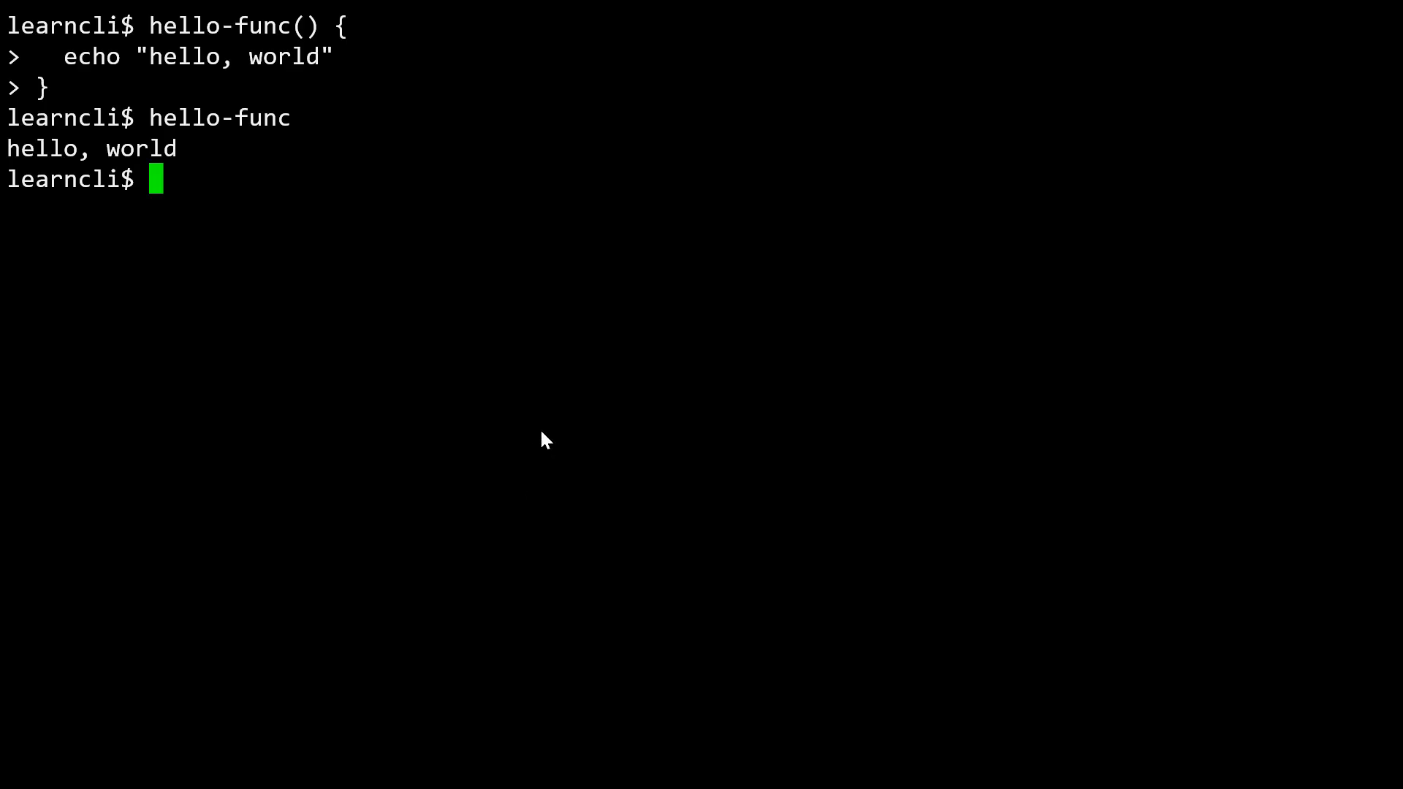
# Define an rm function whose body echoes "uh oh".
pyautogui.write('rk')
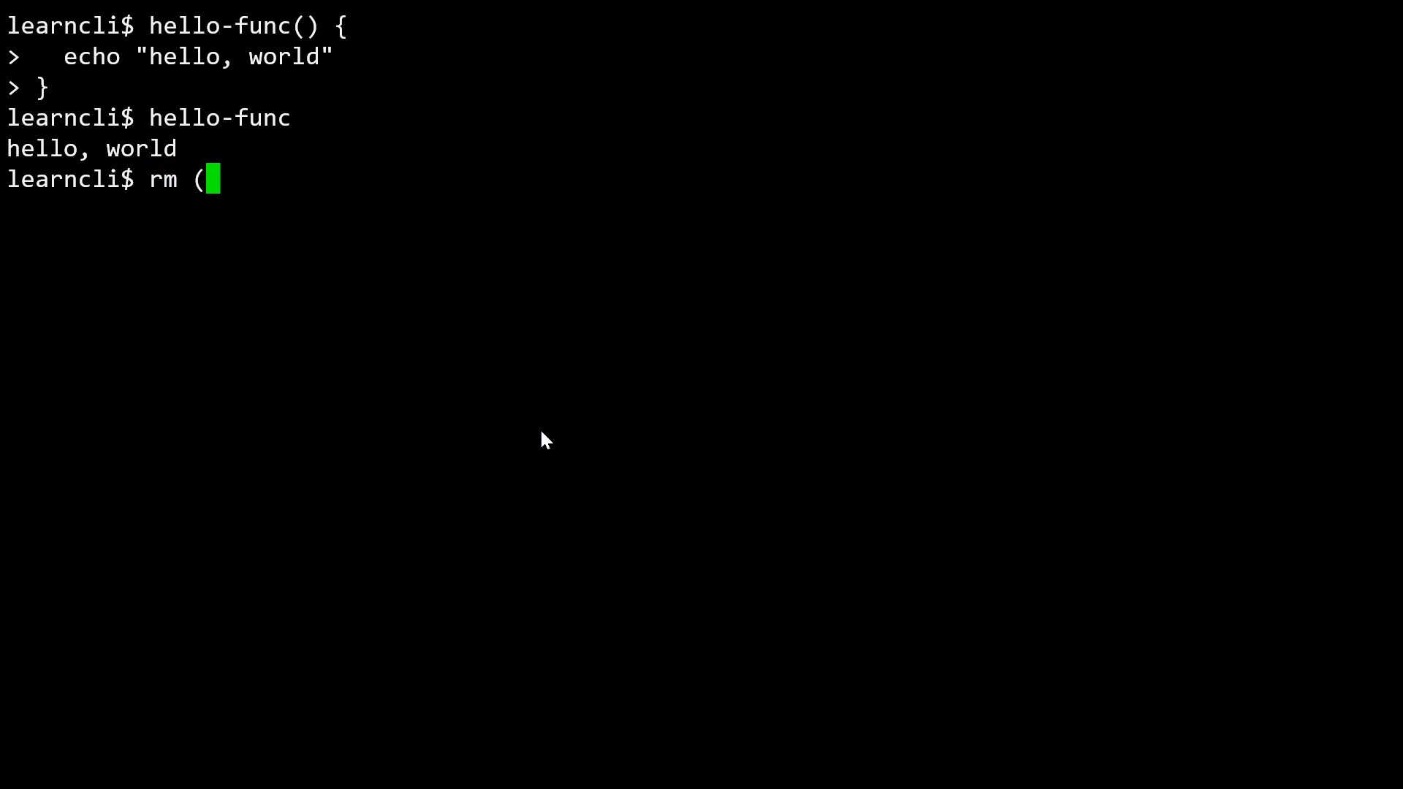
pyautogui.write(') {')
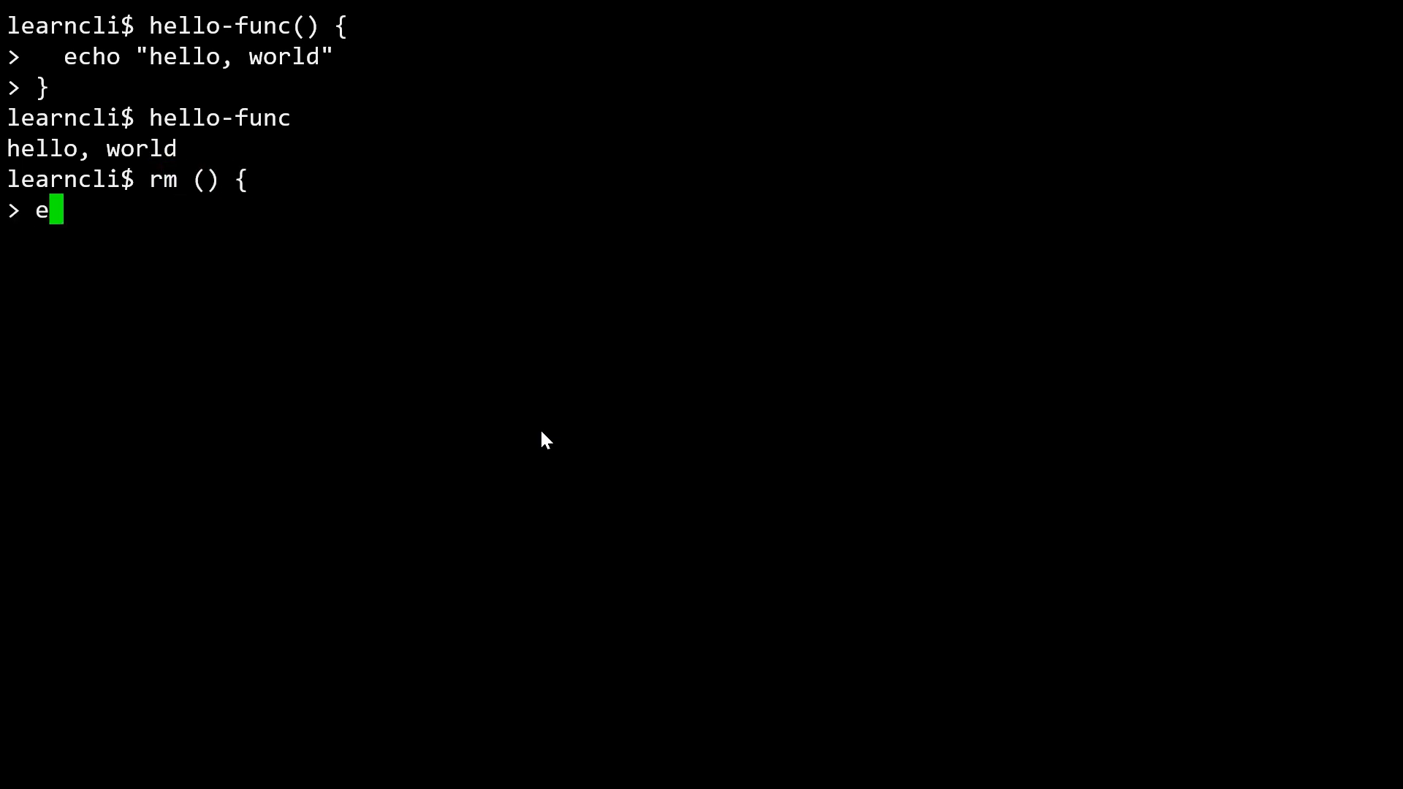
pyautogui.write('cho "uh oh"')
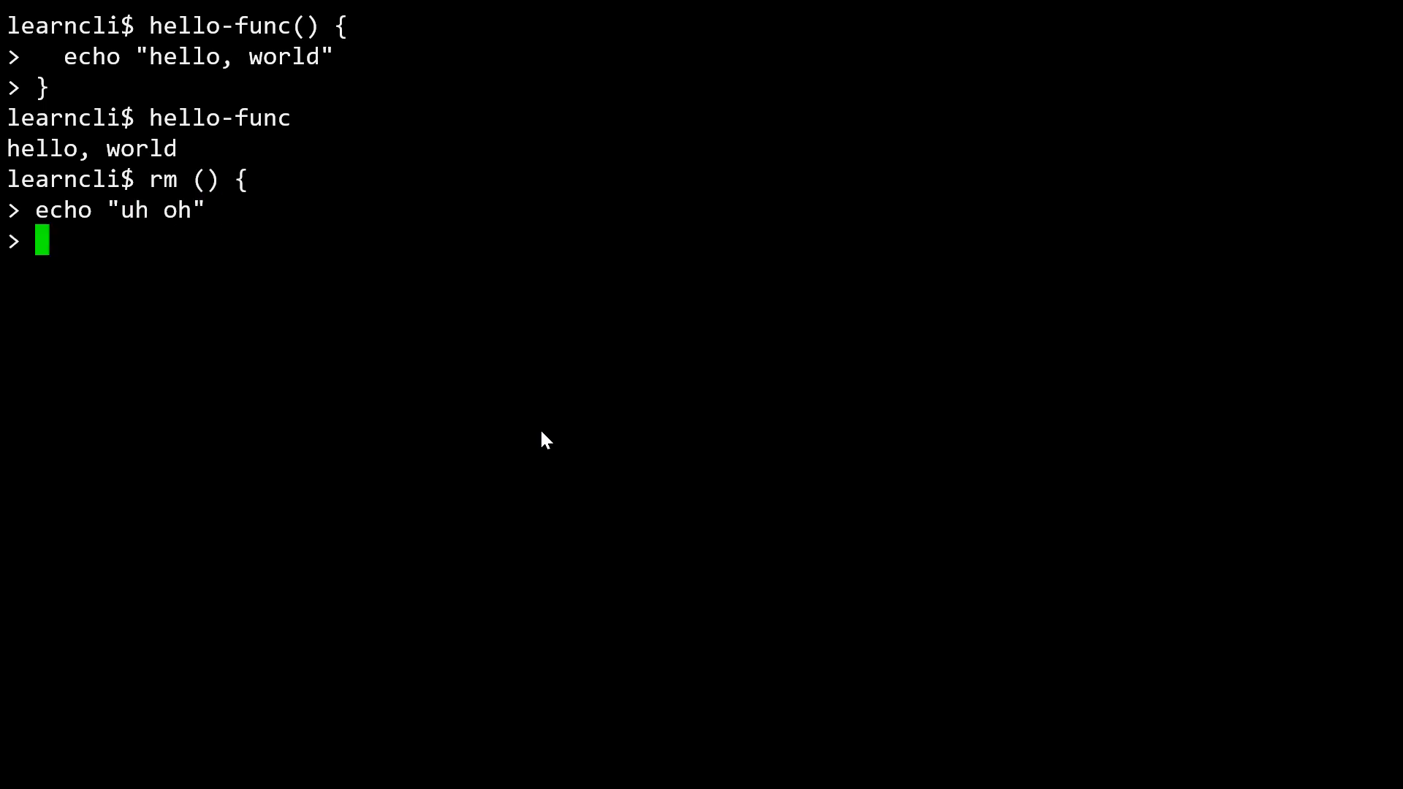
pyautogui.press('Return')
pyautogui.write('}')
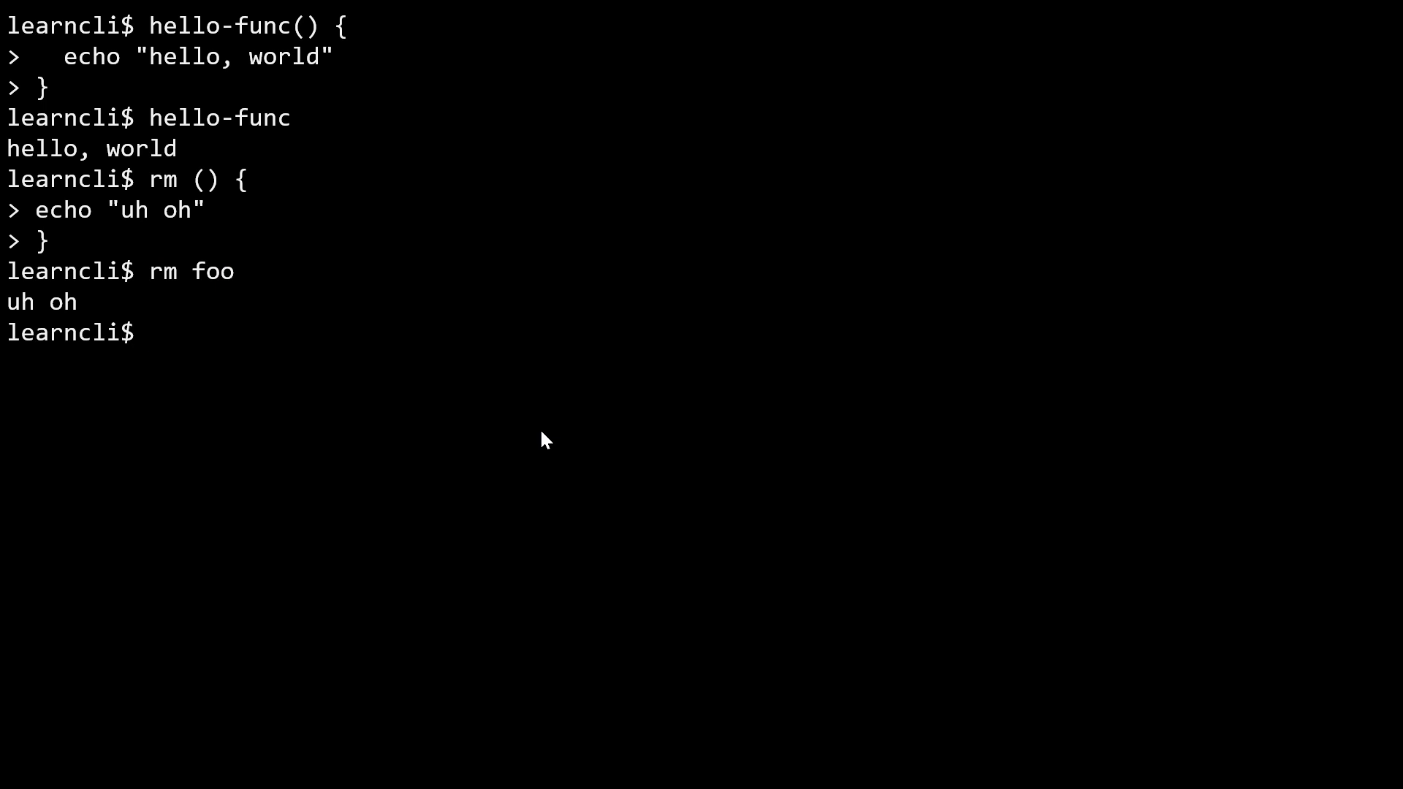
# Unset the rm function, rerun rm foo, and check which rm.
pyautogui.write('unset -f')
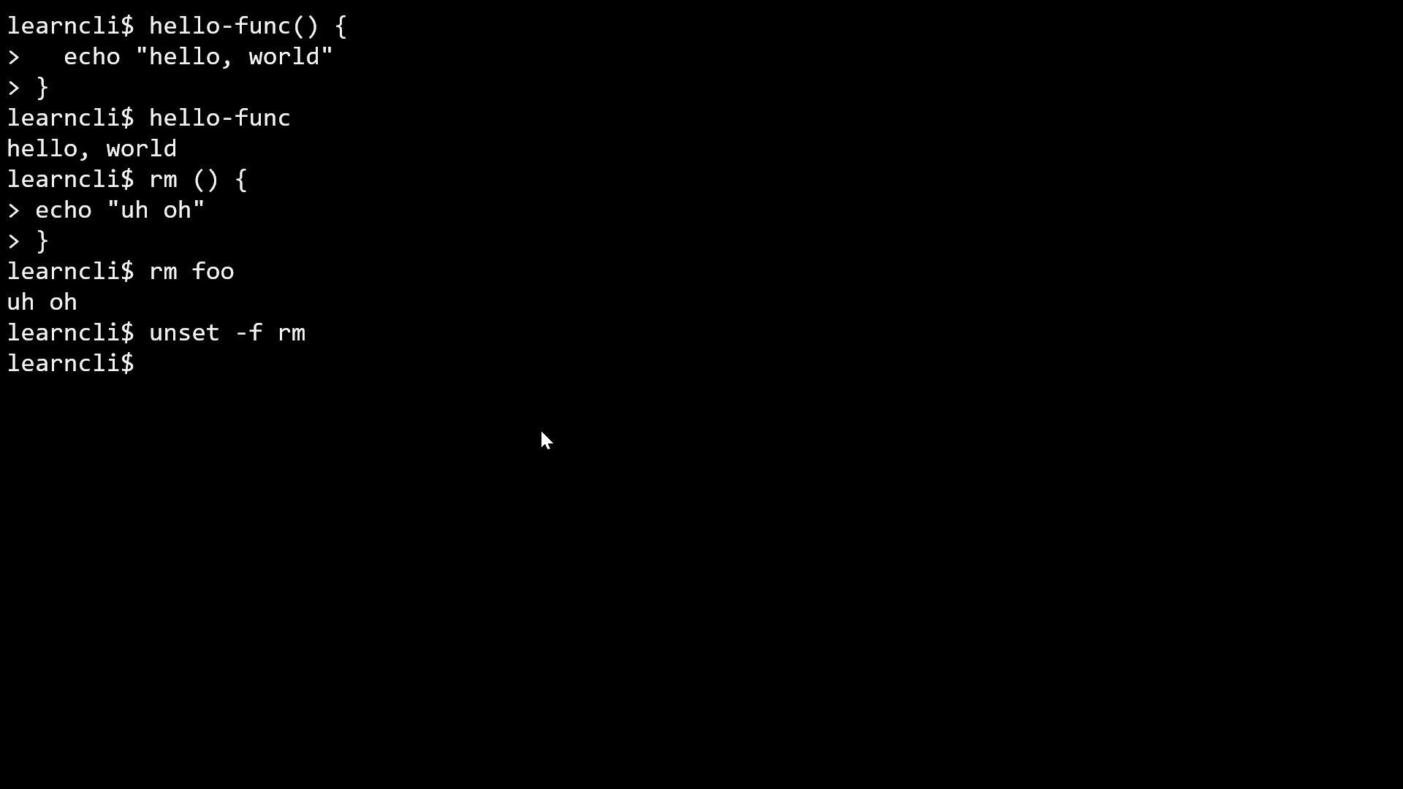
pyautogui.write('rm f')
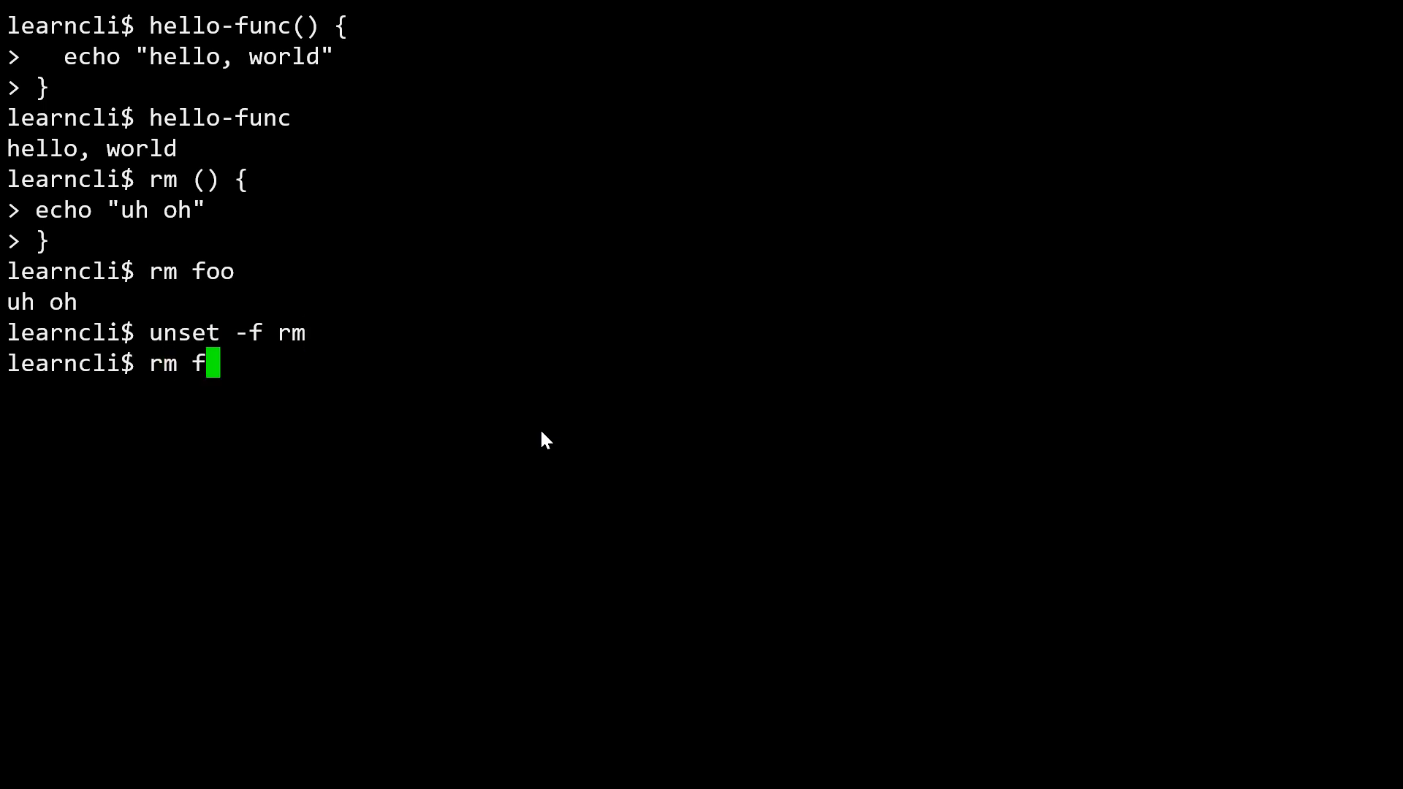
pyautogui.press('Return')
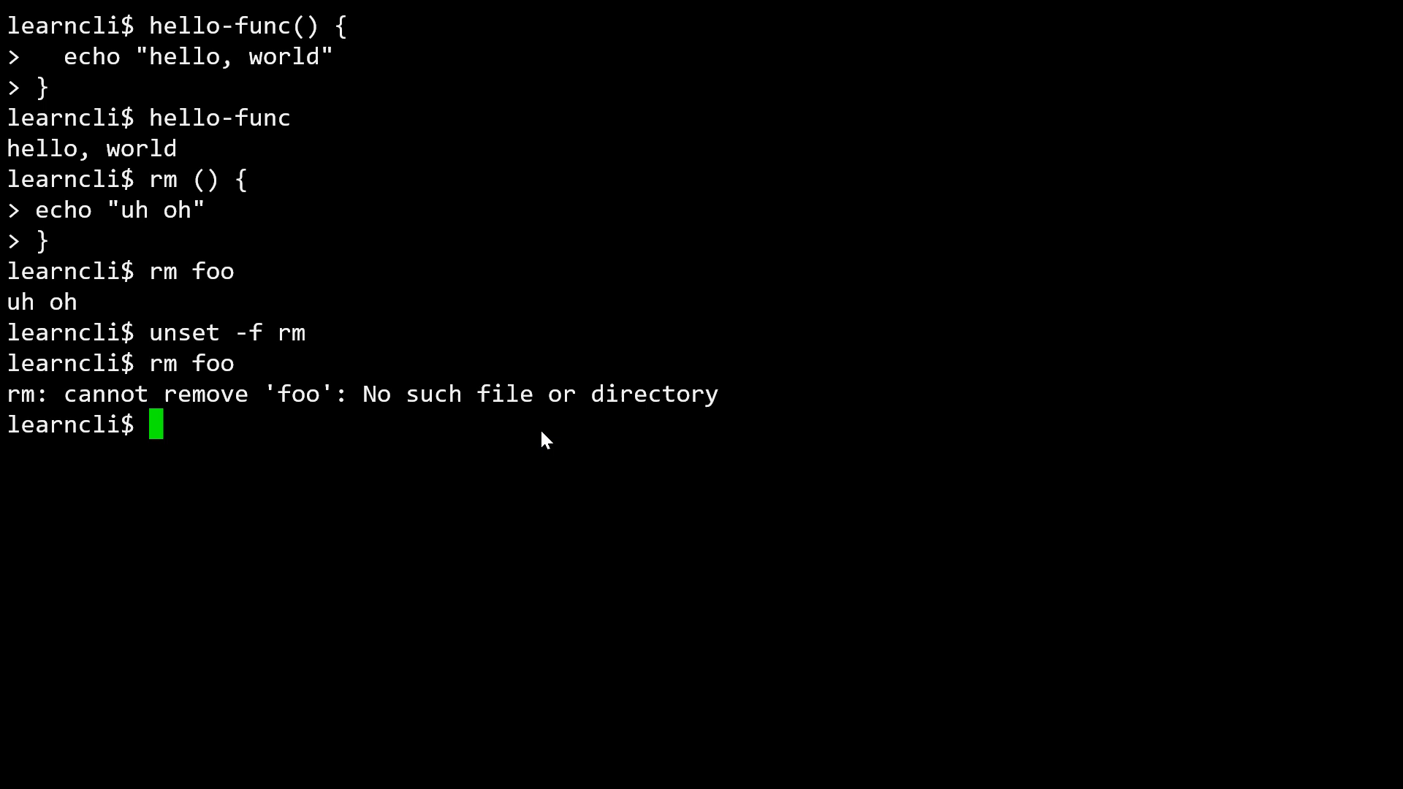
pyautogui.write('which rm')
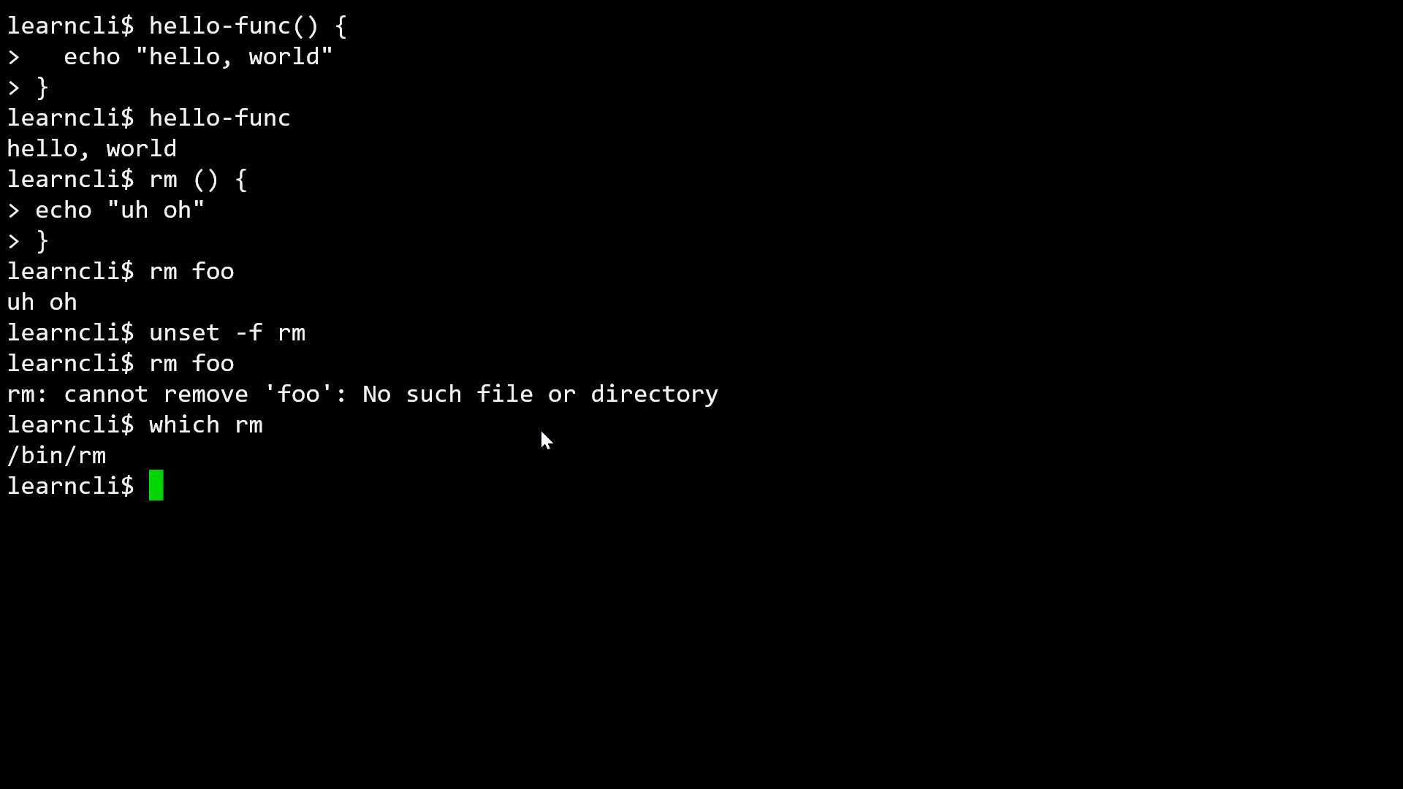
pyautogui.moveTo(545, 438)
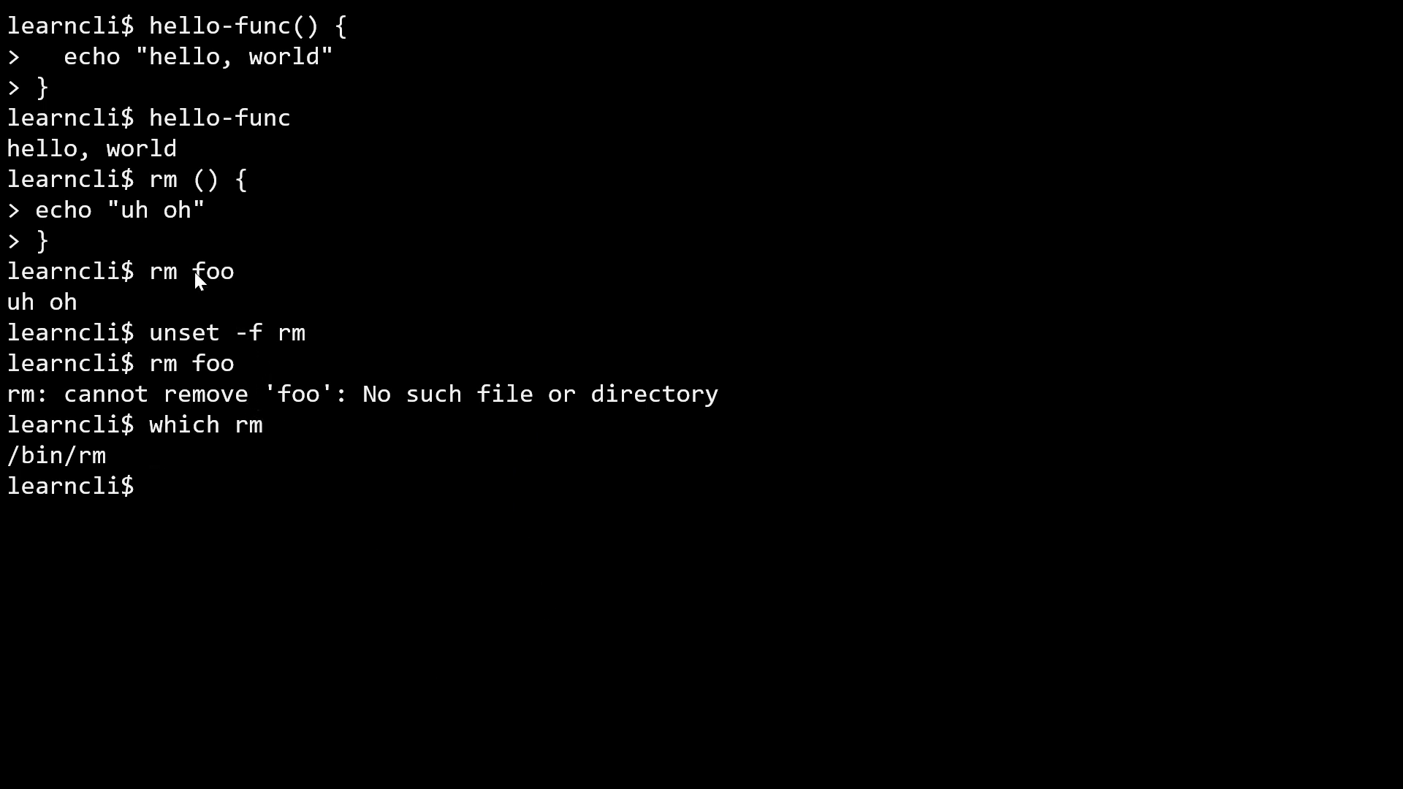
pyautogui.moveTo(196, 282)
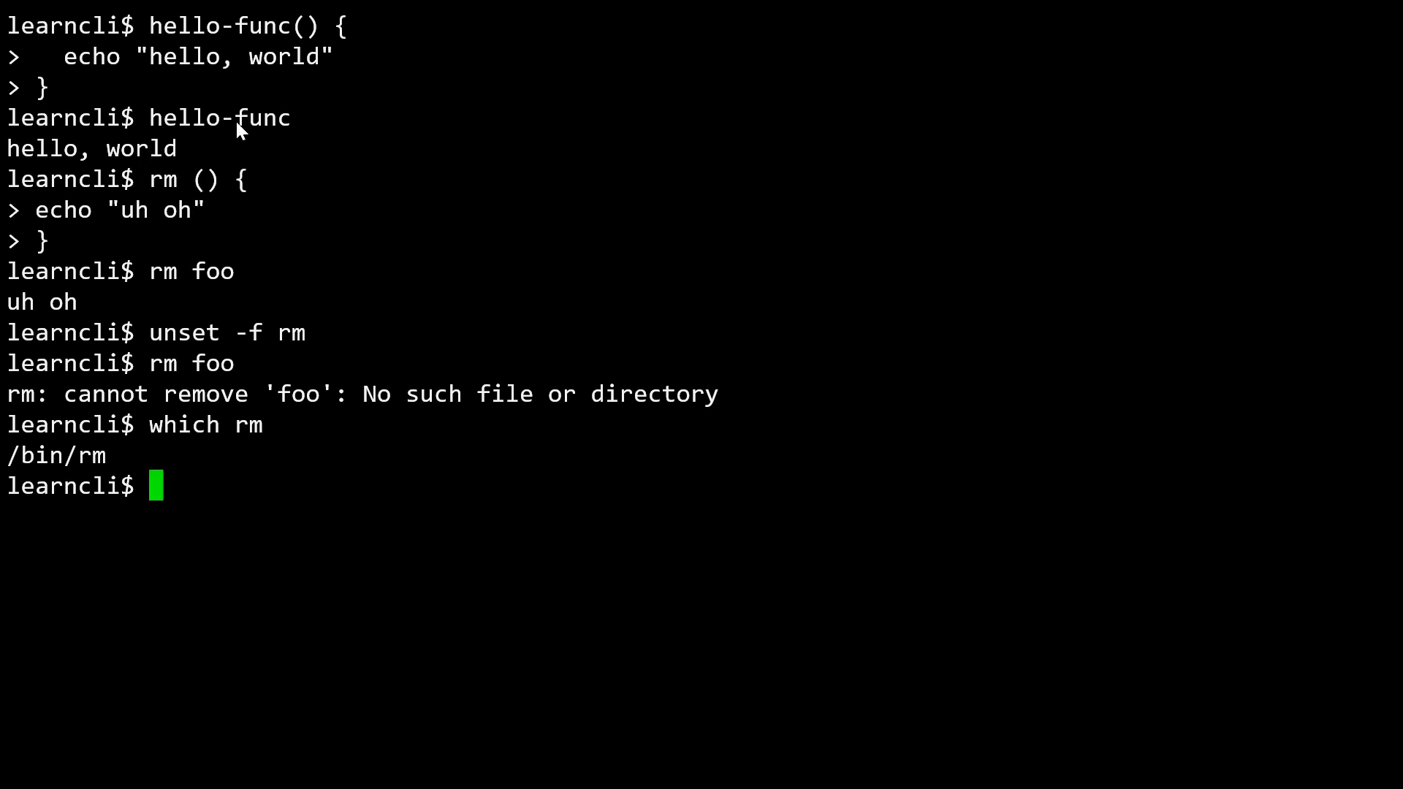
pyautogui.moveTo(222, 134)
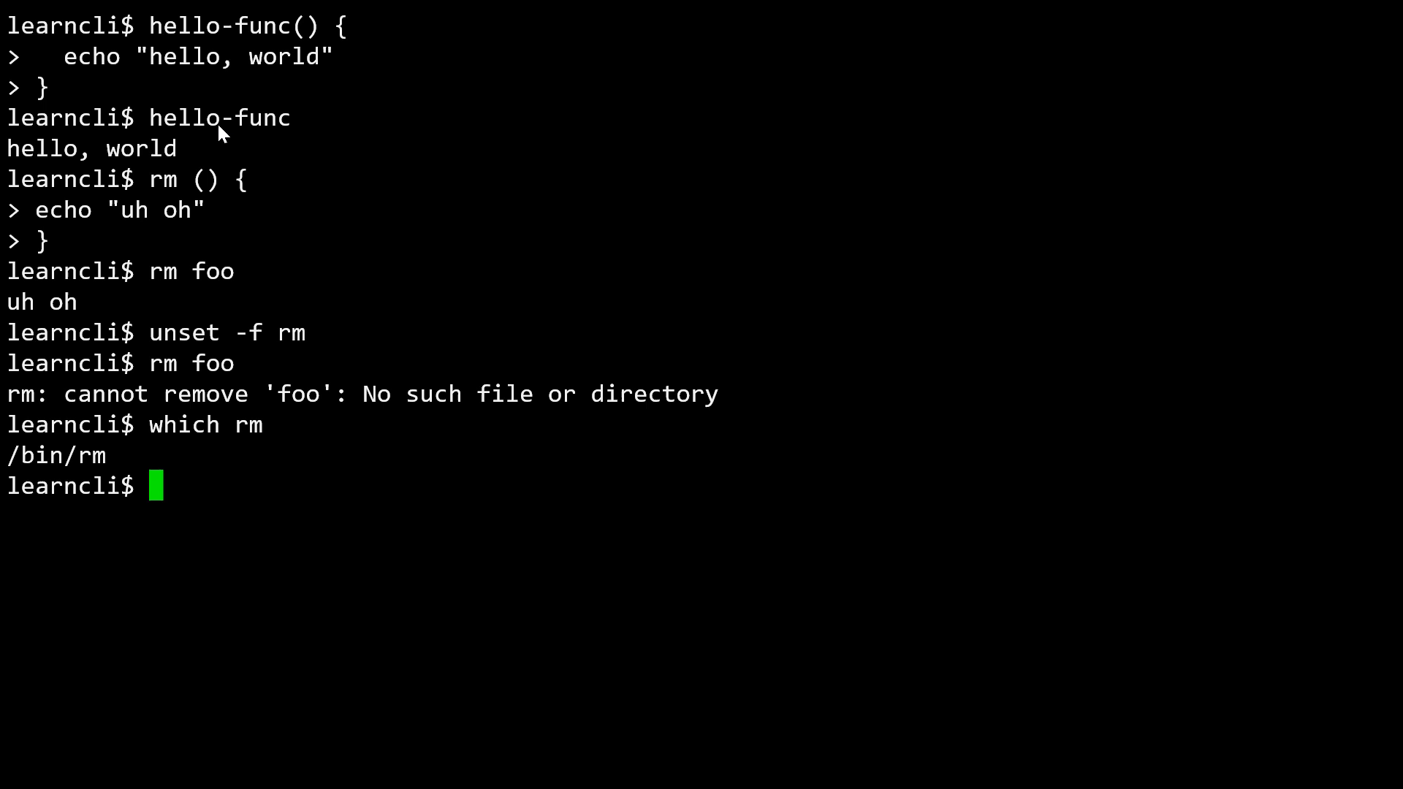
pyautogui.moveTo(174, 324)
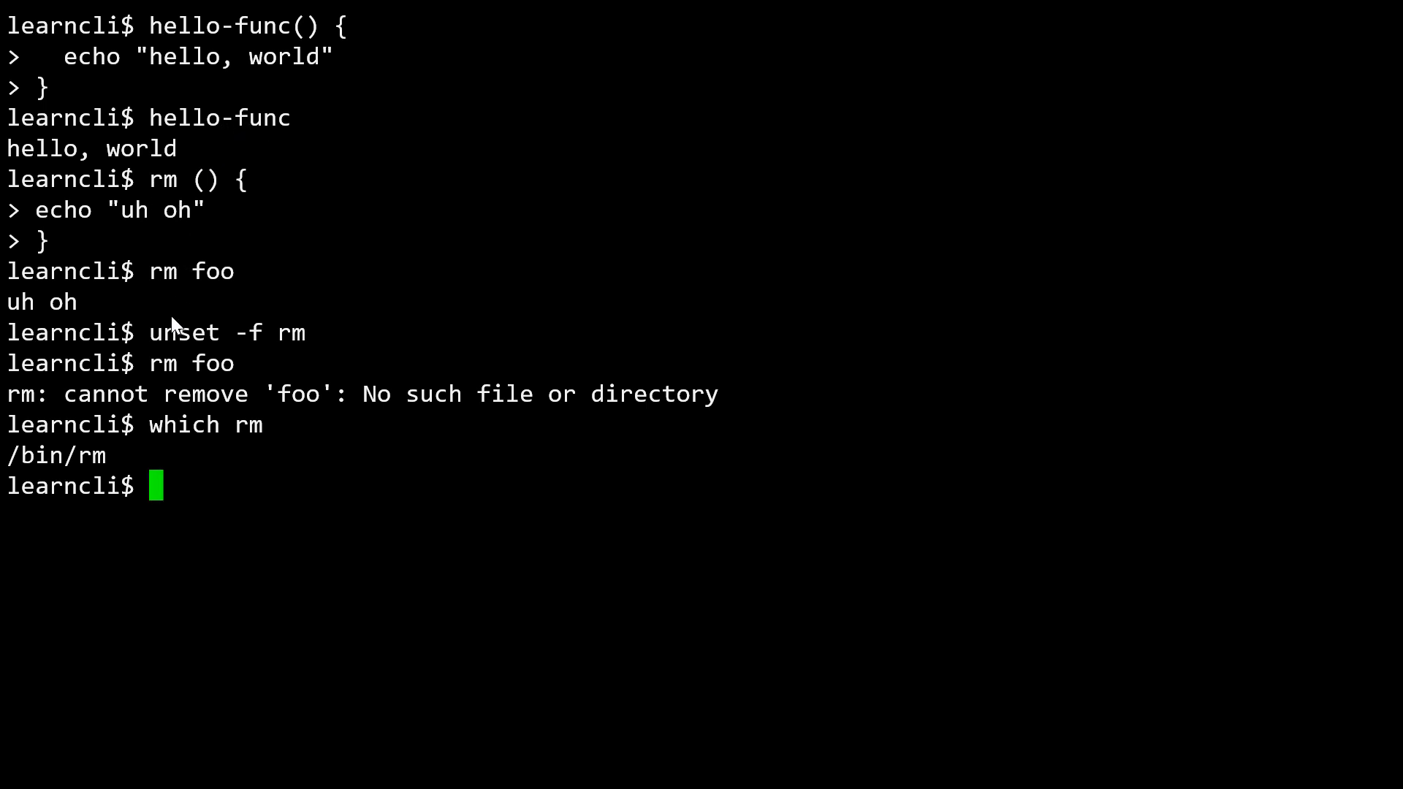
pyautogui.moveTo(486, 641)
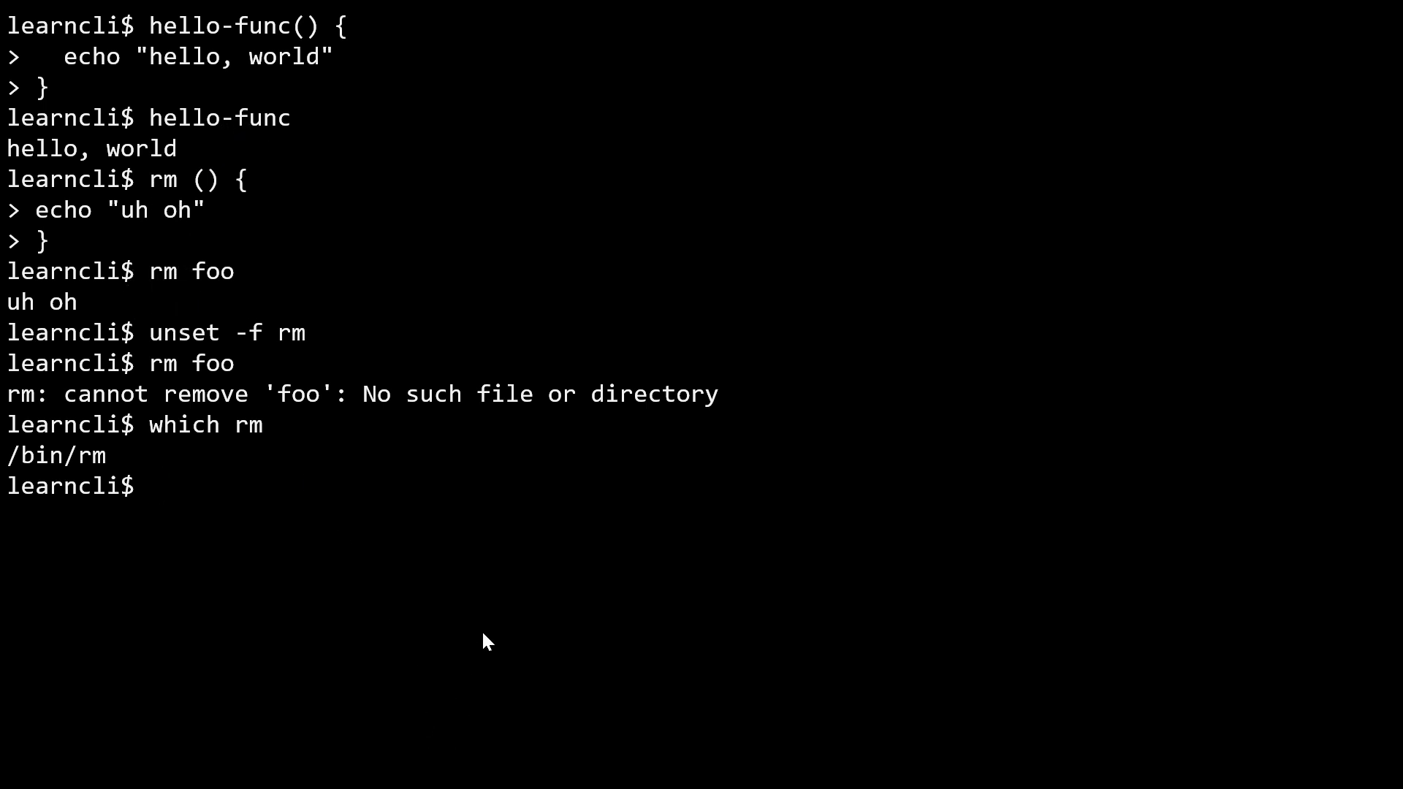
pyautogui.moveTo(558, 656)
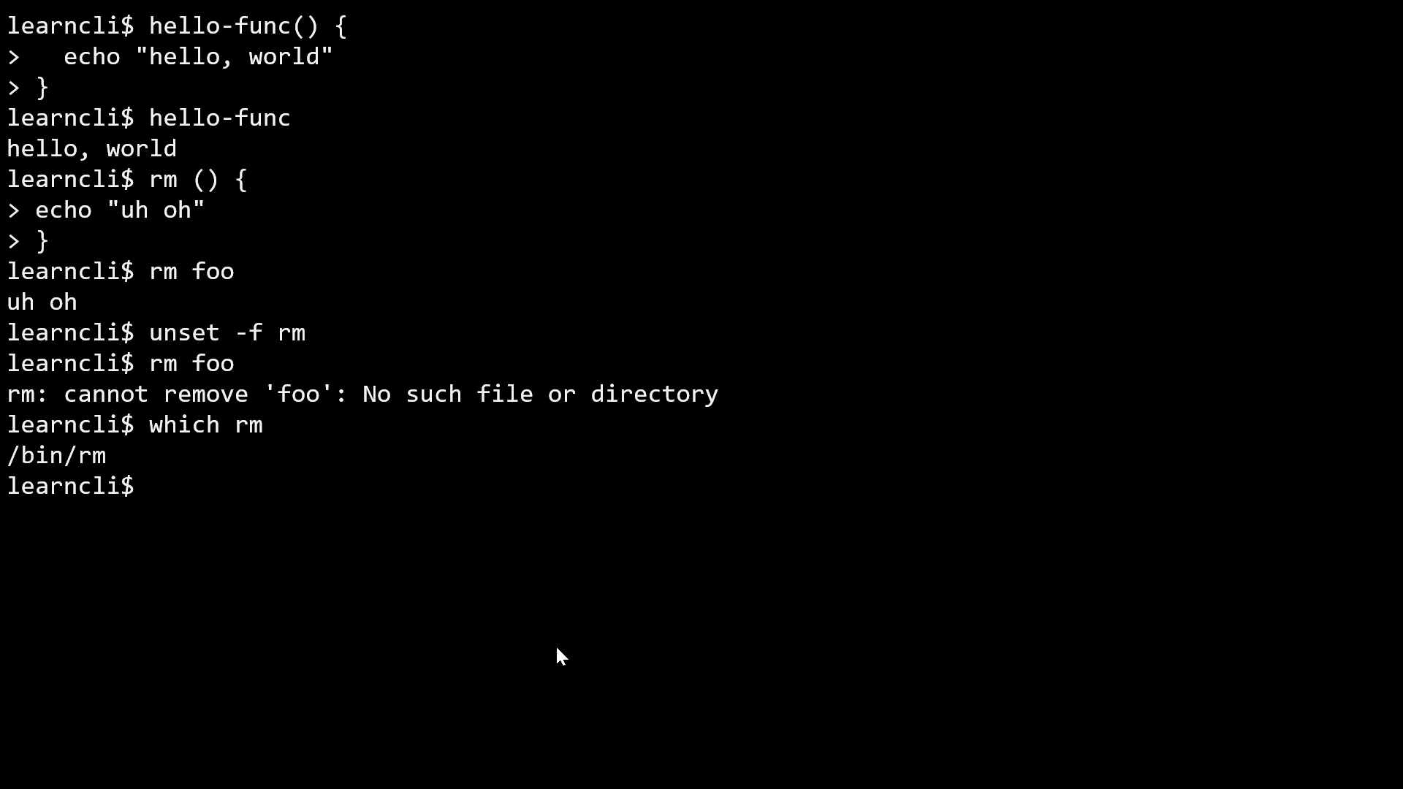
pyautogui.moveTo(559, 649)
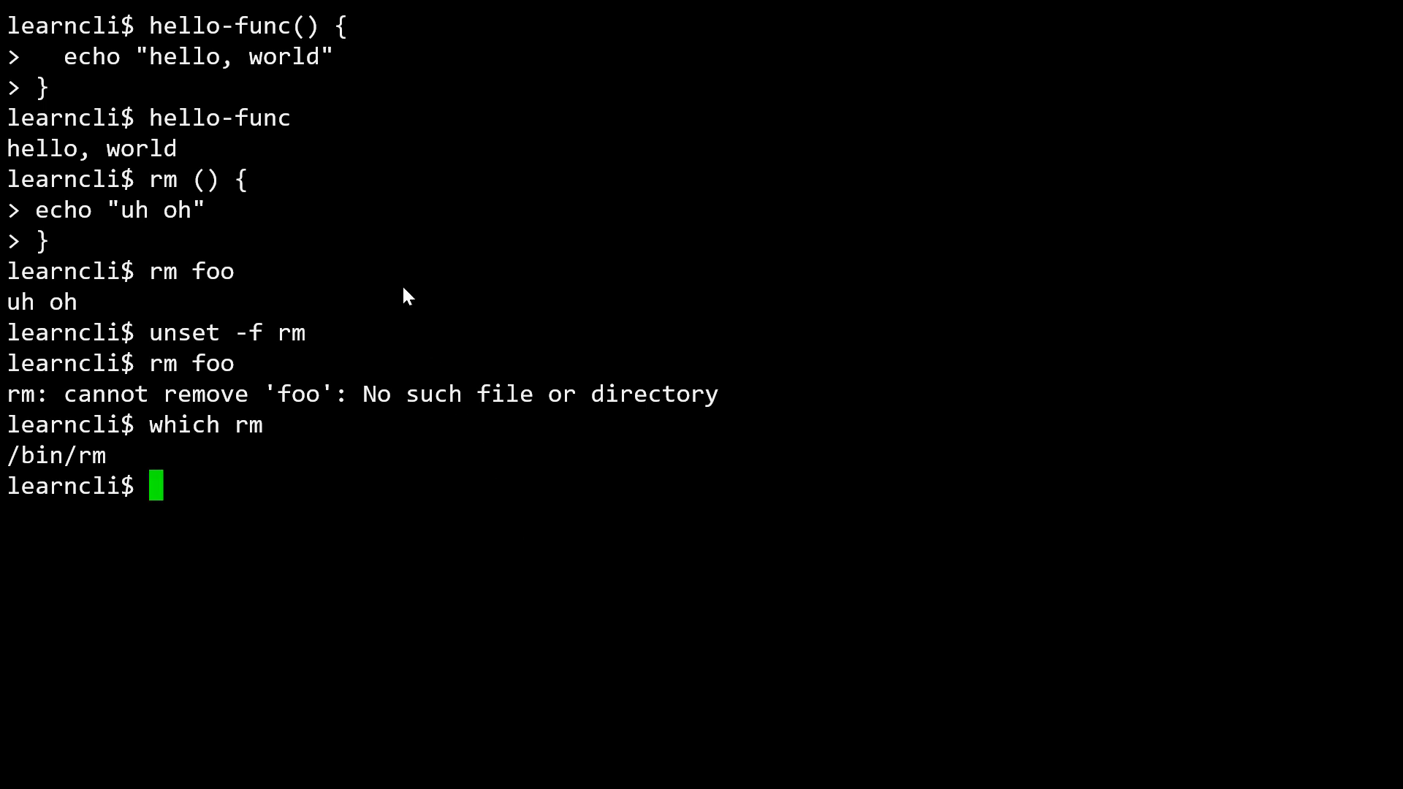
pyautogui.moveTo(454, 487)
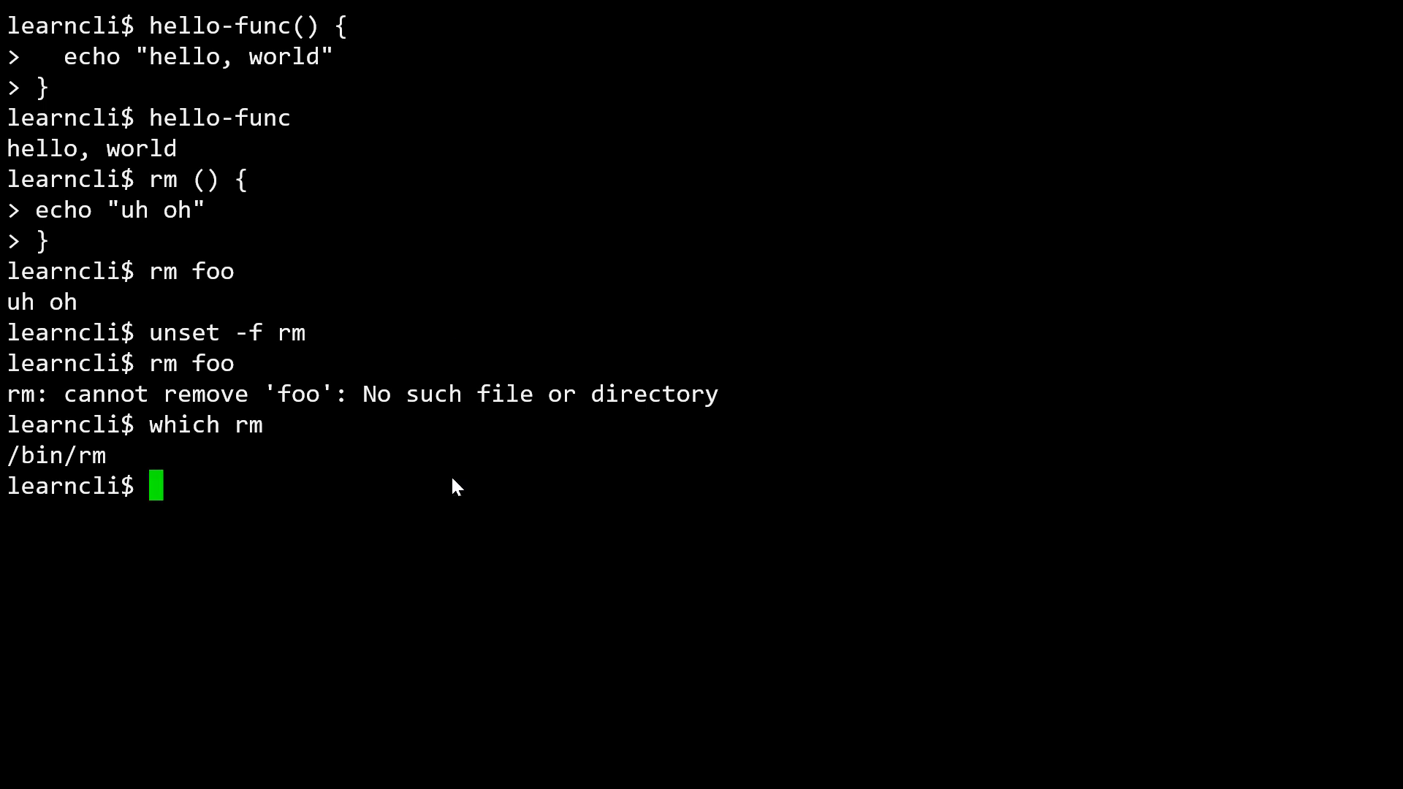
pyautogui.moveTo(85, 442)
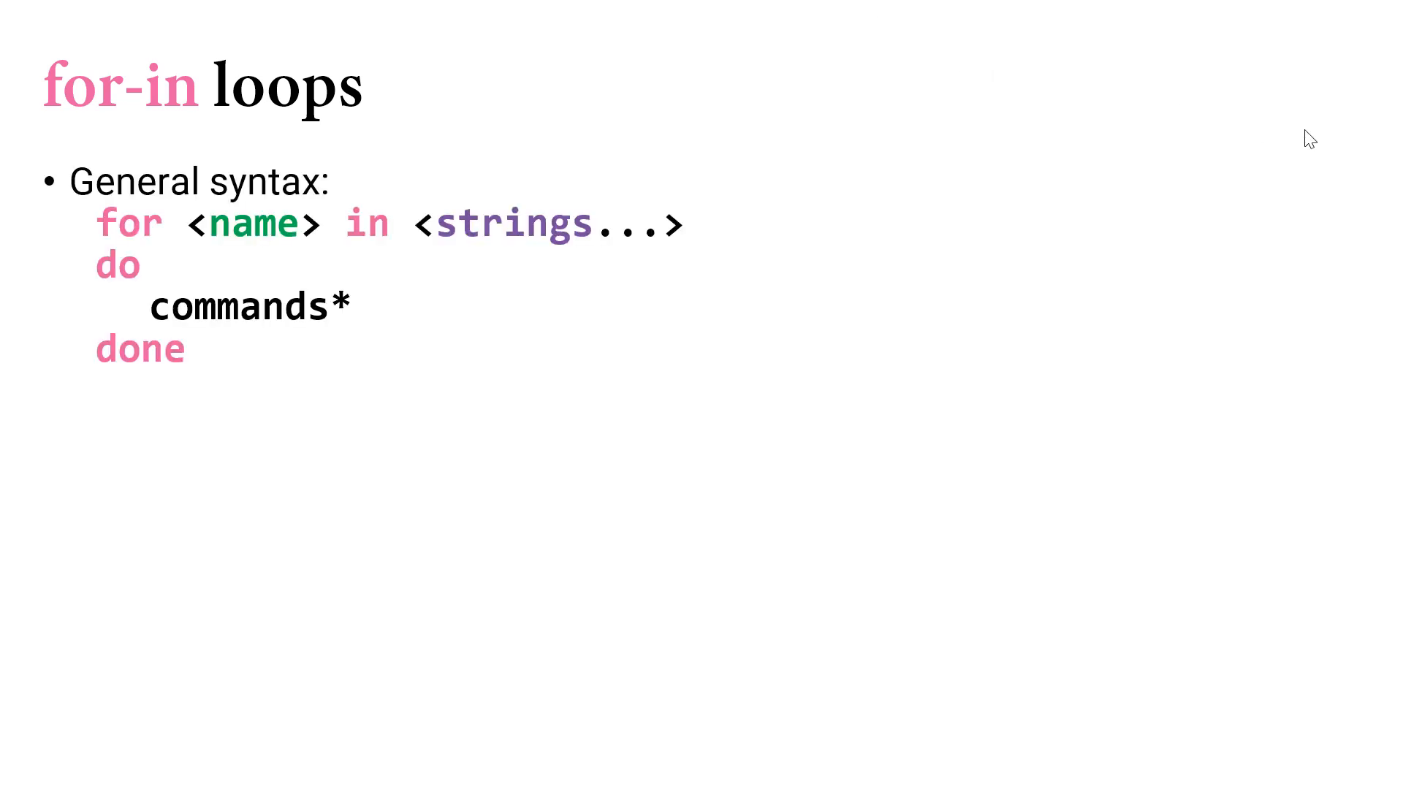
pyautogui.moveTo(1147, 155)
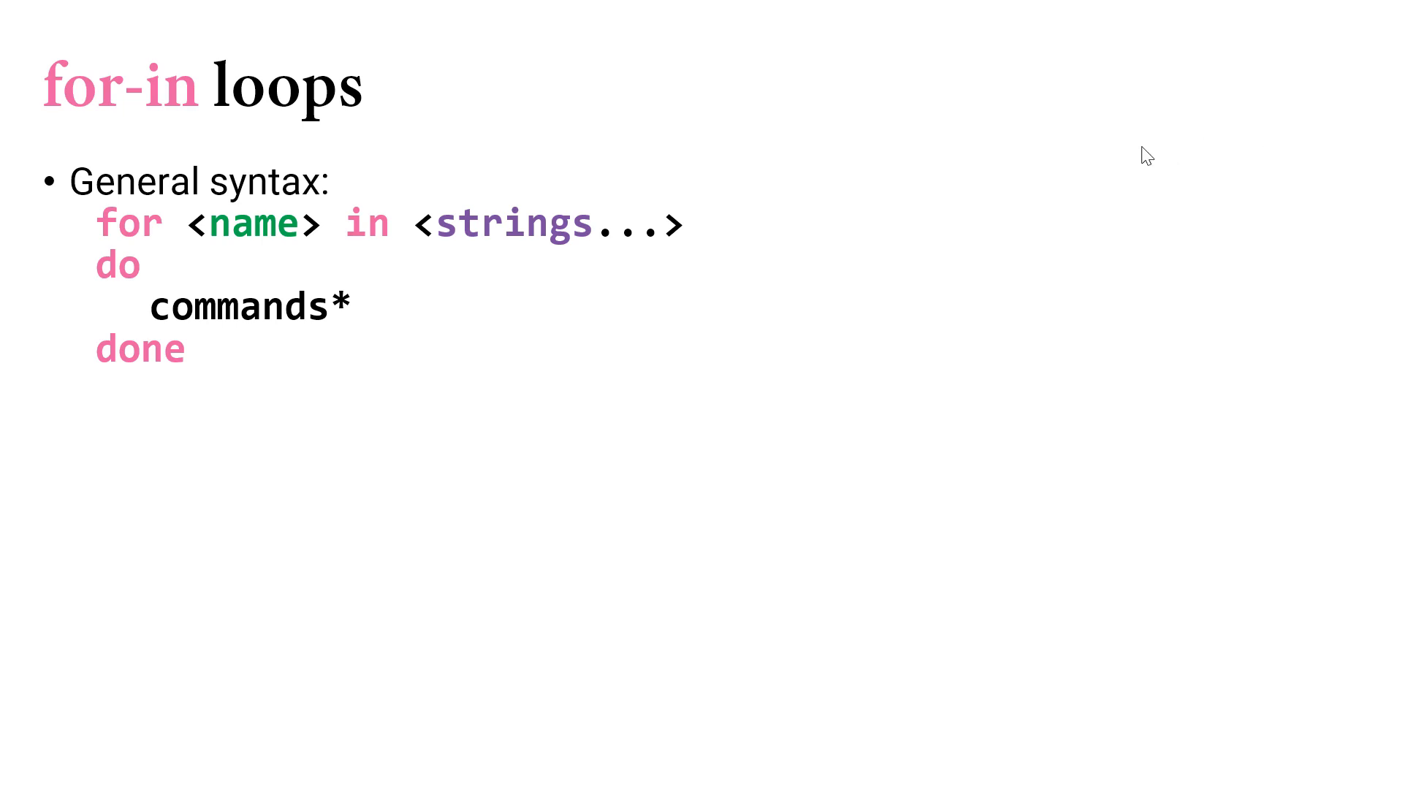
pyautogui.moveTo(713, 266)
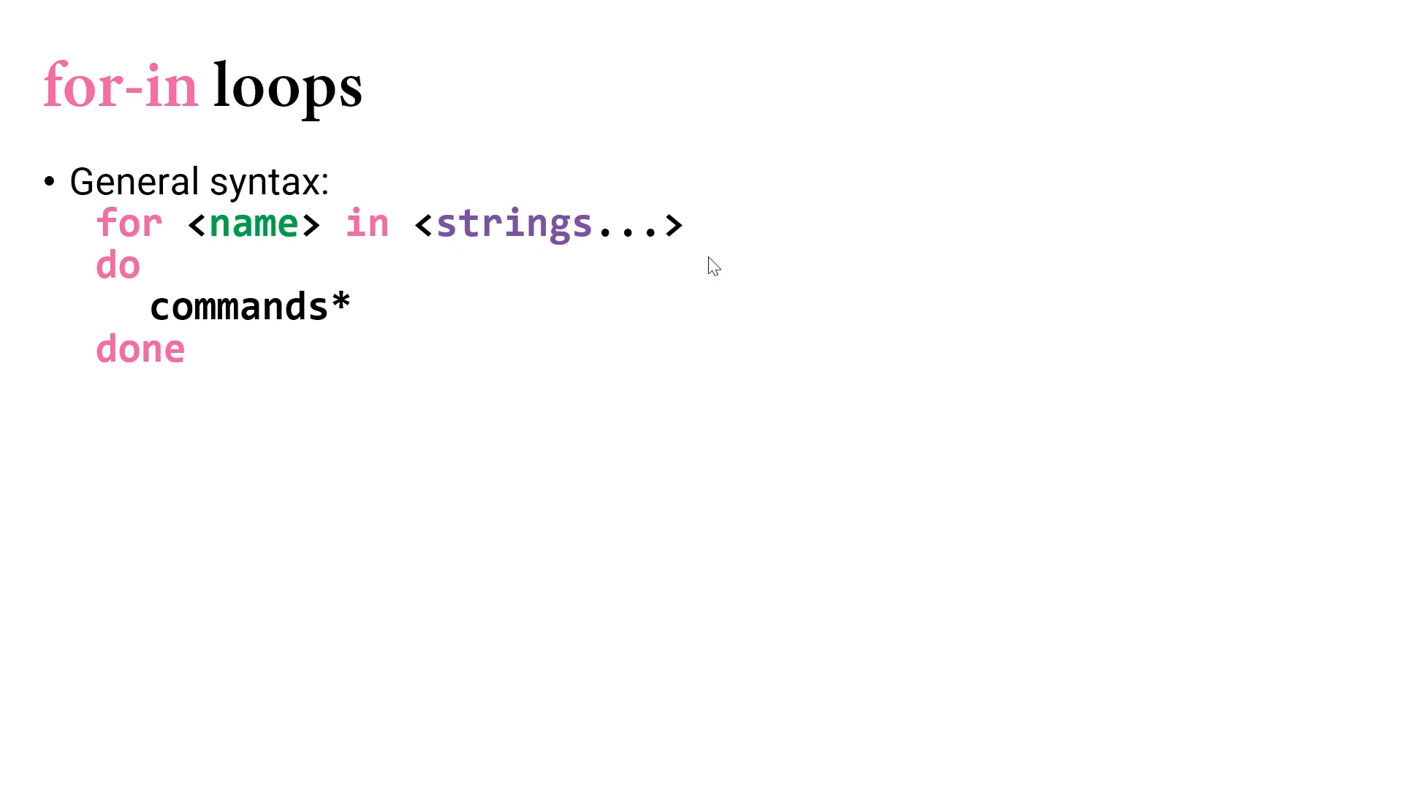
pyautogui.moveTo(720, 266)
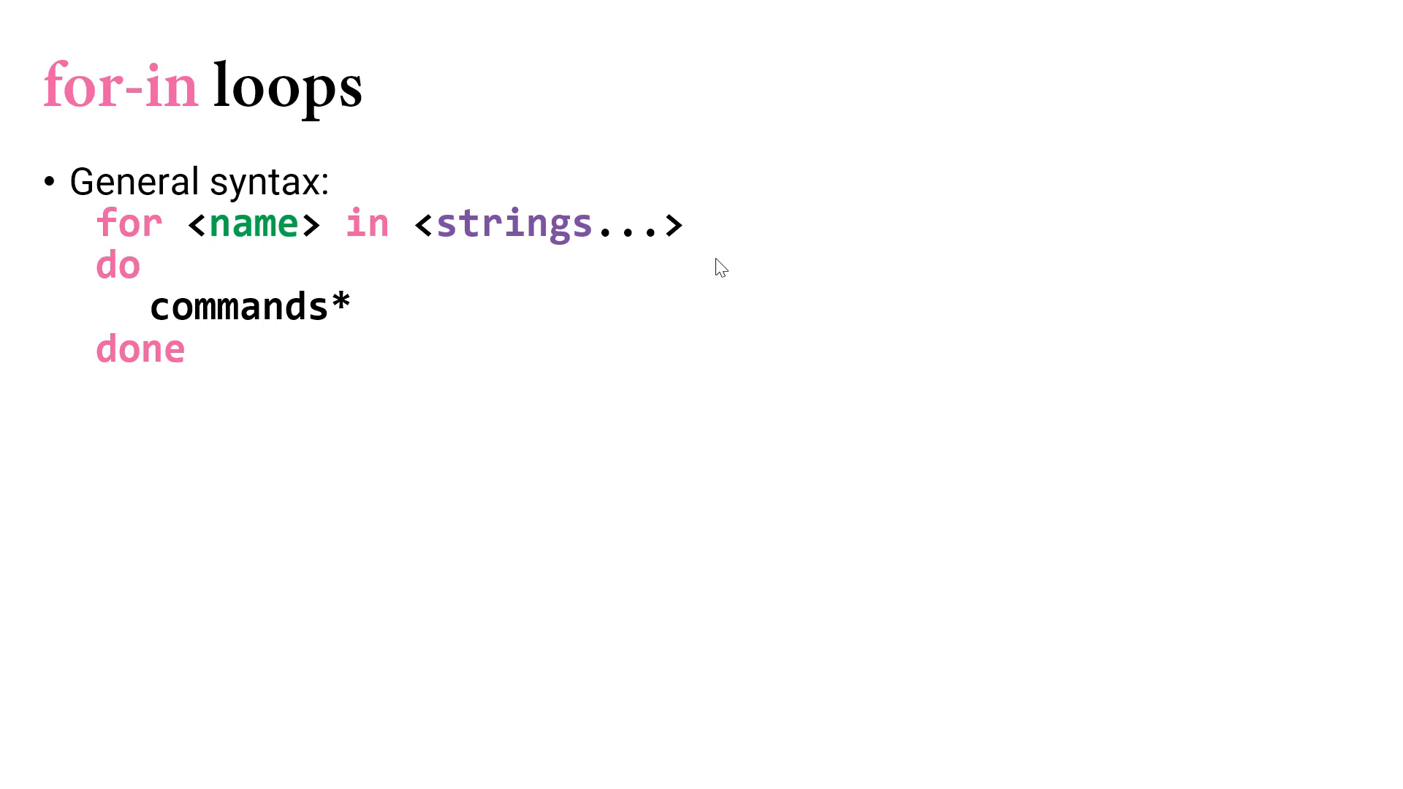
pyautogui.moveTo(734, 271)
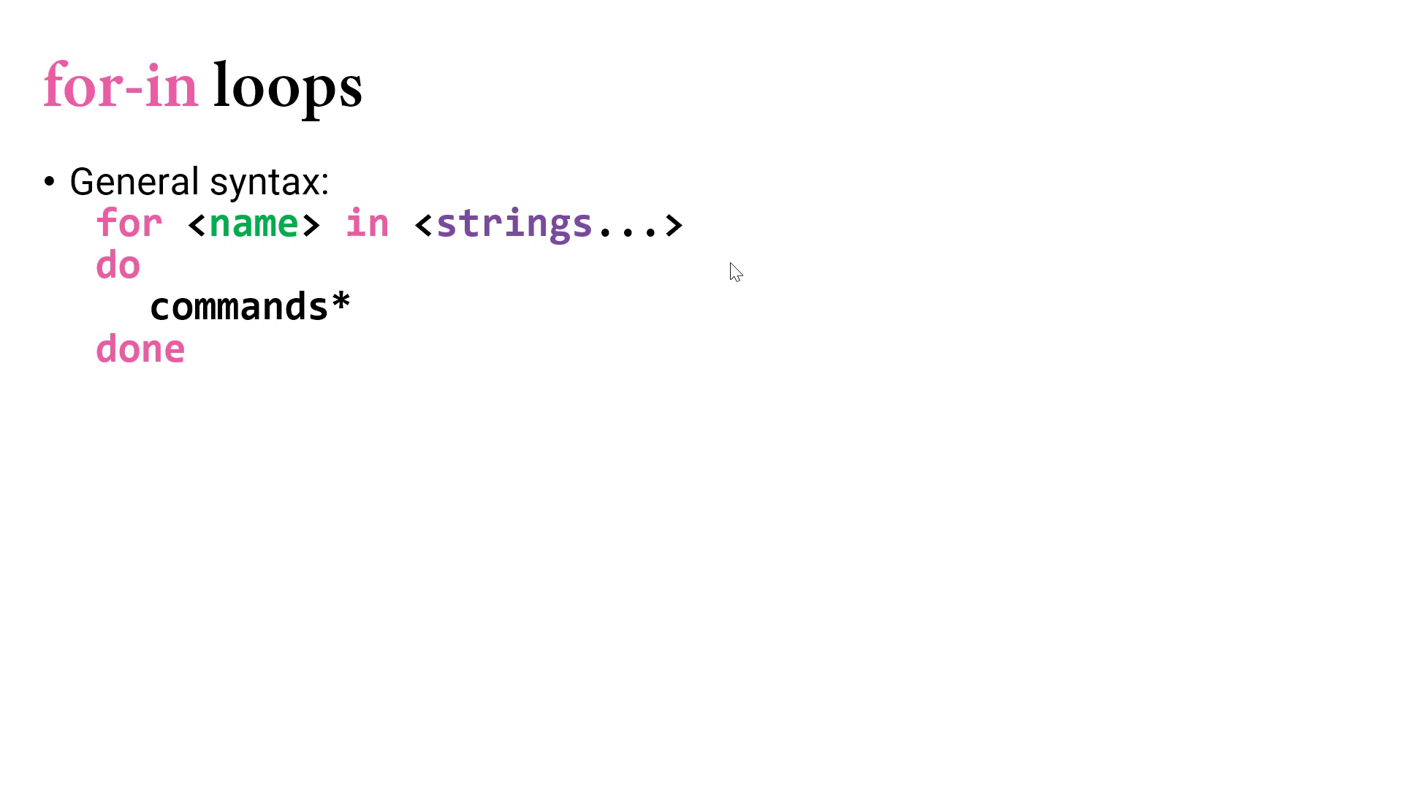
pyautogui.moveTo(695, 260)
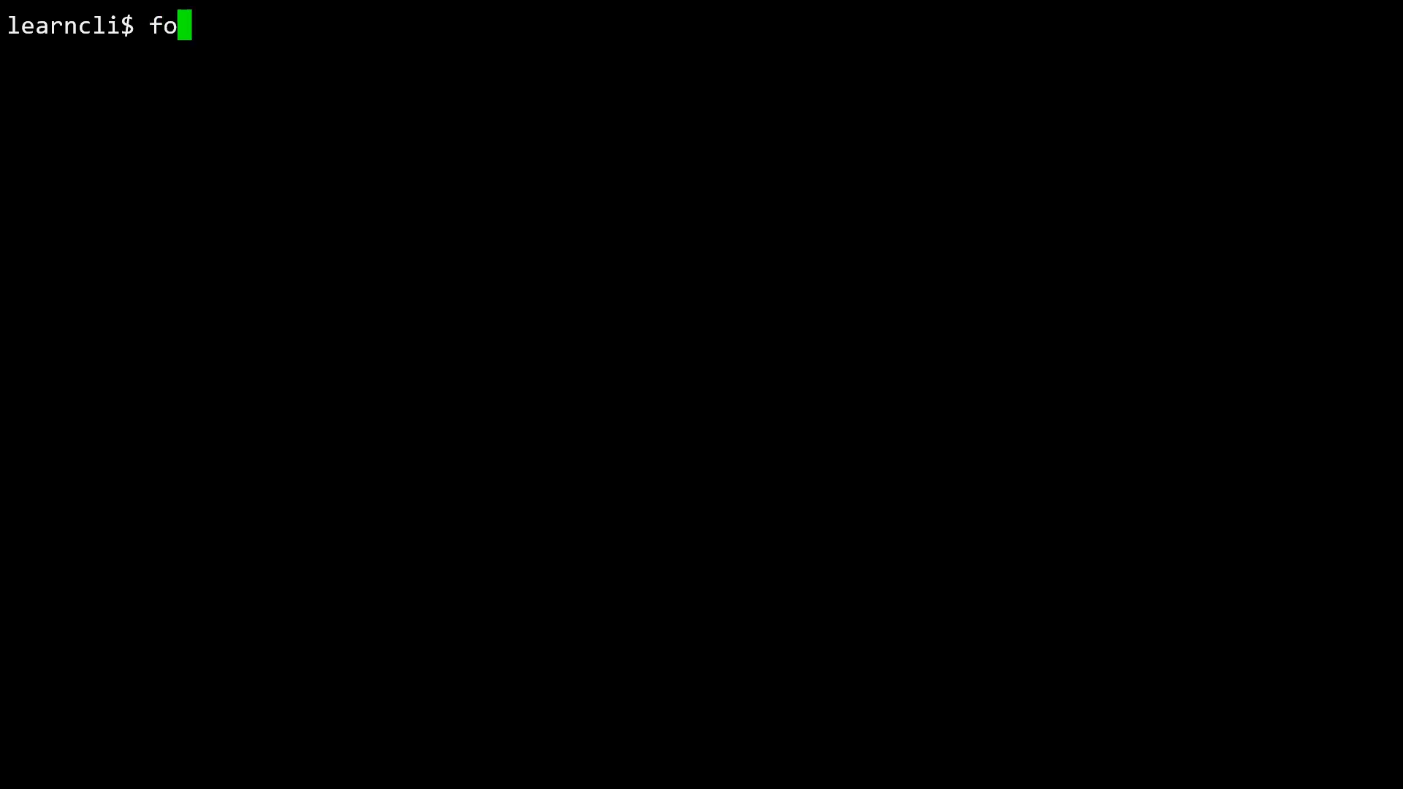
# Enter the loop header 'for word in foo bar baz'.
pyautogui.write('r w')
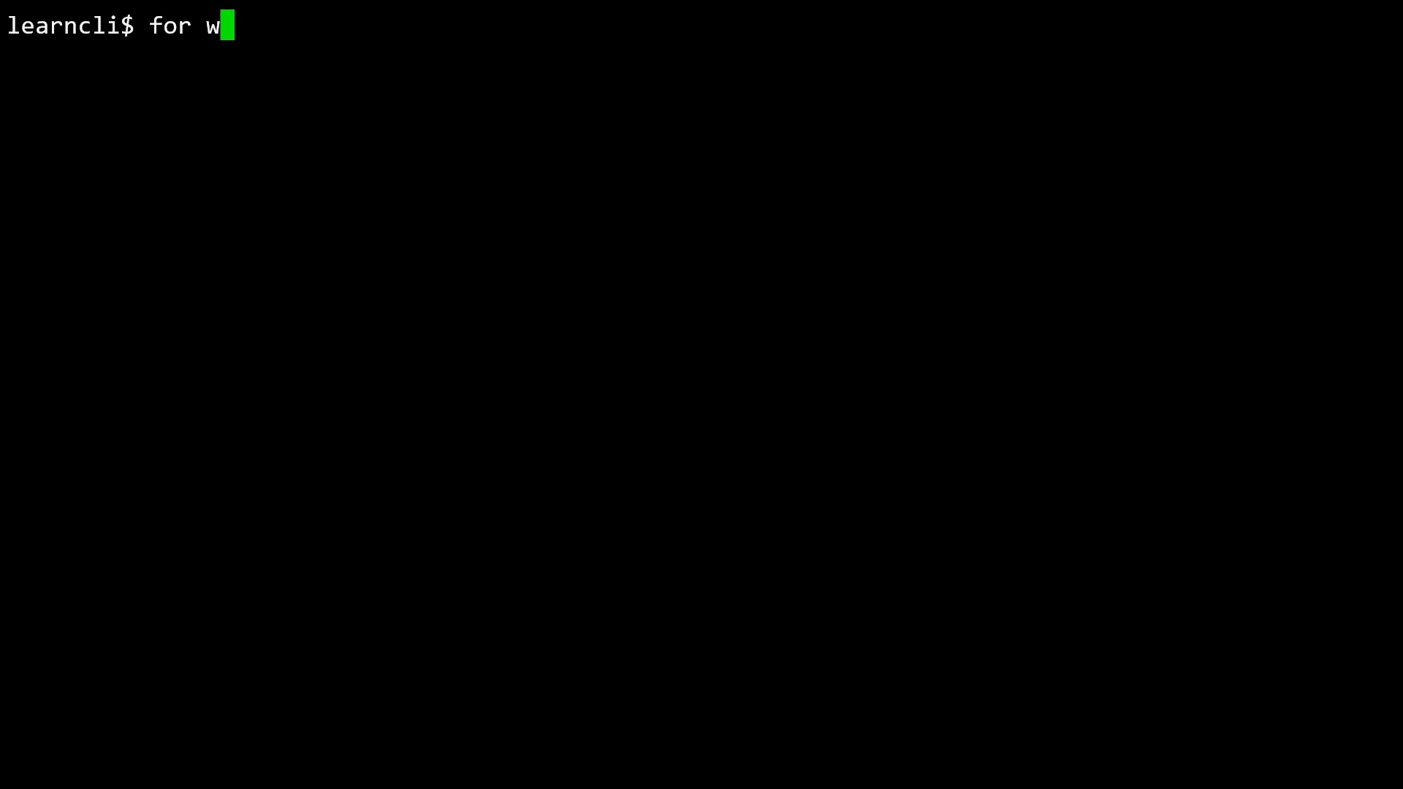
pyautogui.write('ord')
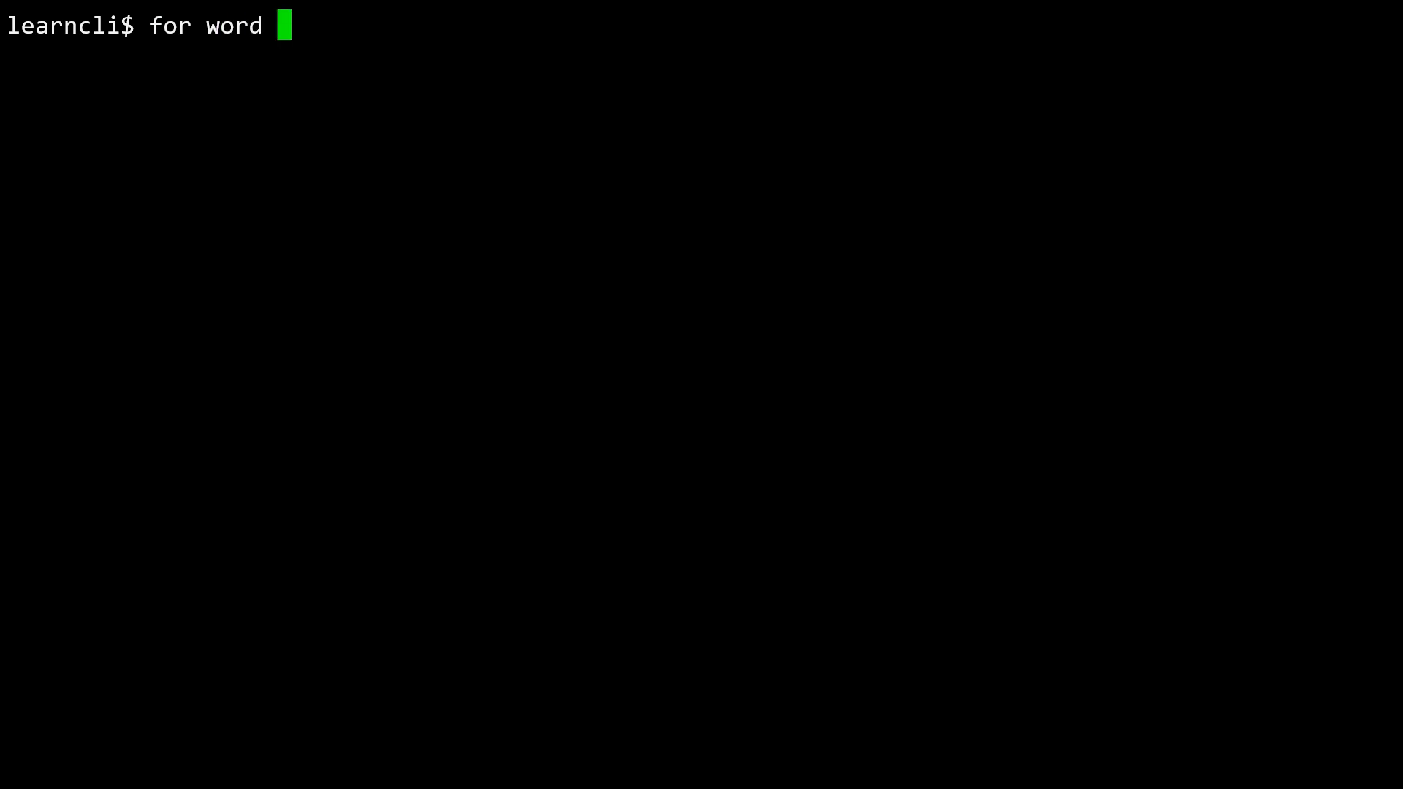
pyautogui.write('in')
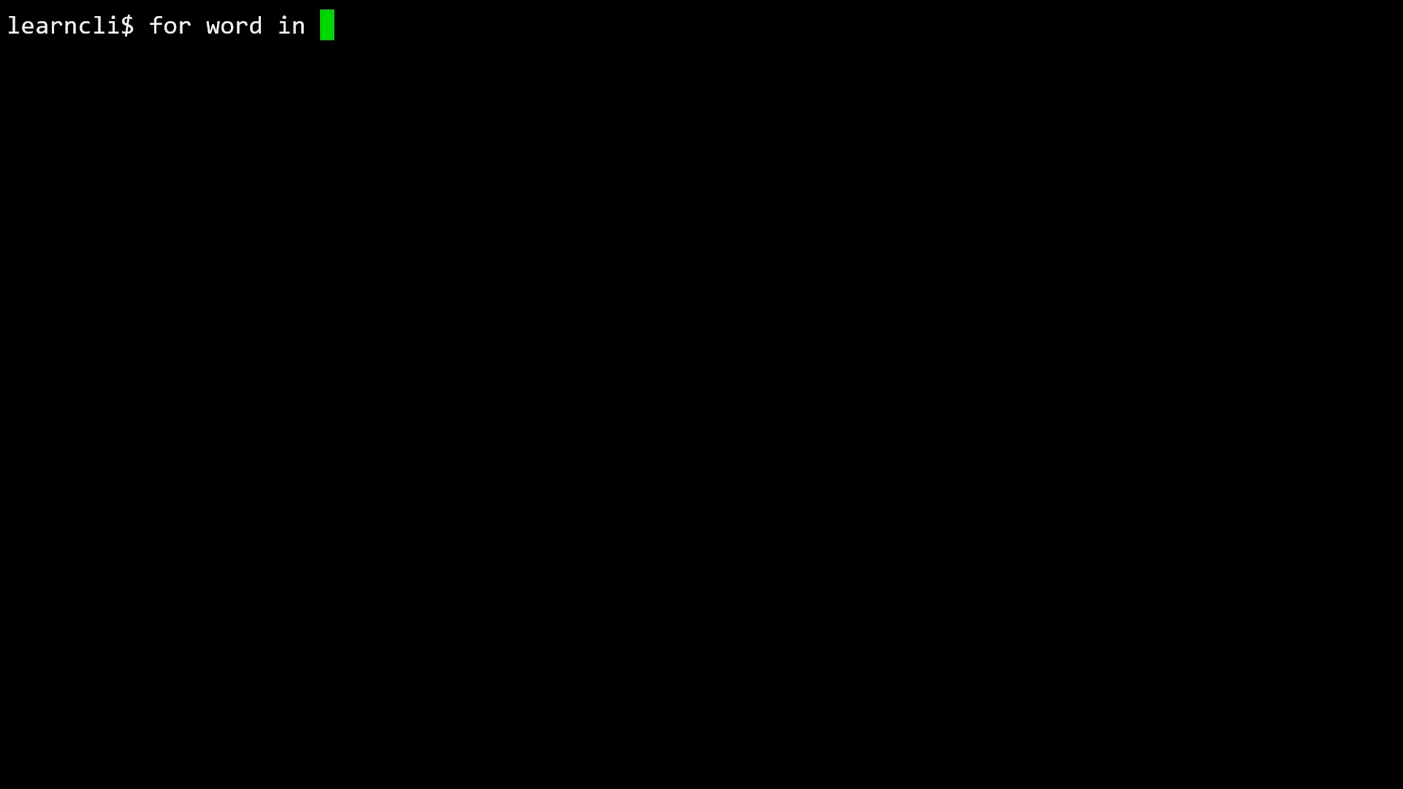
pyautogui.write('fo')
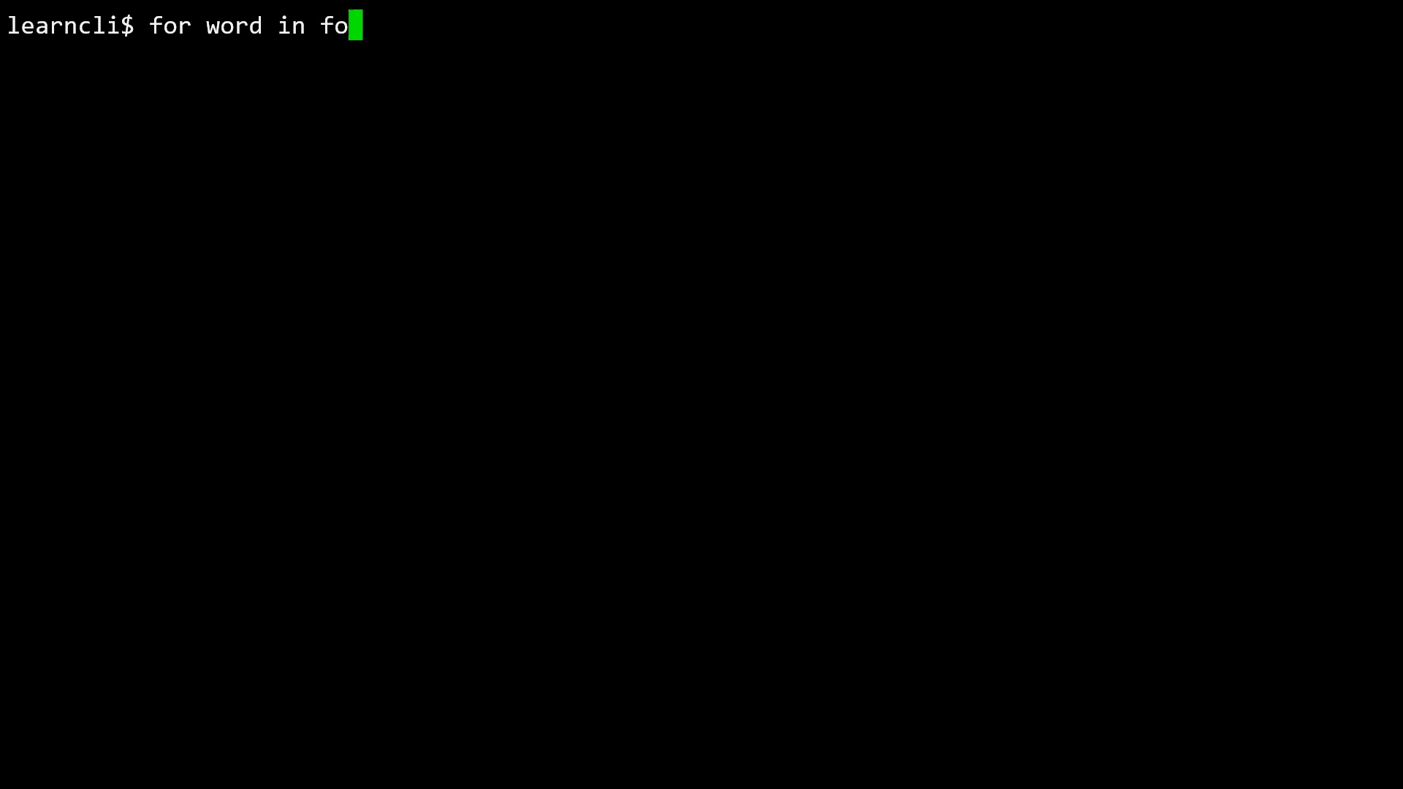
pyautogui.write('o bar ba')
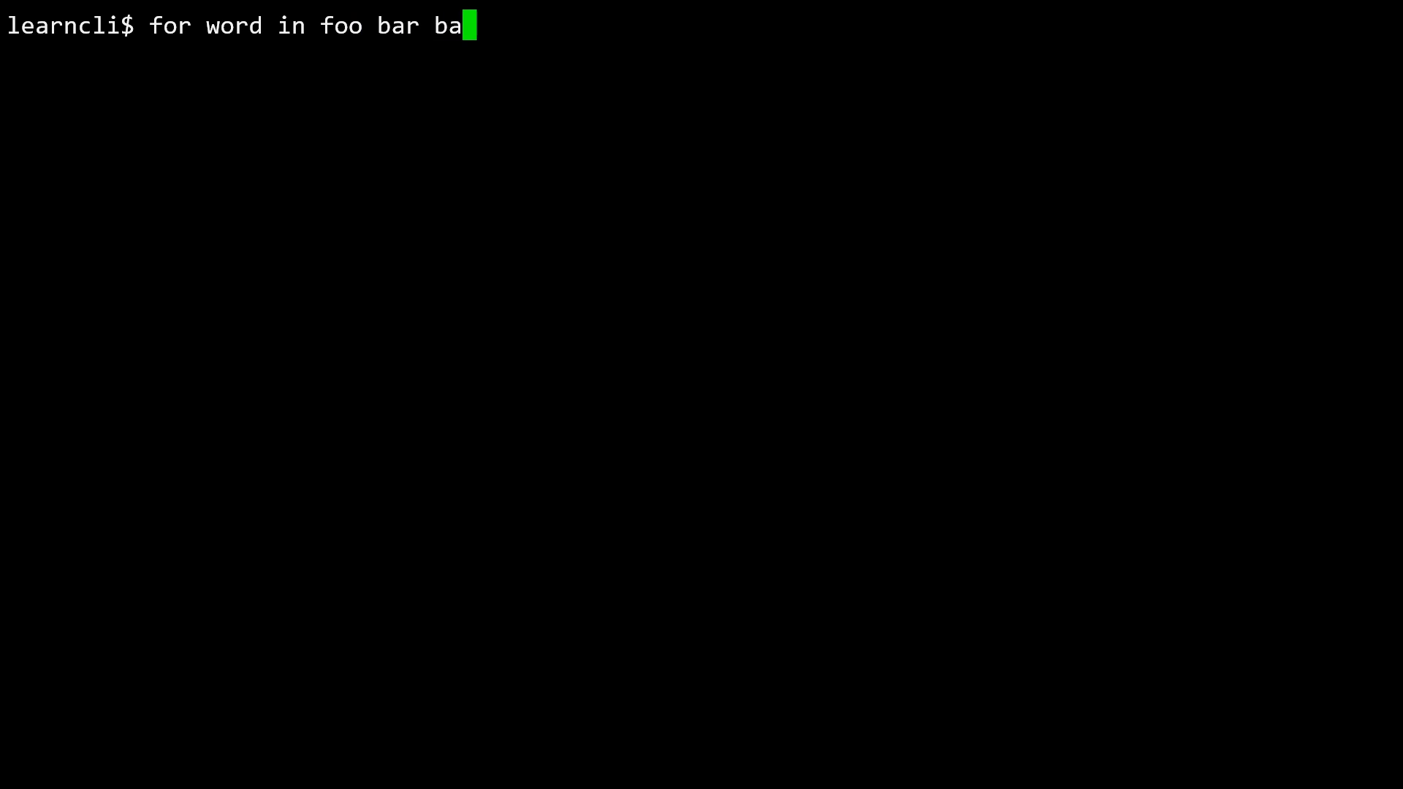
pyautogui.write('z')
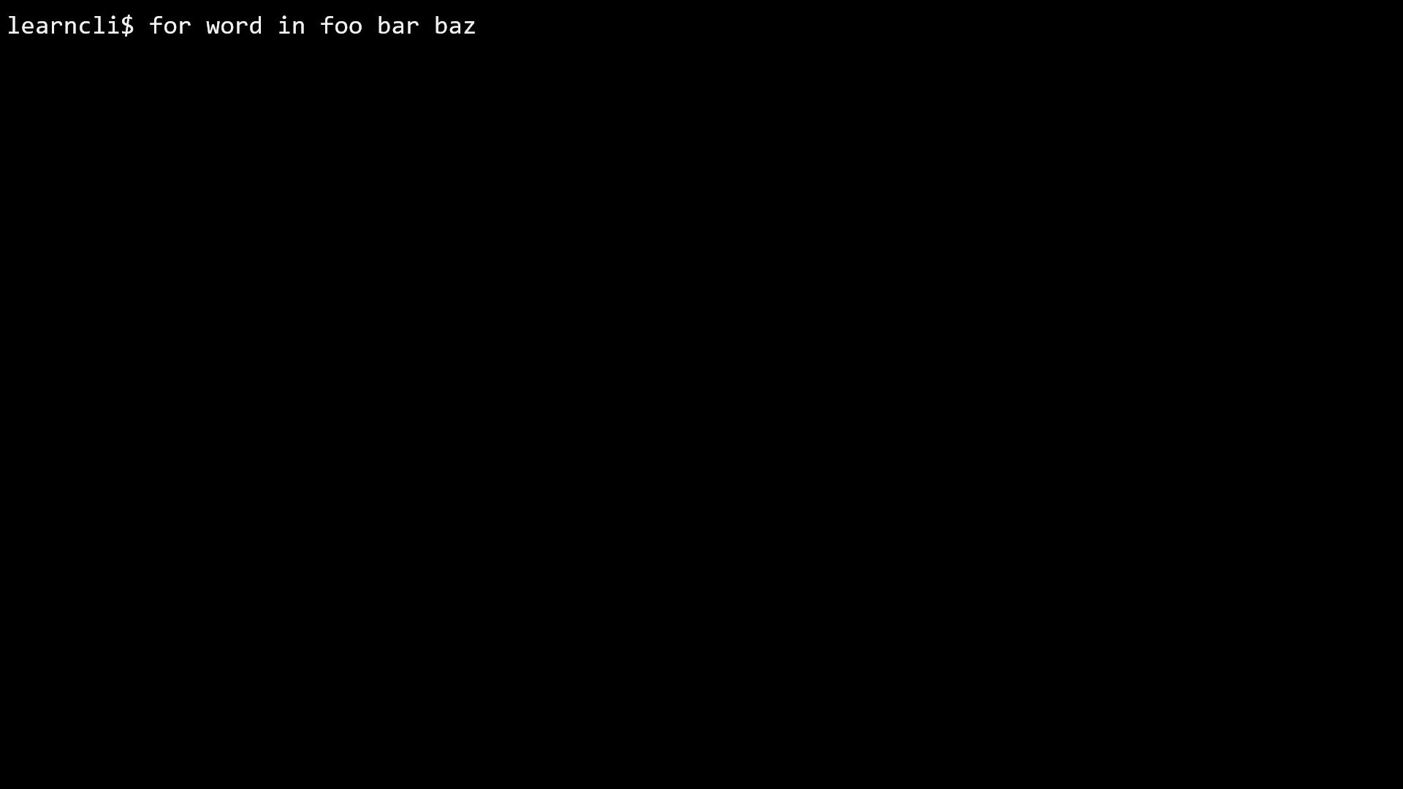
pyautogui.press('Return')
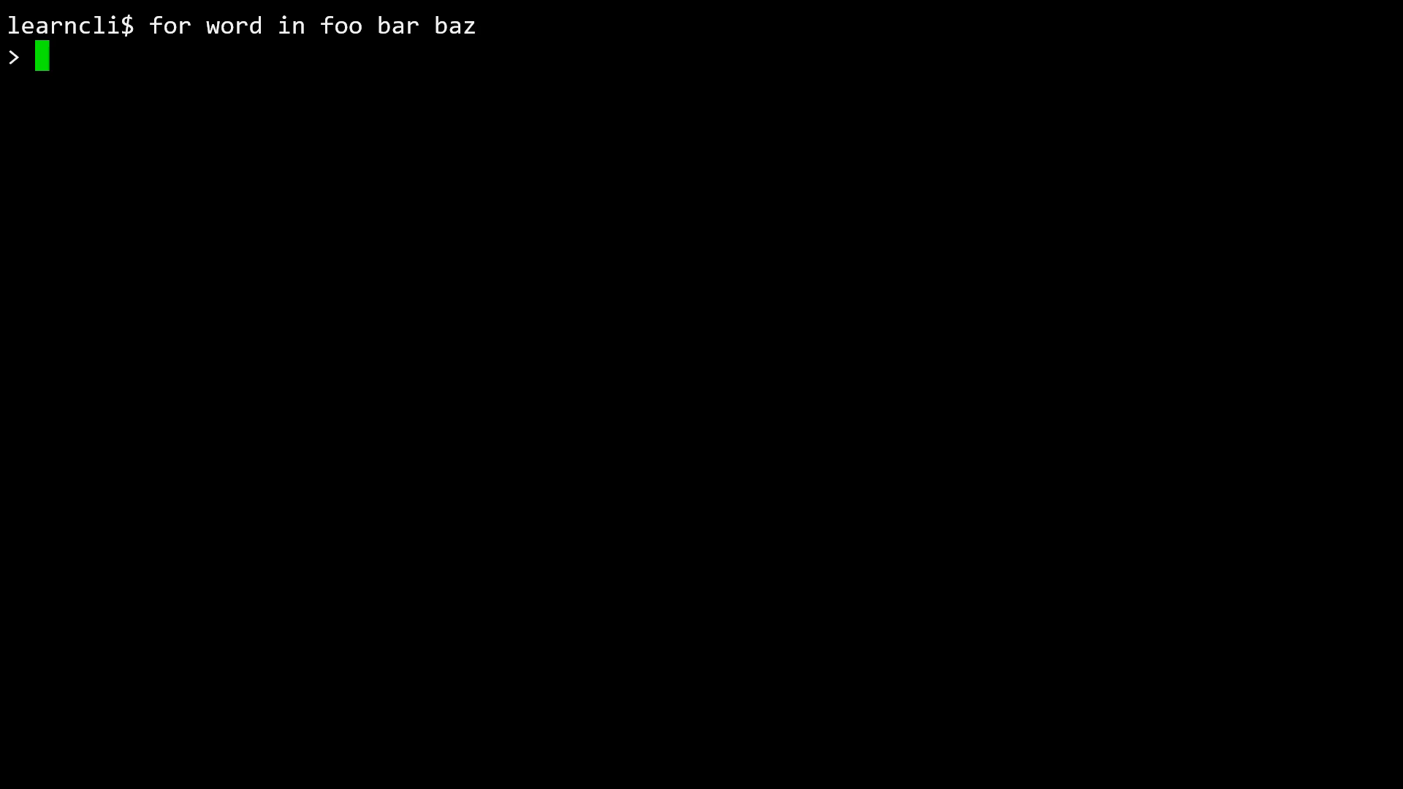
# Add the do, echo "${word}", done body and run the loop.
pyautogui.write('do')
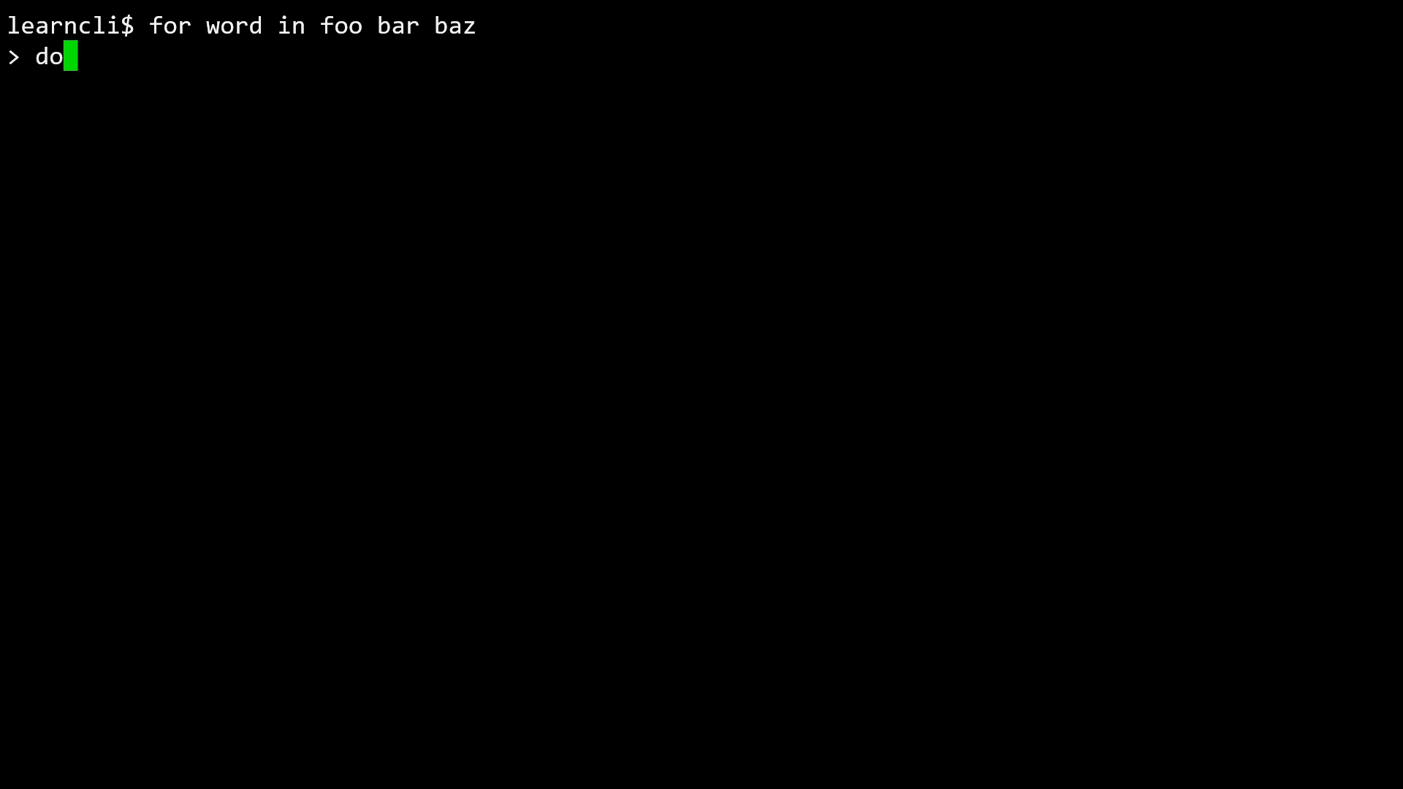
pyautogui.press('Return')
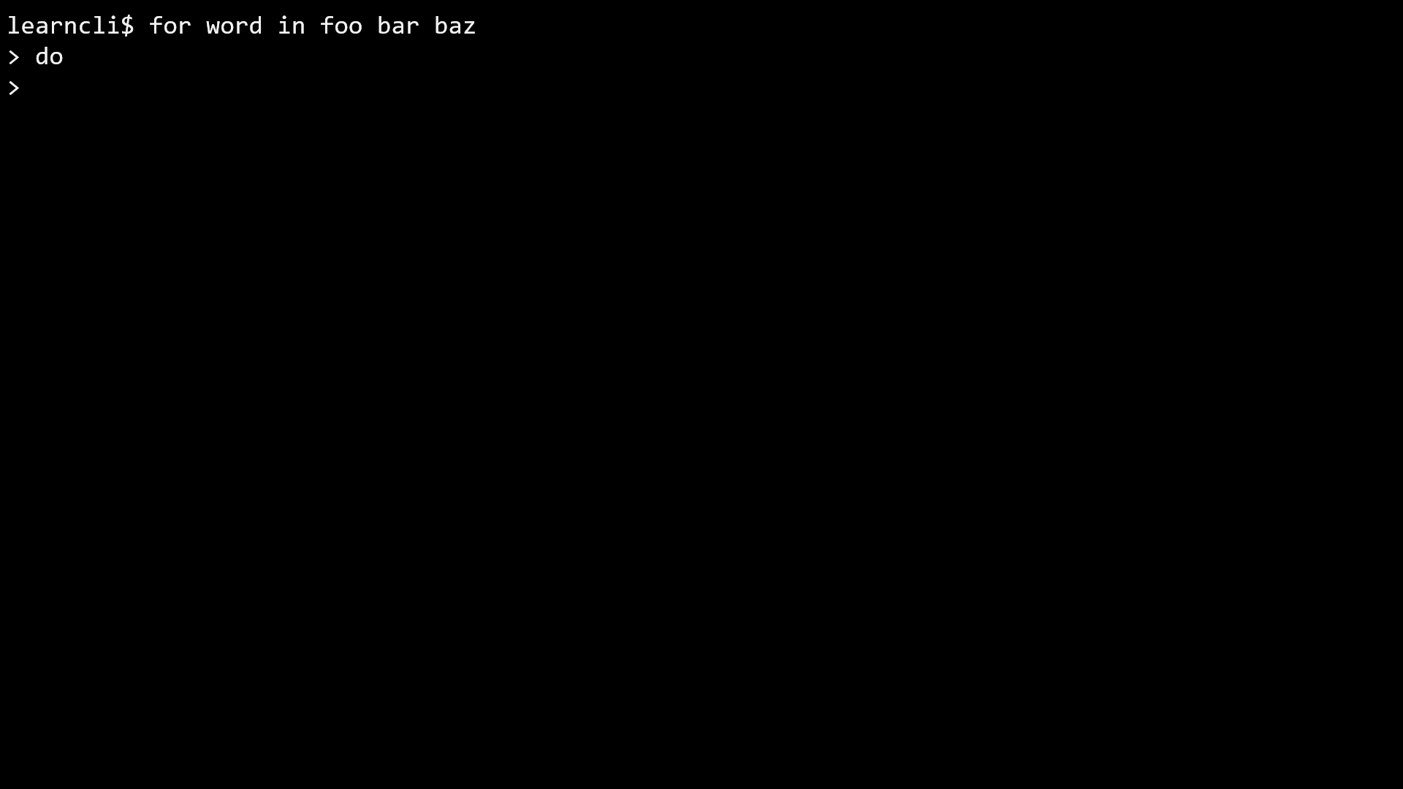
pyautogui.write('echo')
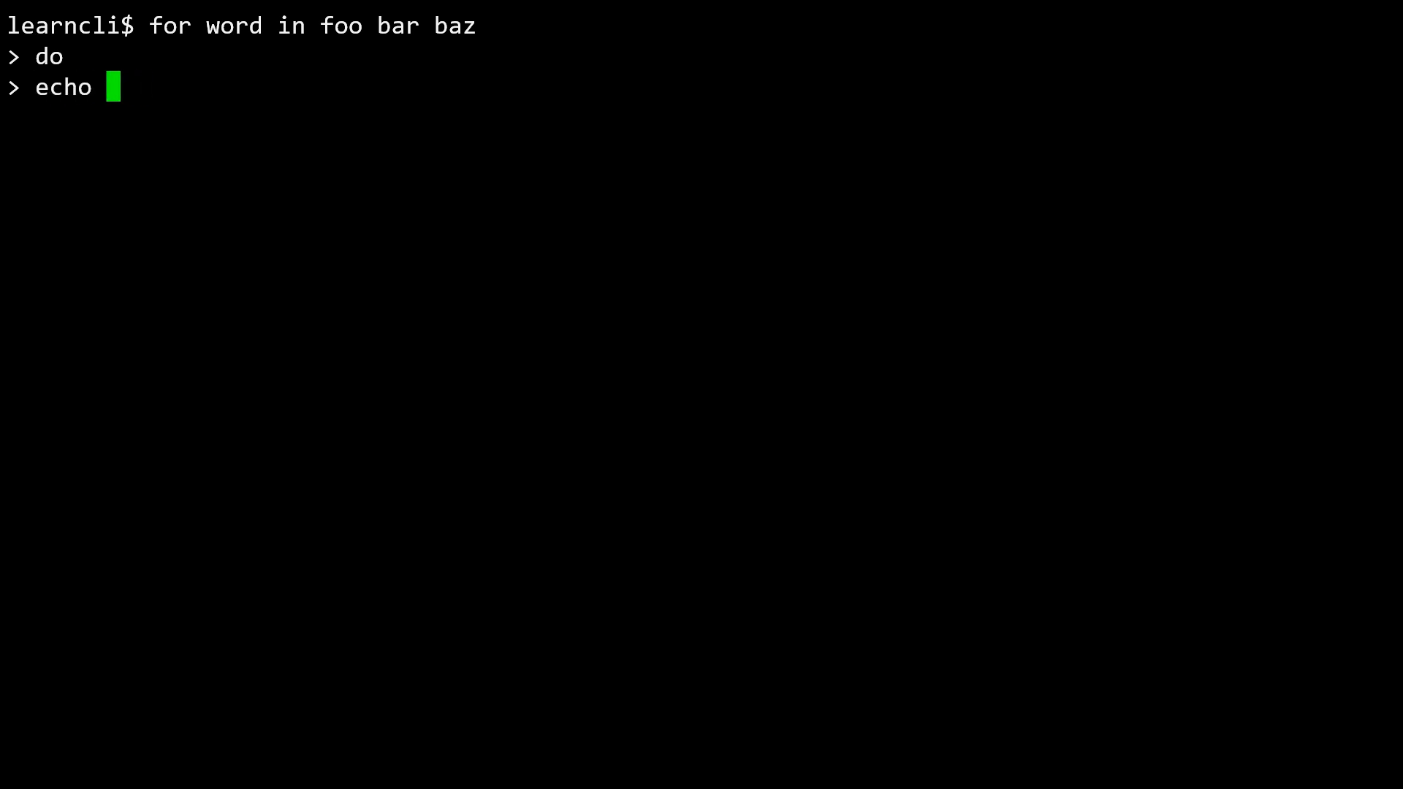
pyautogui.write('"${word}"')
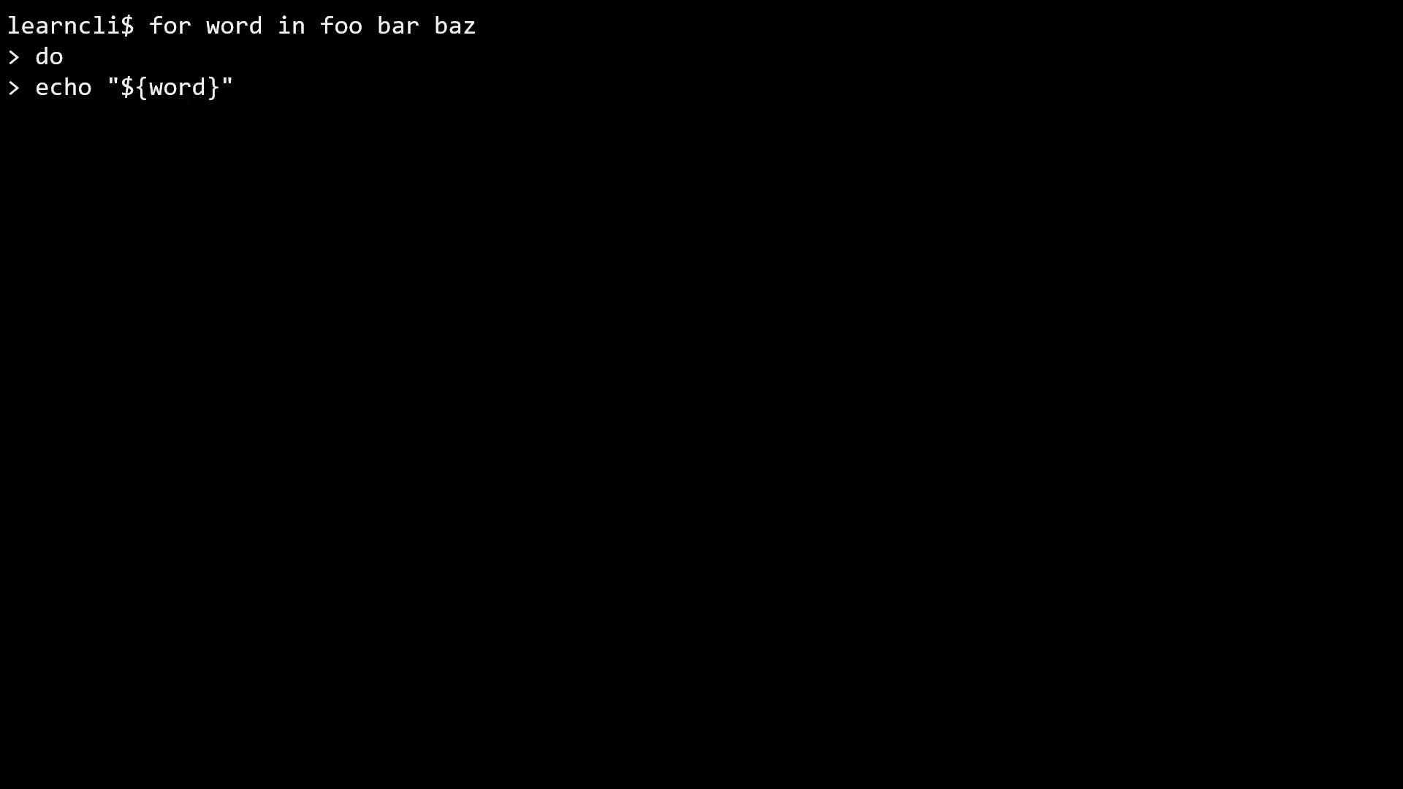
pyautogui.write('done')
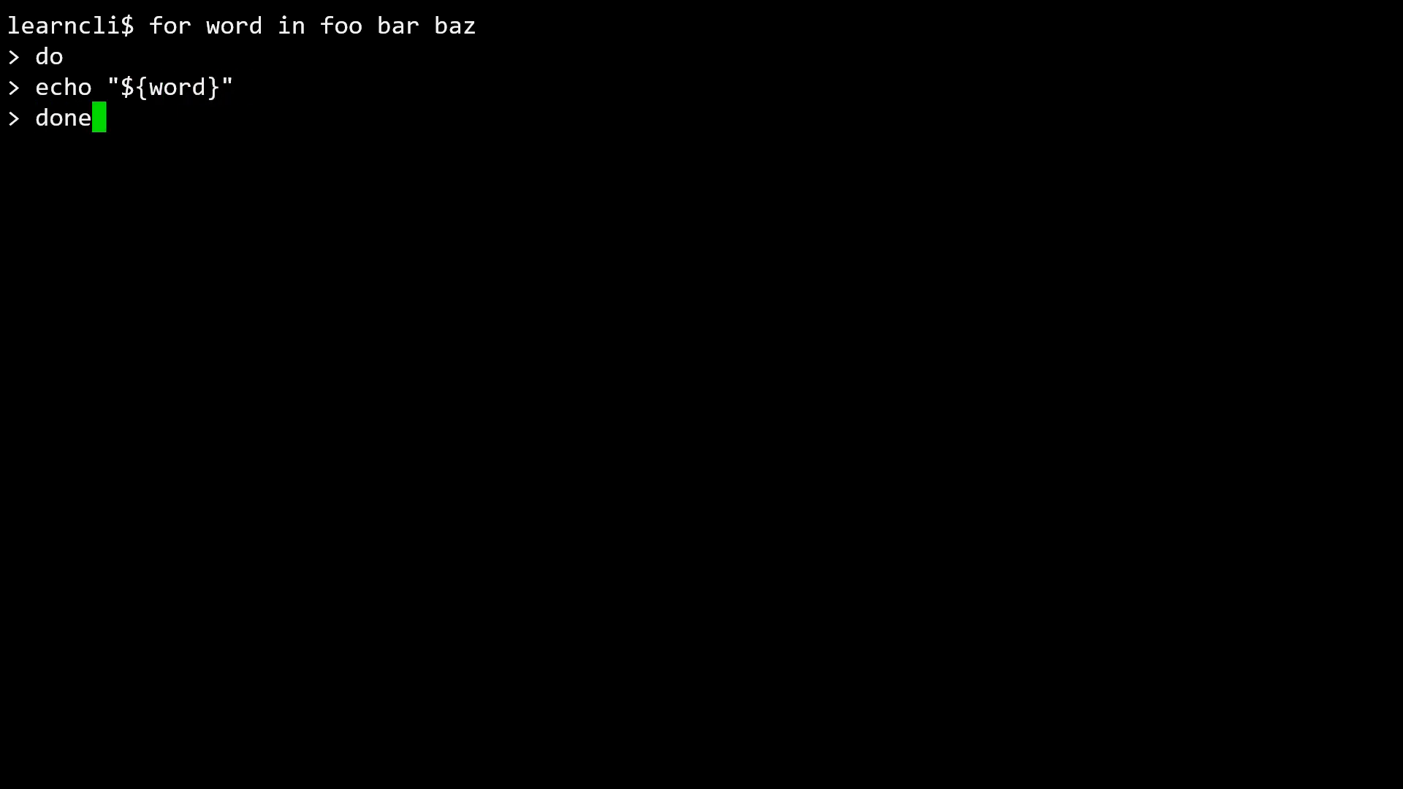
pyautogui.press('Return')
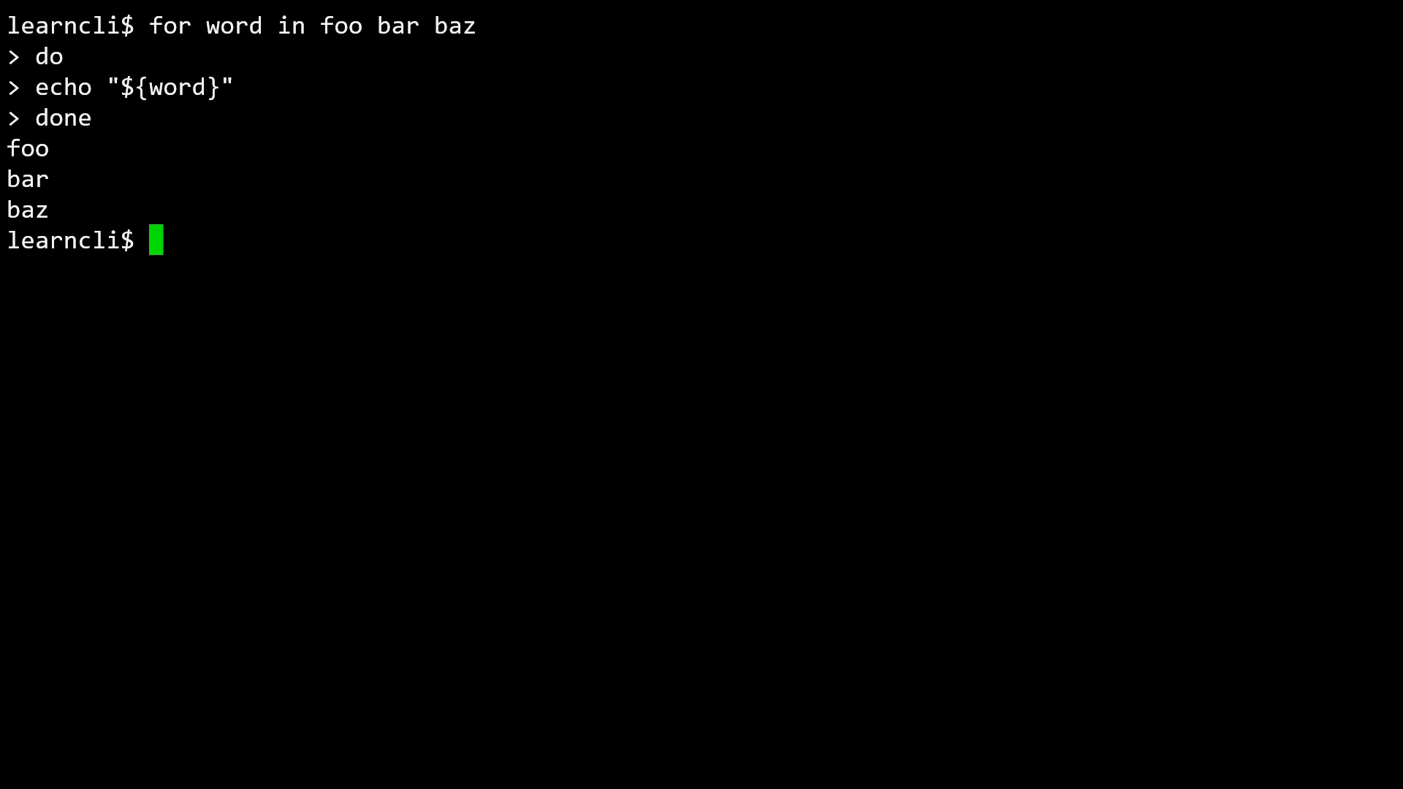
# Write the loop 'for word in foo "bar baz"; do' with echo "${word}" body.
pyautogui.write('for word')
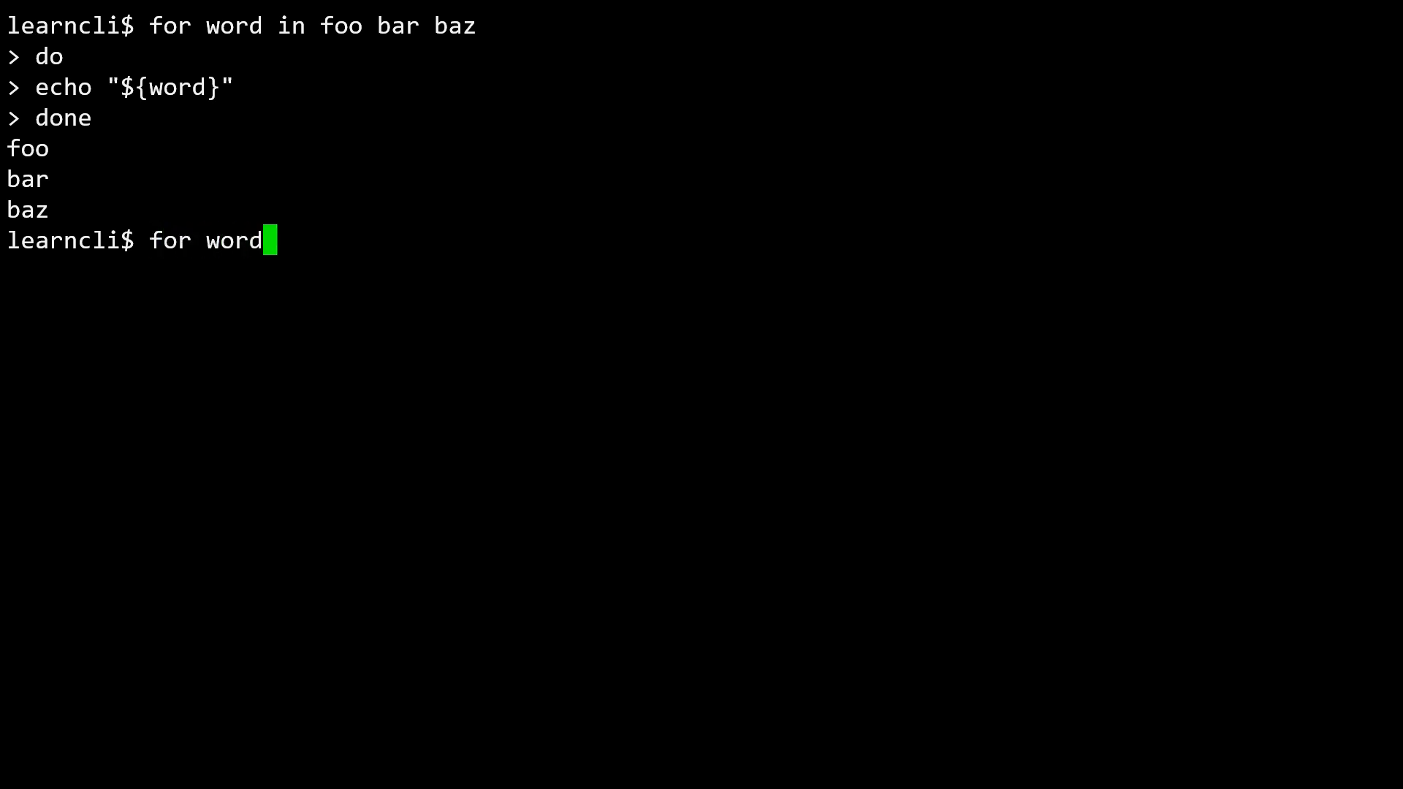
pyautogui.write('in foo "bar')
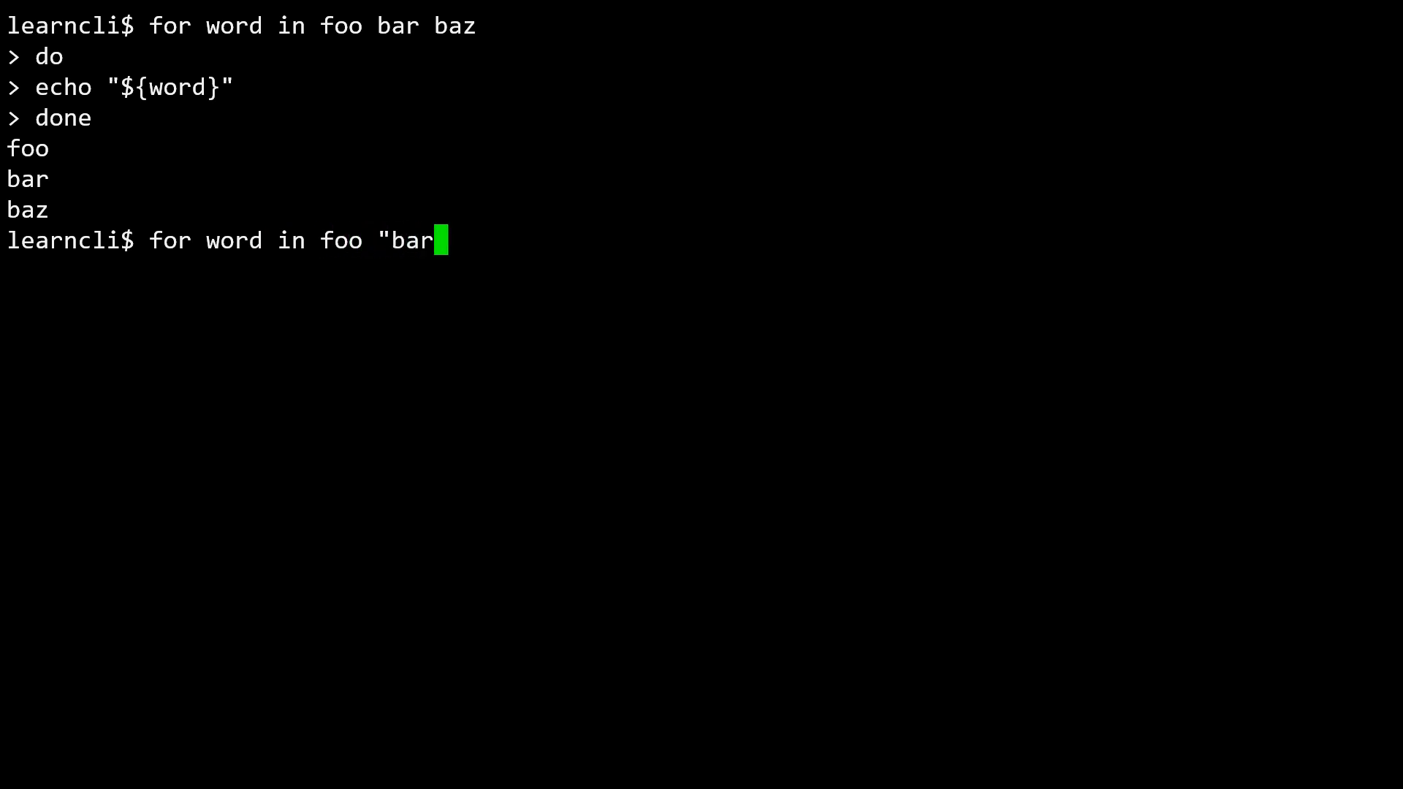
pyautogui.write('baz"')
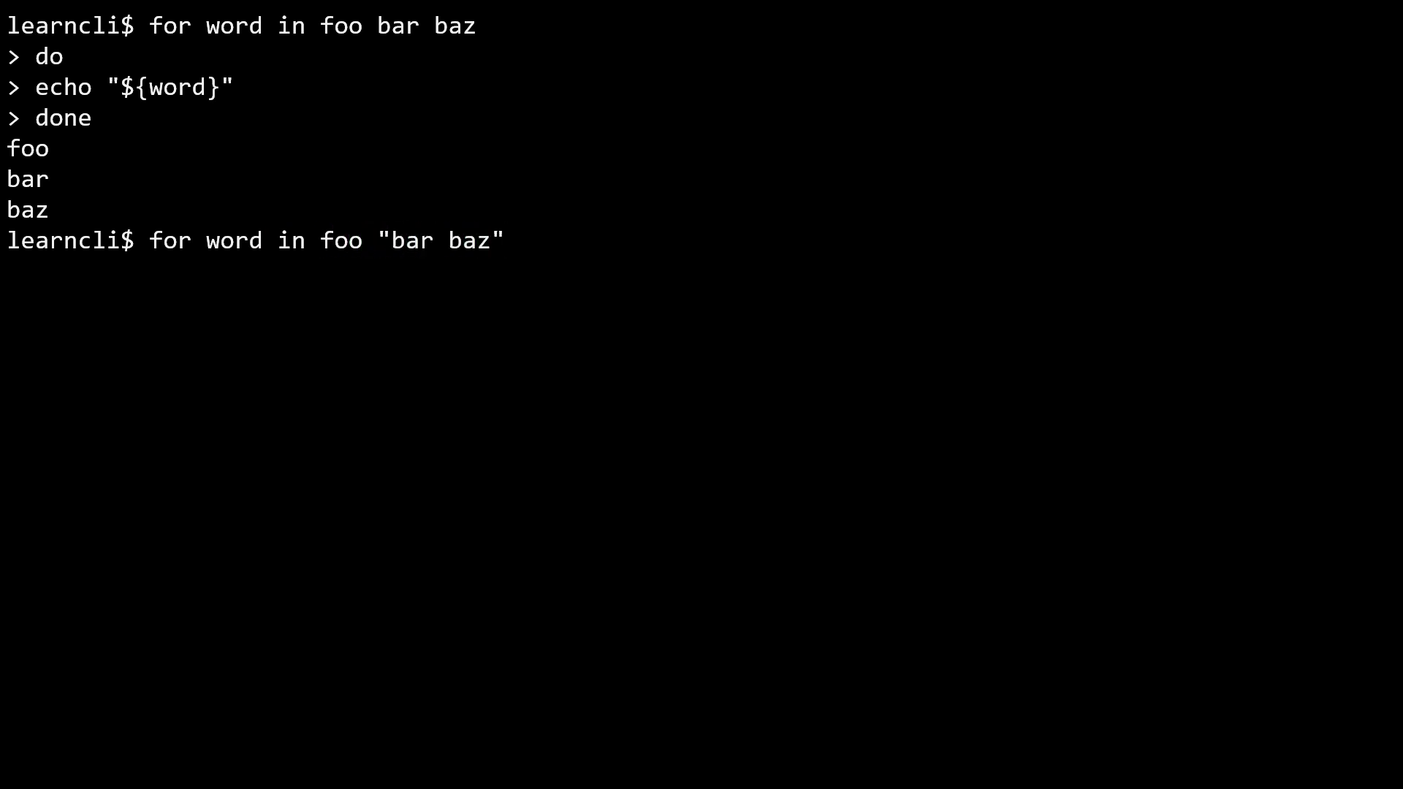
pyautogui.moveTo(401, 128)
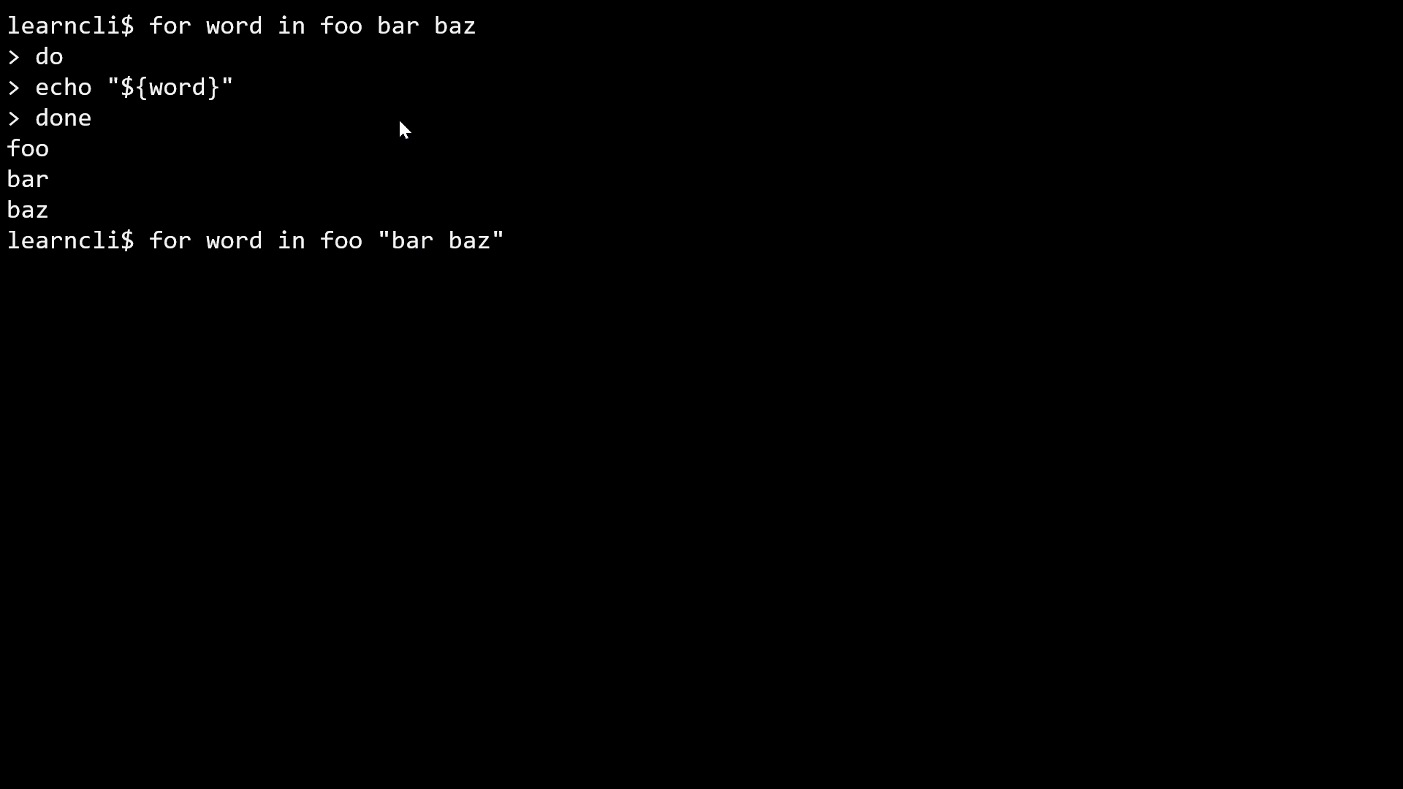
pyautogui.moveTo(352, 271)
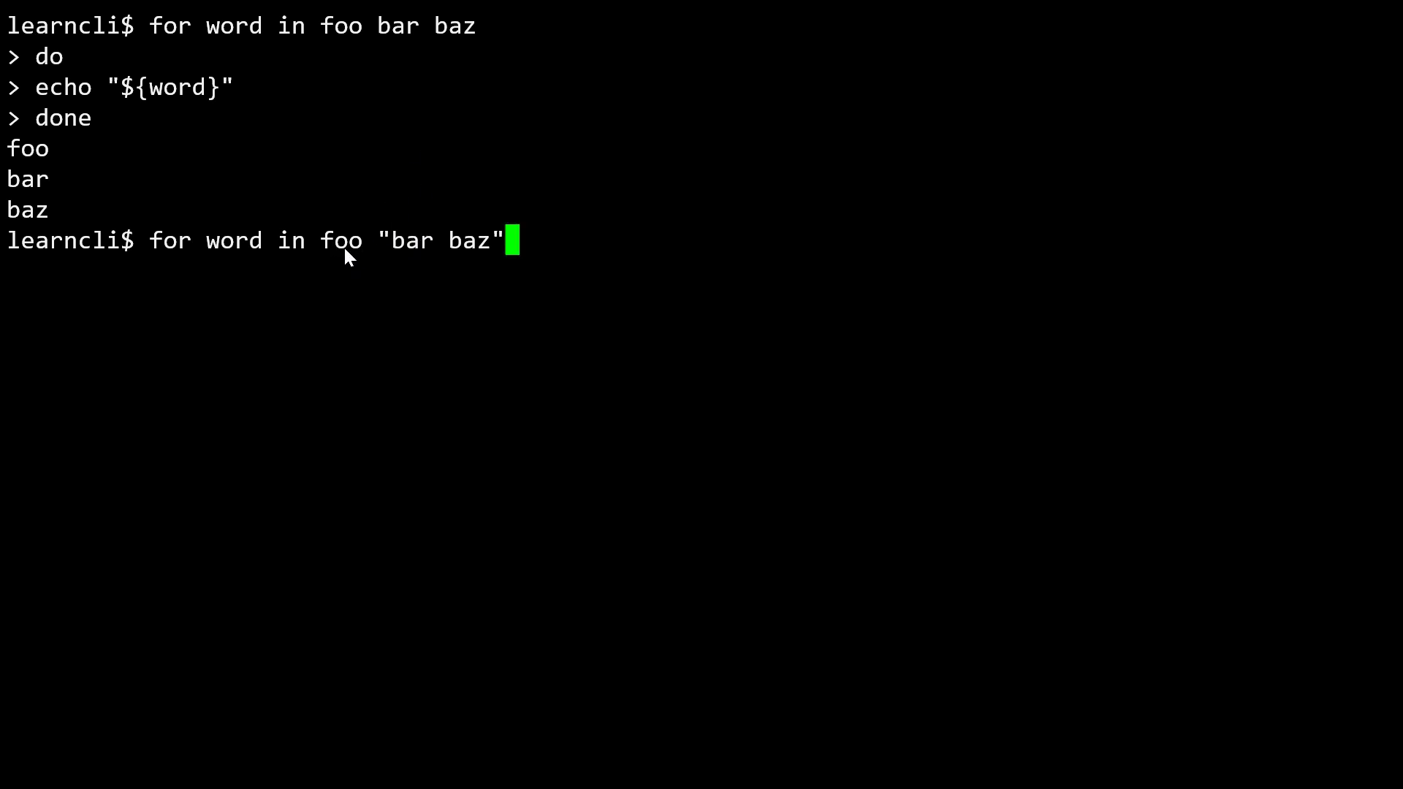
pyautogui.moveTo(404, 259)
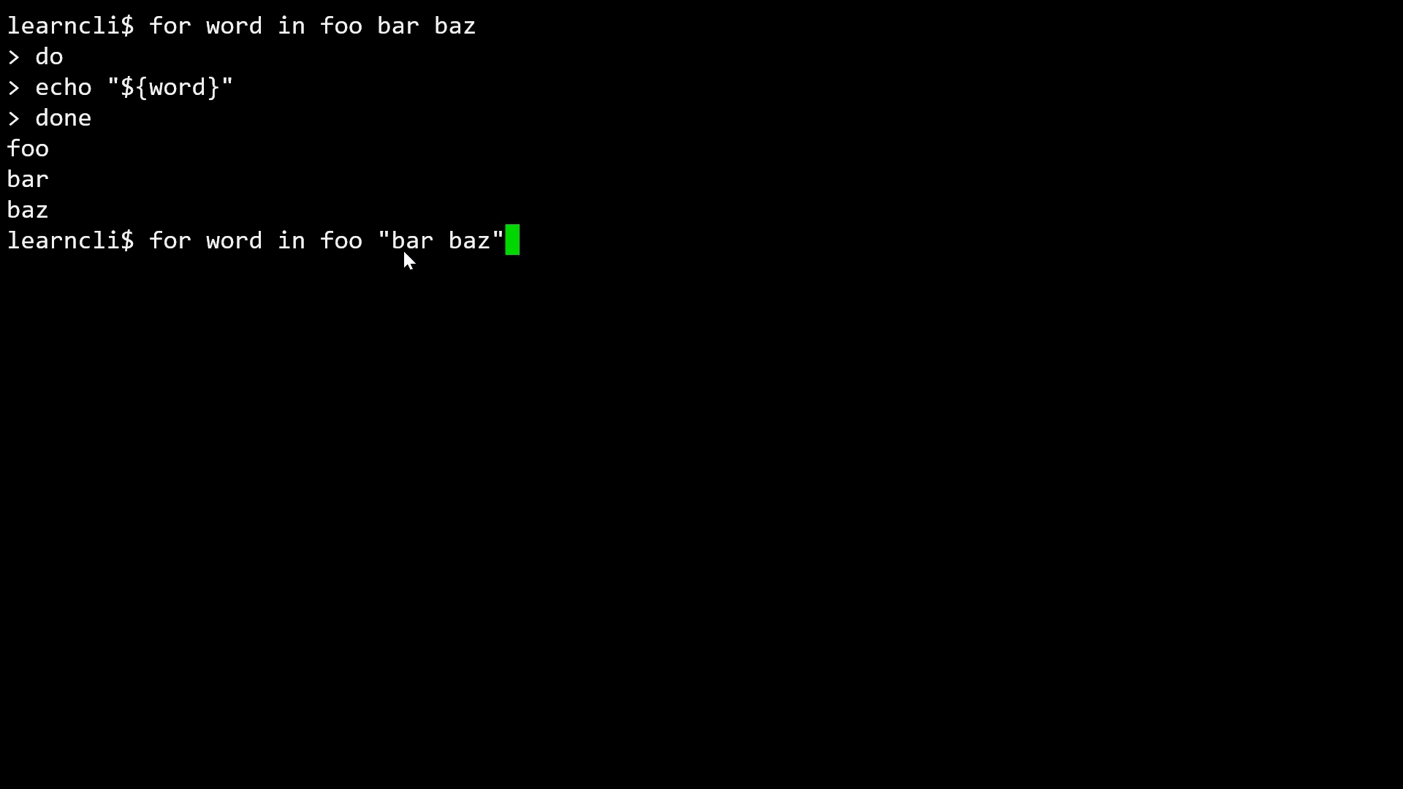
pyautogui.moveTo(561, 265)
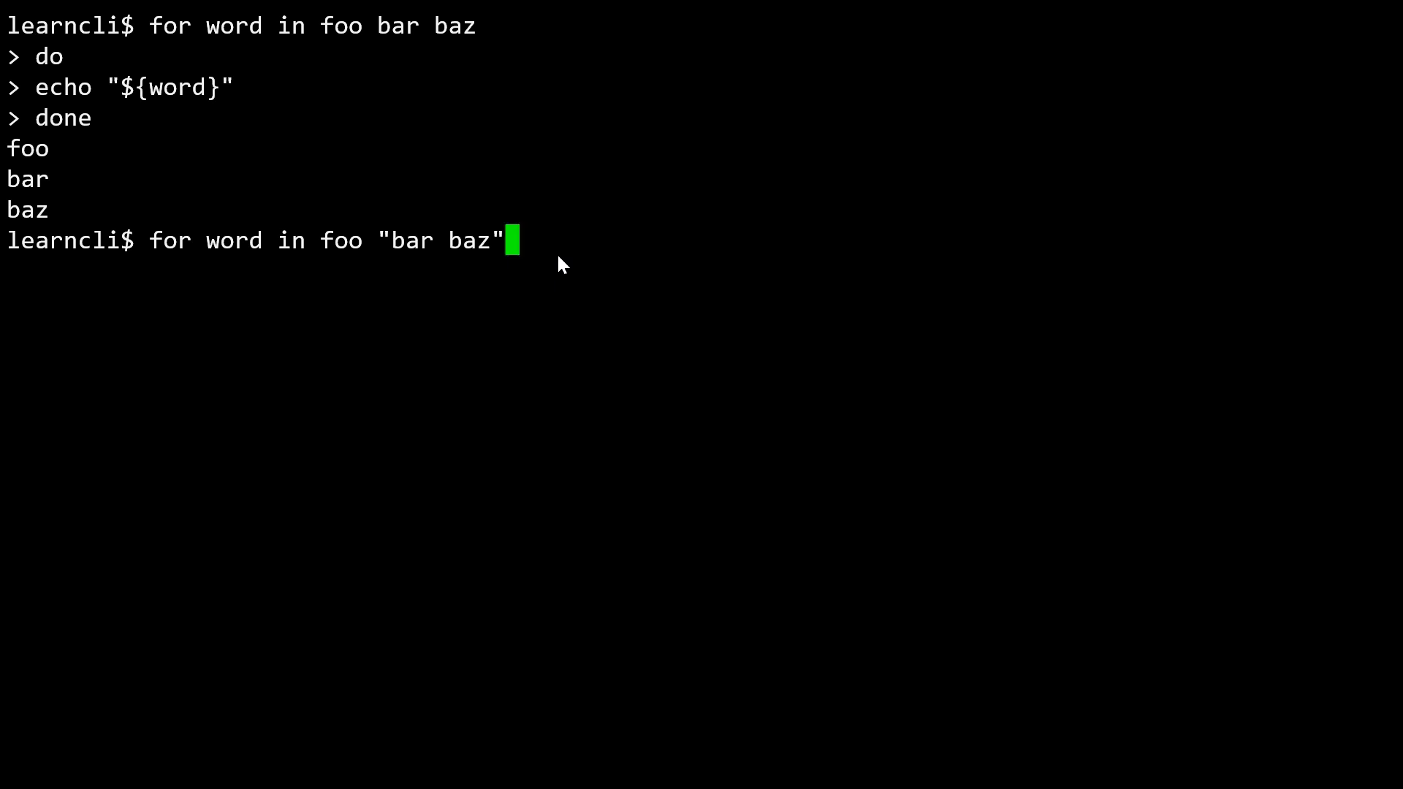
pyautogui.write(';')
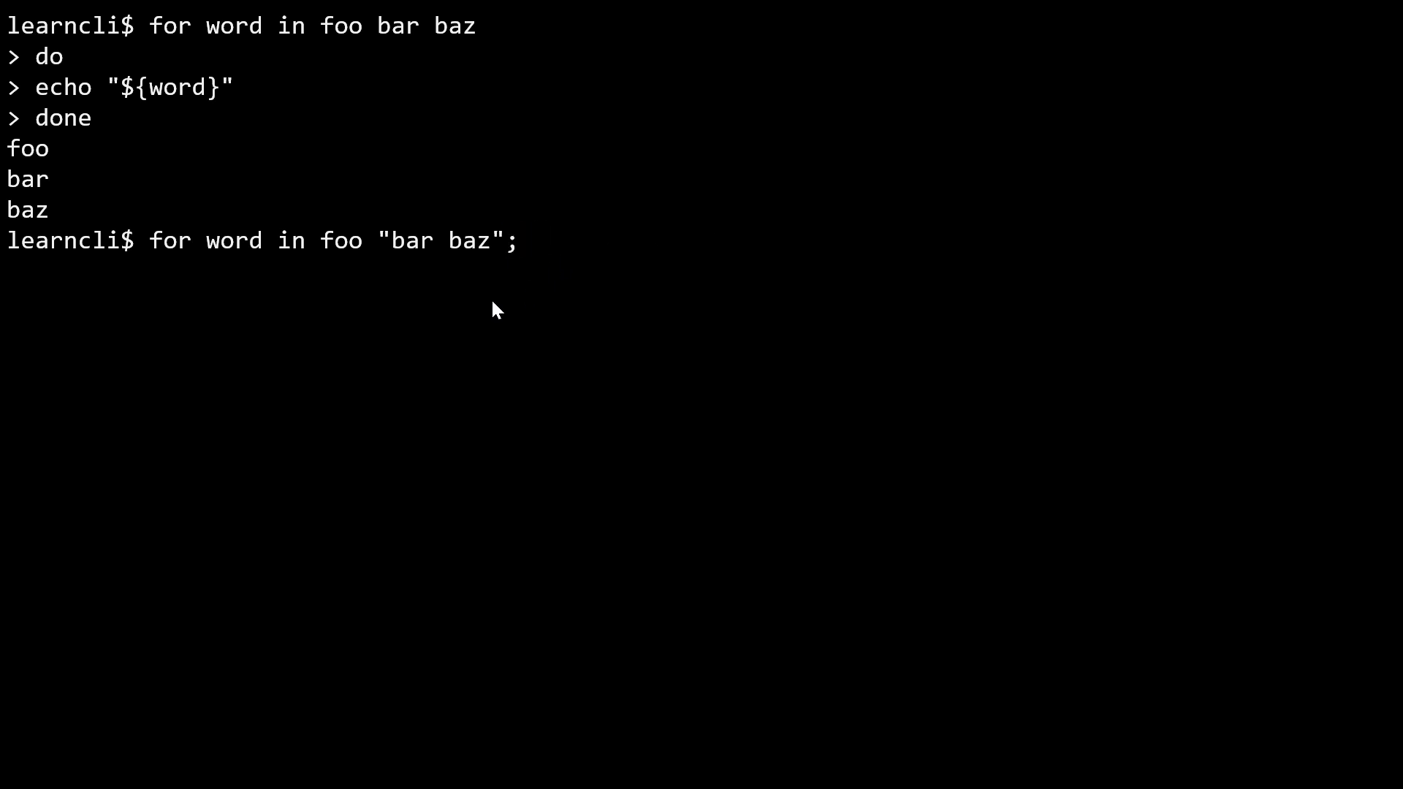
pyautogui.moveTo(523, 272)
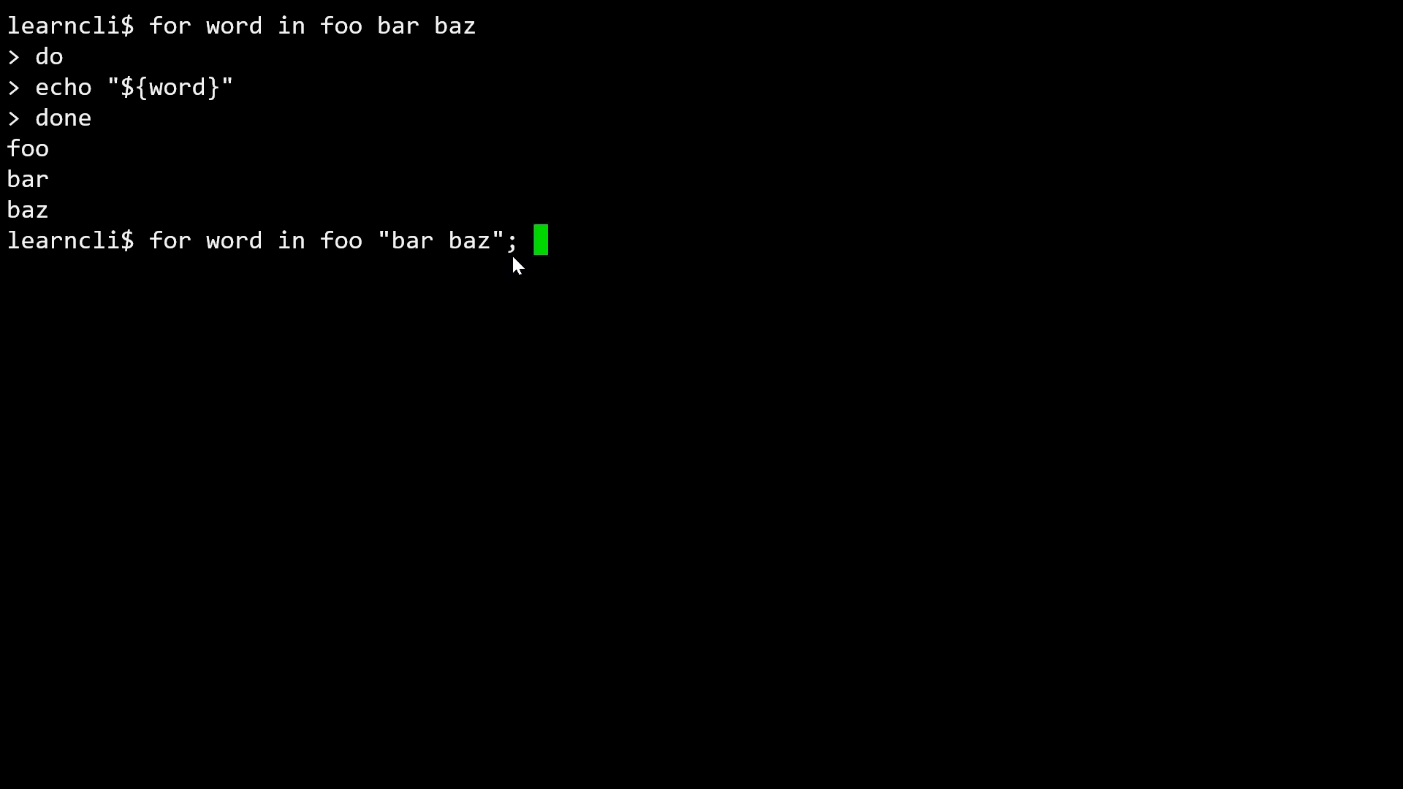
pyautogui.moveTo(499, 254)
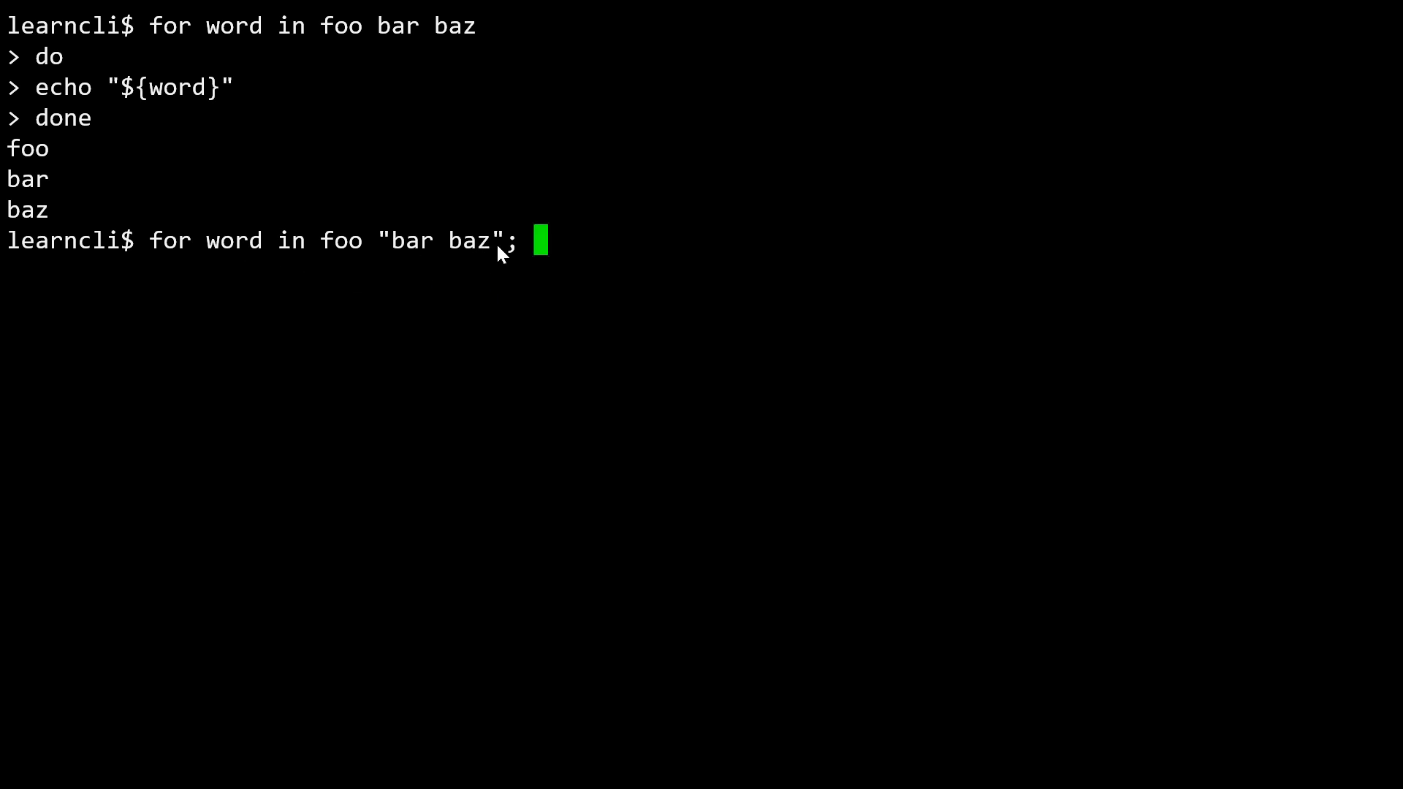
pyautogui.moveTo(508, 35)
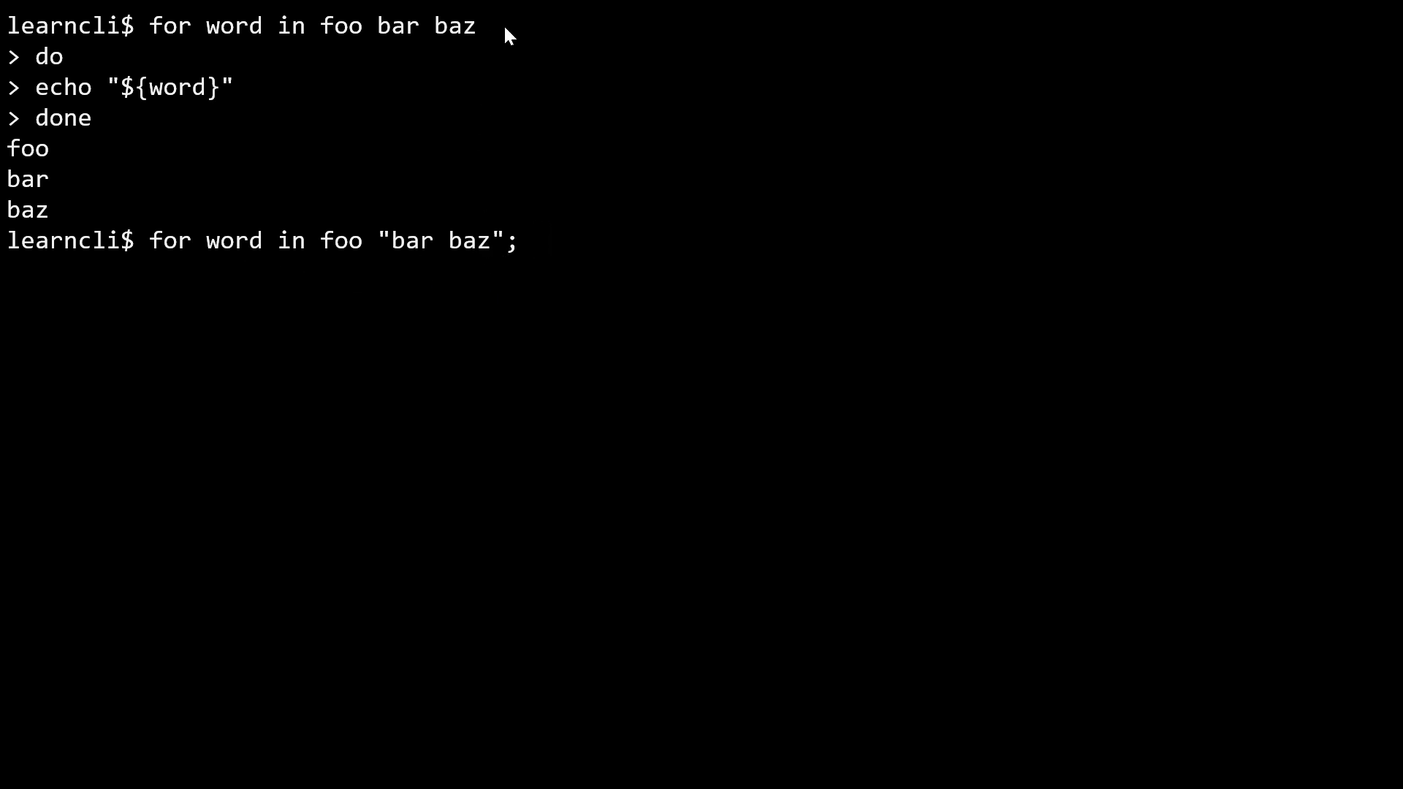
pyautogui.moveTo(488, 42)
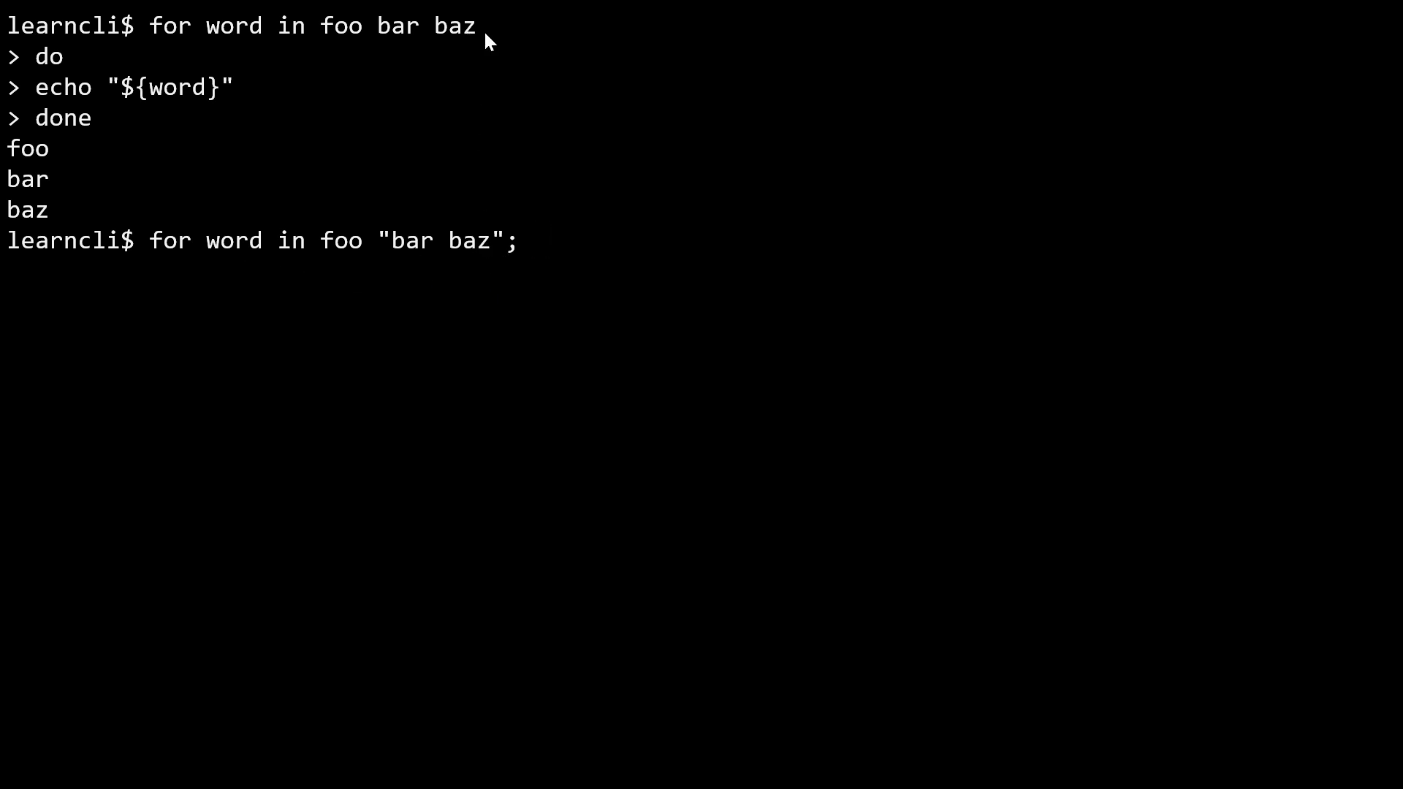
pyautogui.moveTo(383, 70)
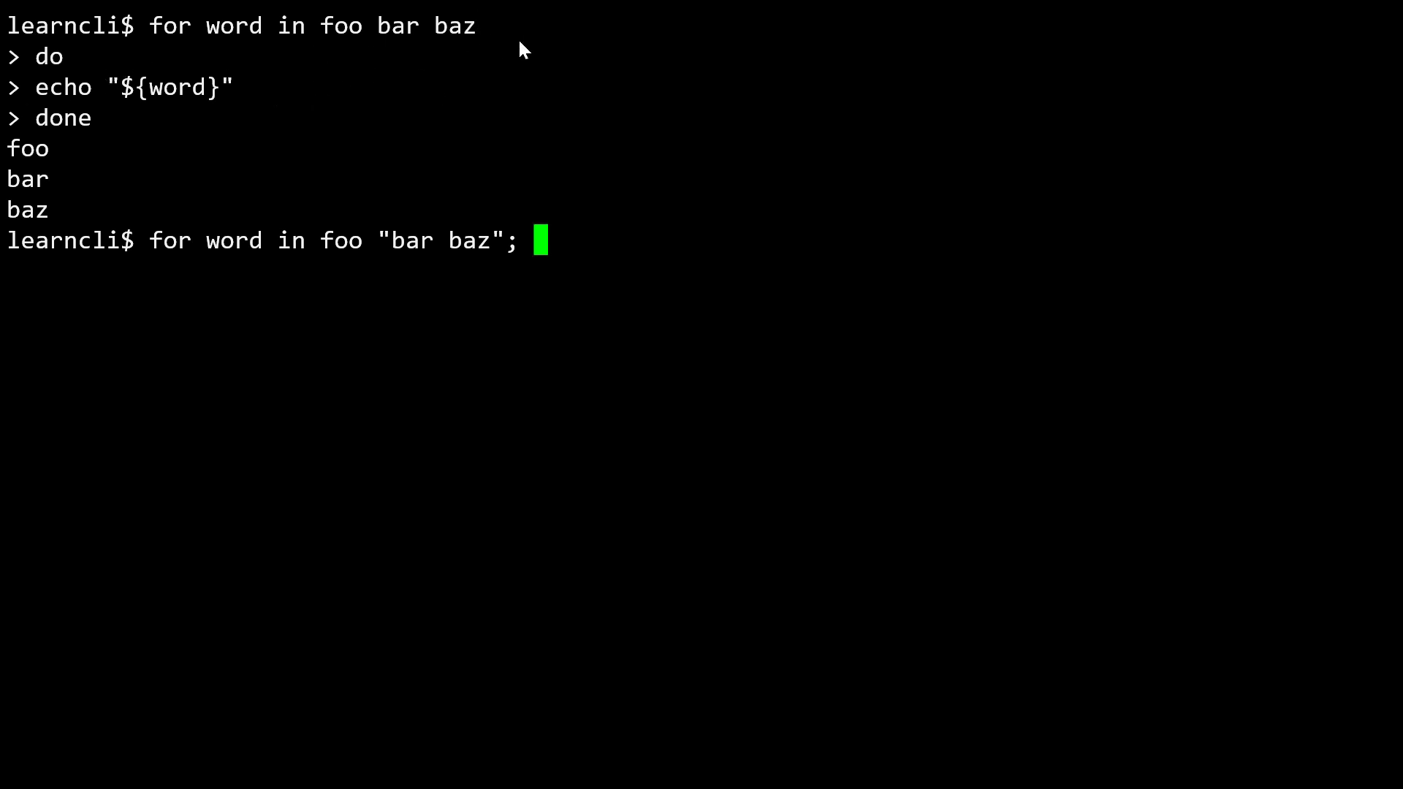
pyautogui.moveTo(521, 266)
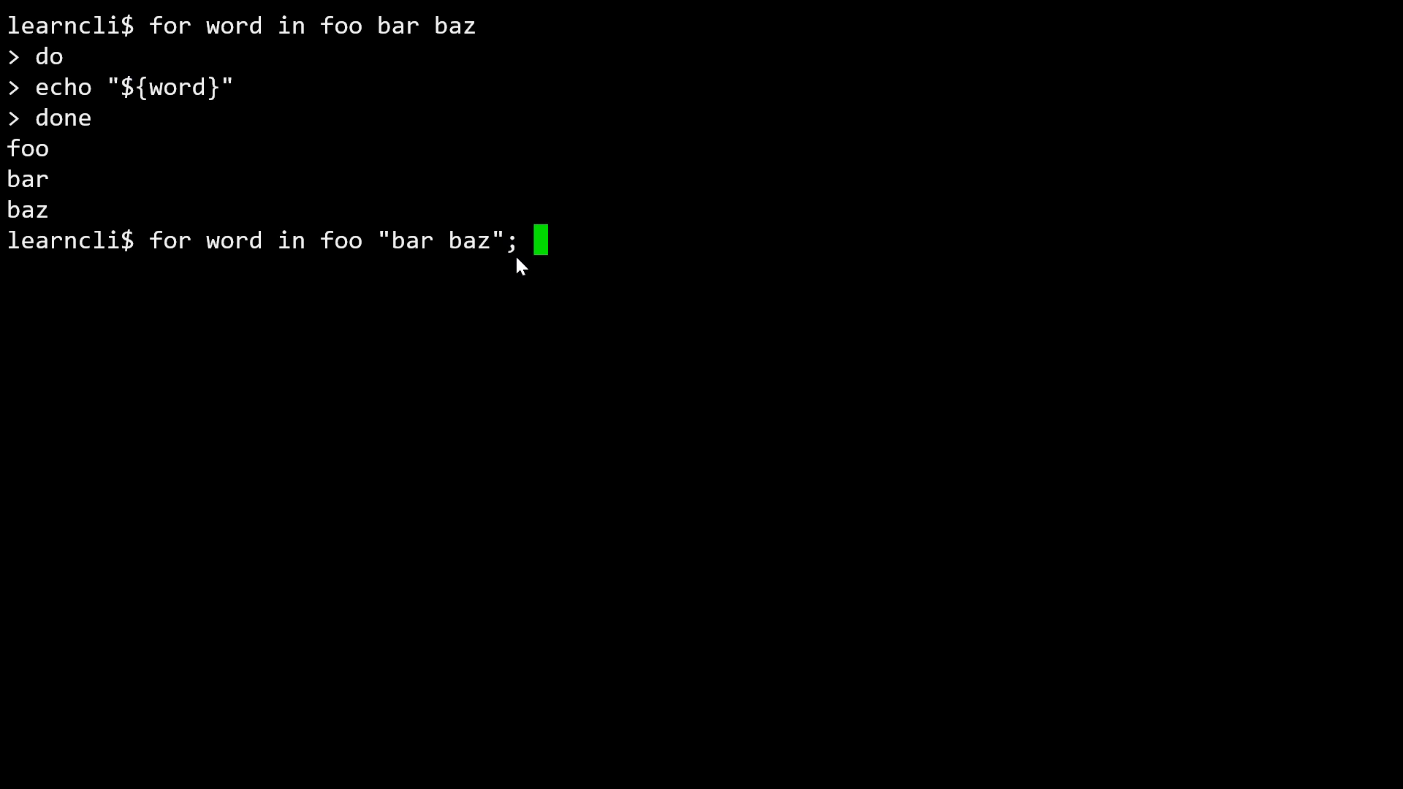
pyautogui.moveTo(475, 280)
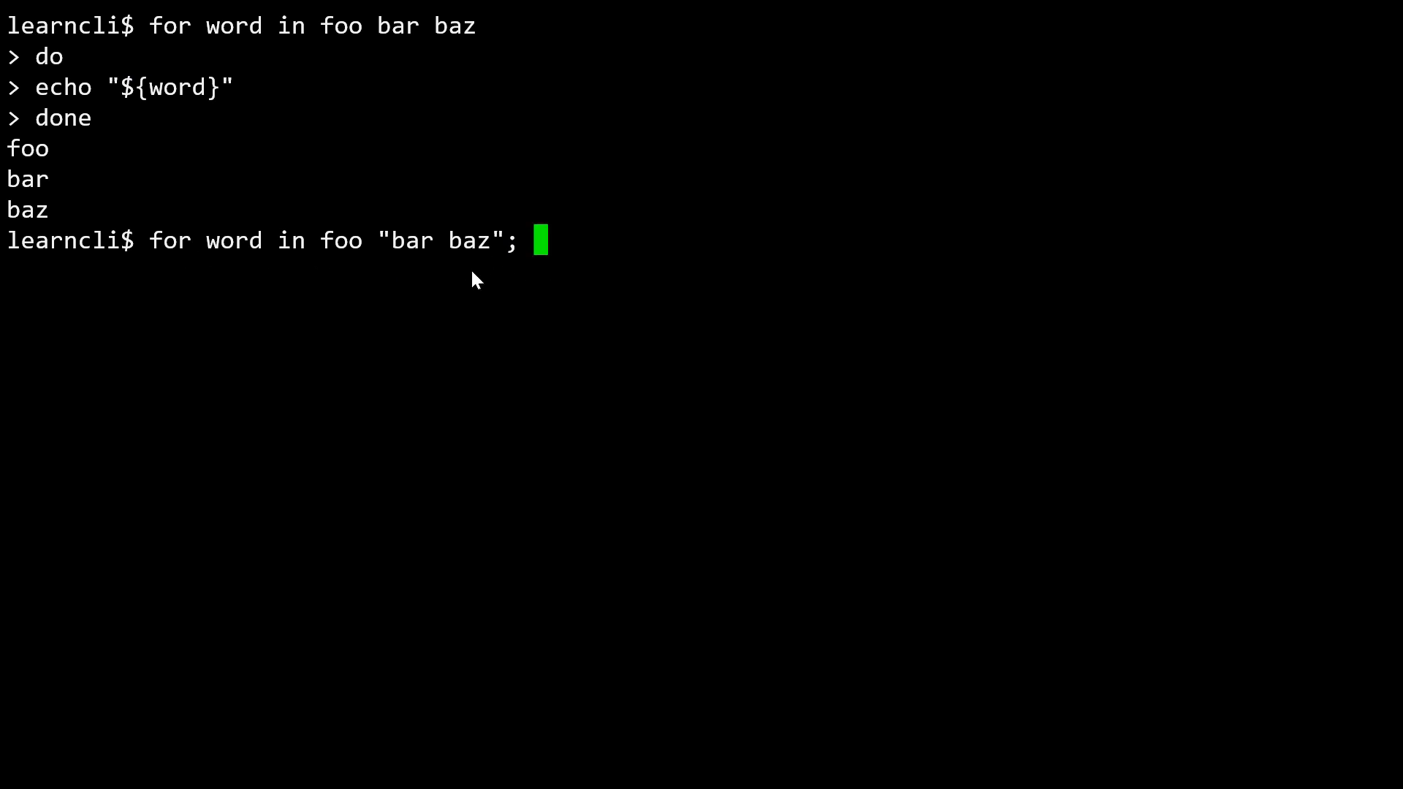
pyautogui.write('do')
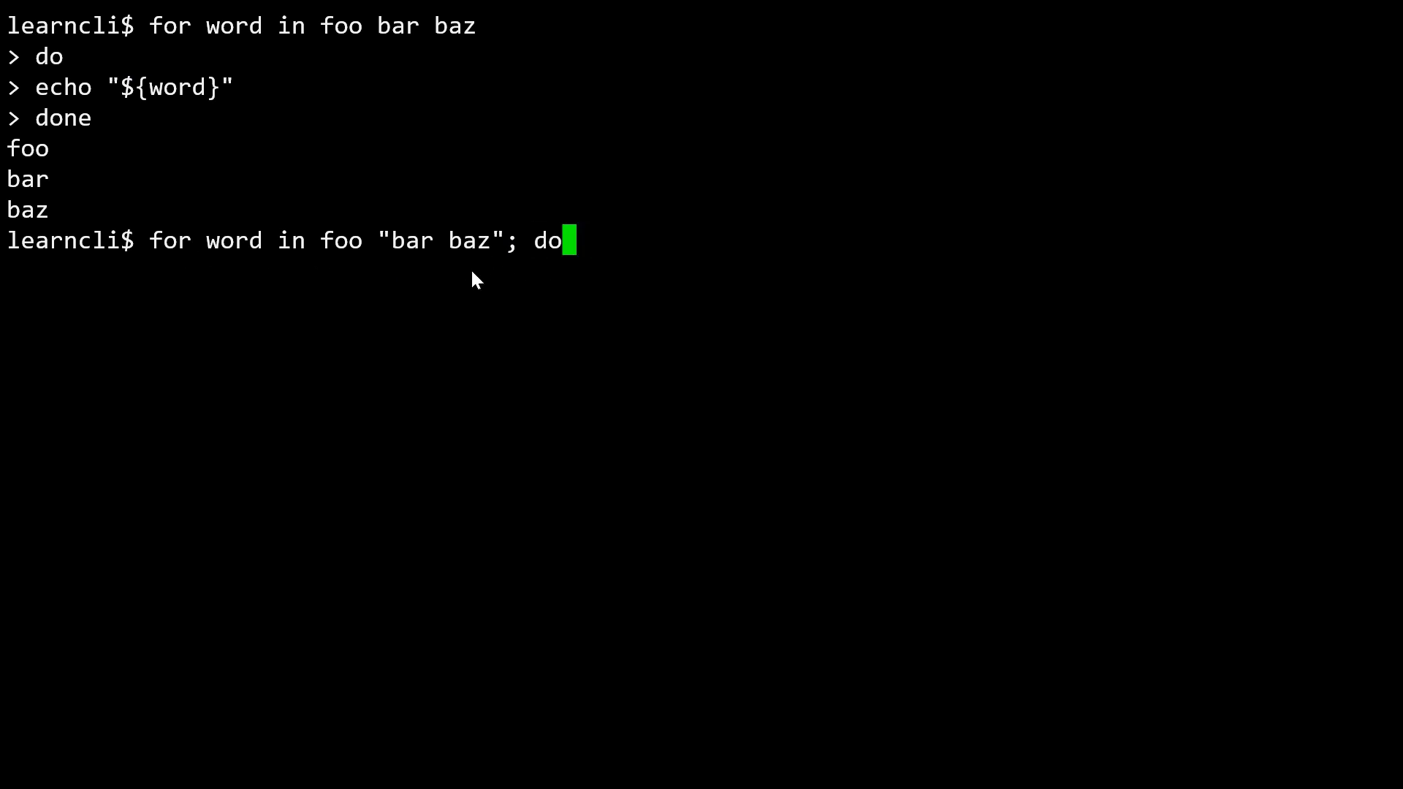
pyautogui.press('Return')
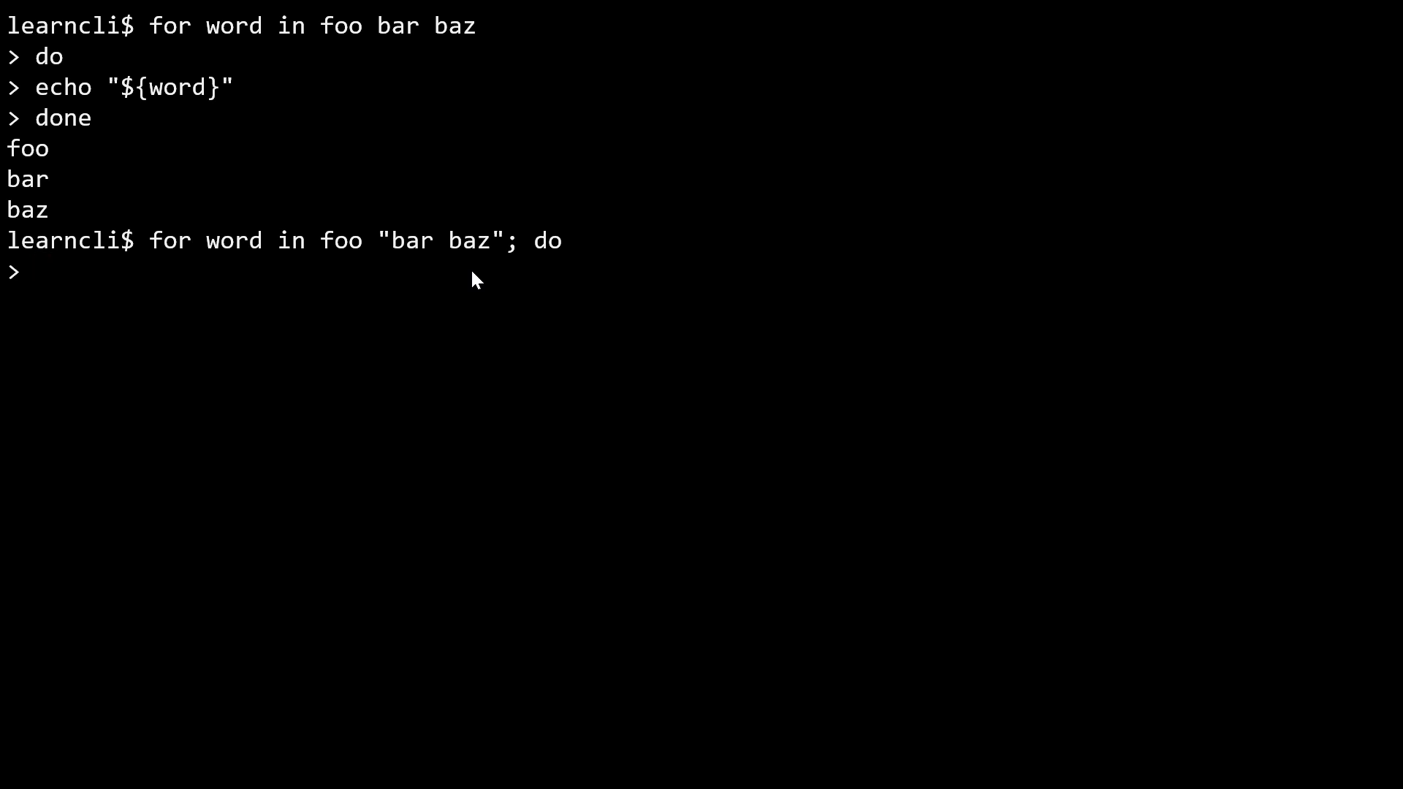
pyautogui.write('e')
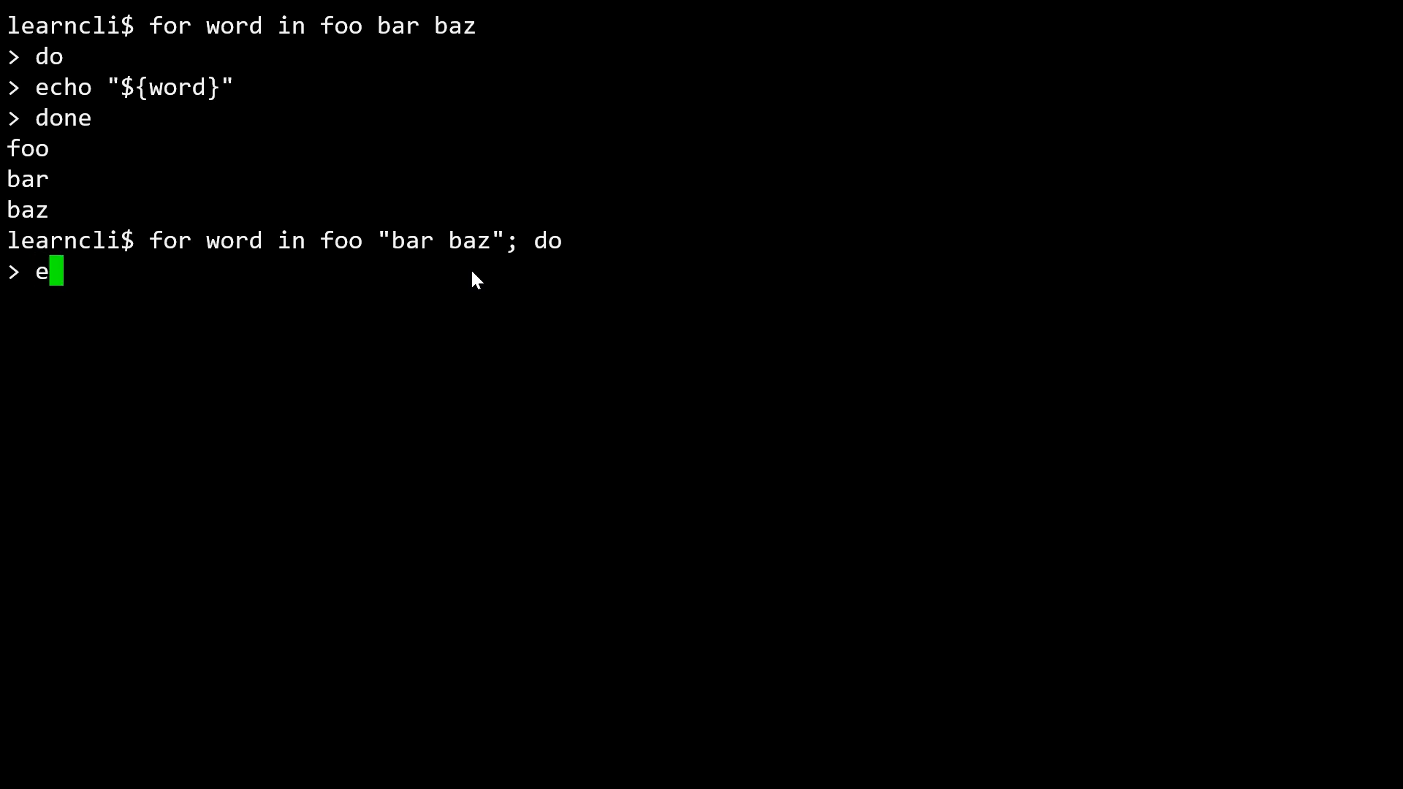
pyautogui.write('cho "${word}"')
pyautogui.write('done')
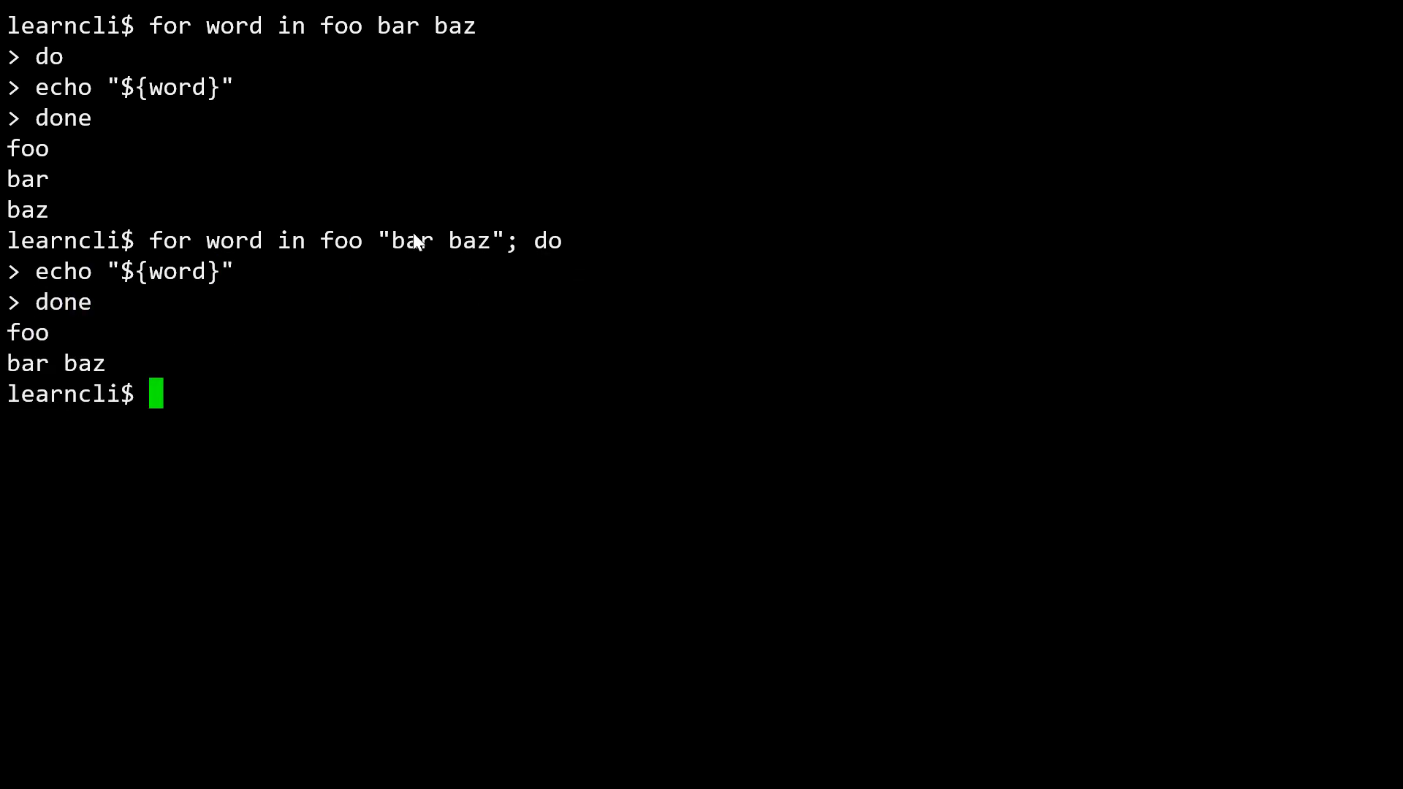
pyautogui.moveTo(411, 248)
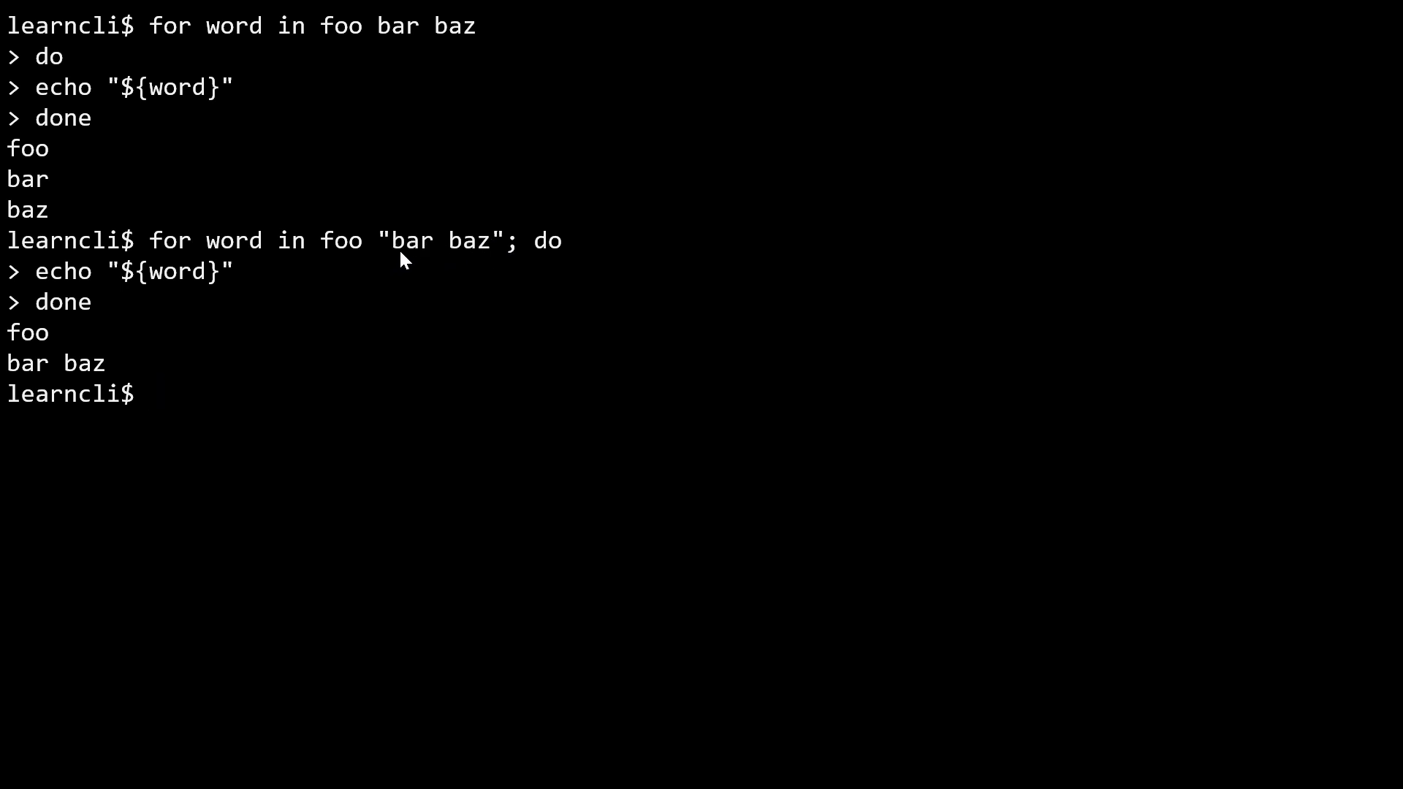
pyautogui.moveTo(76, 389)
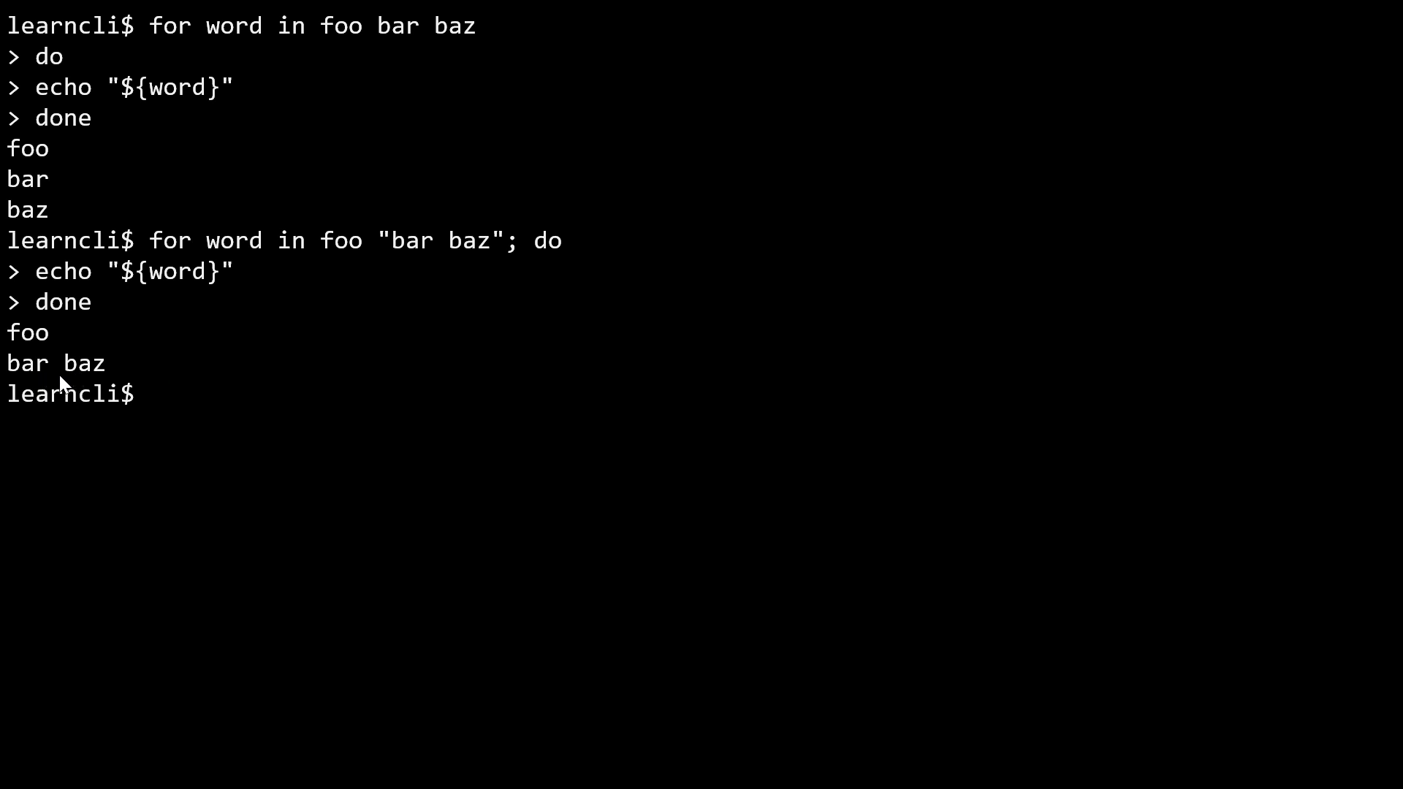
pyautogui.moveTo(390, 259)
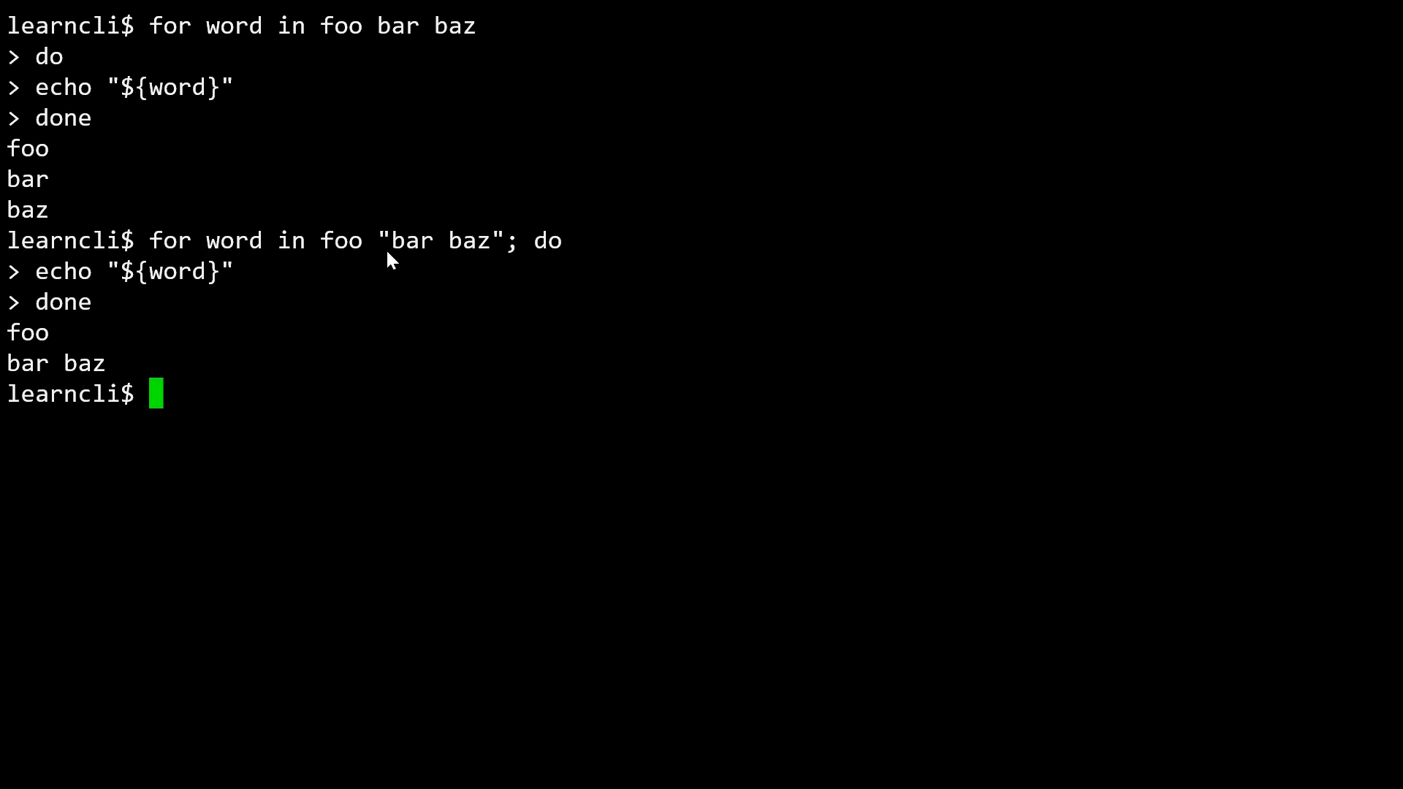
pyautogui.moveTo(44, 343)
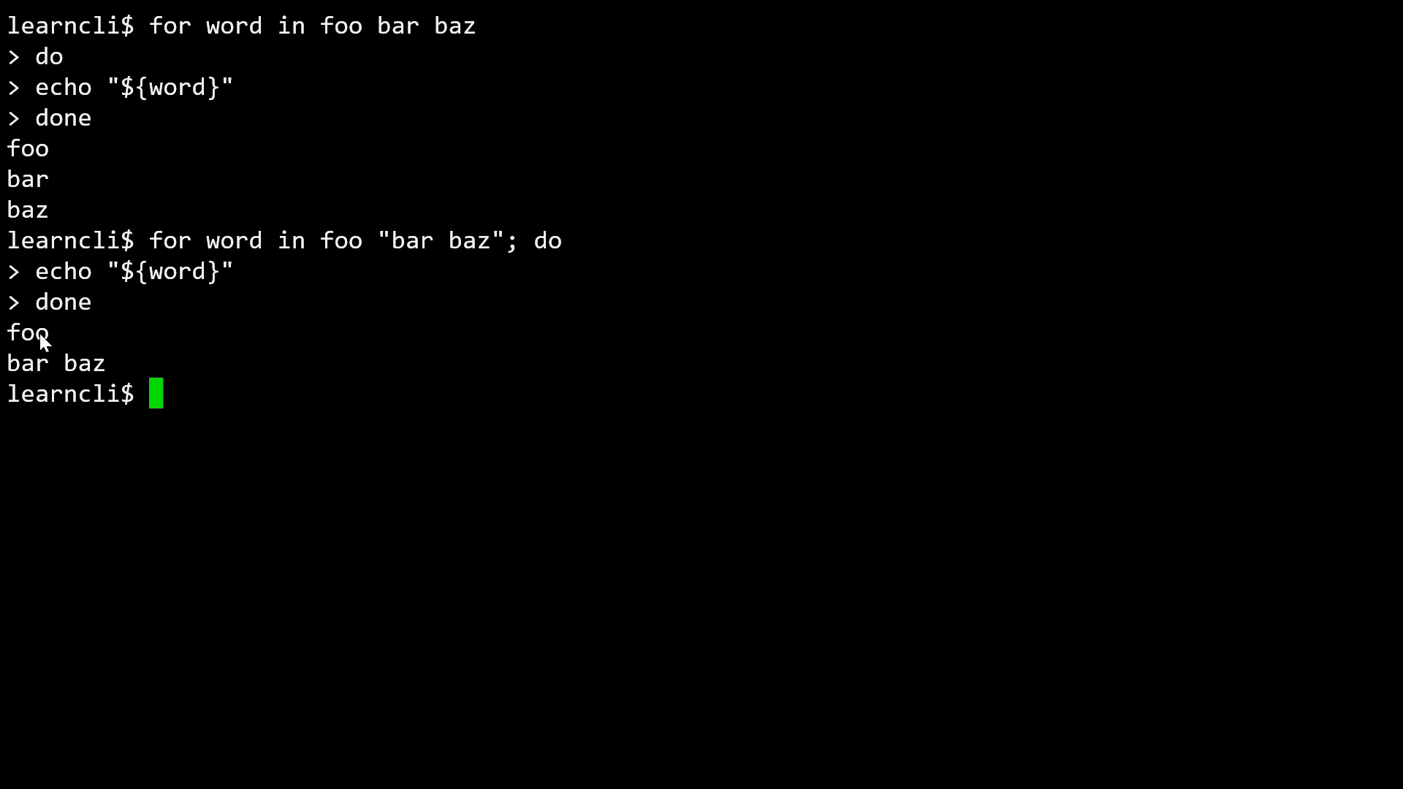
pyautogui.moveTo(423, 306)
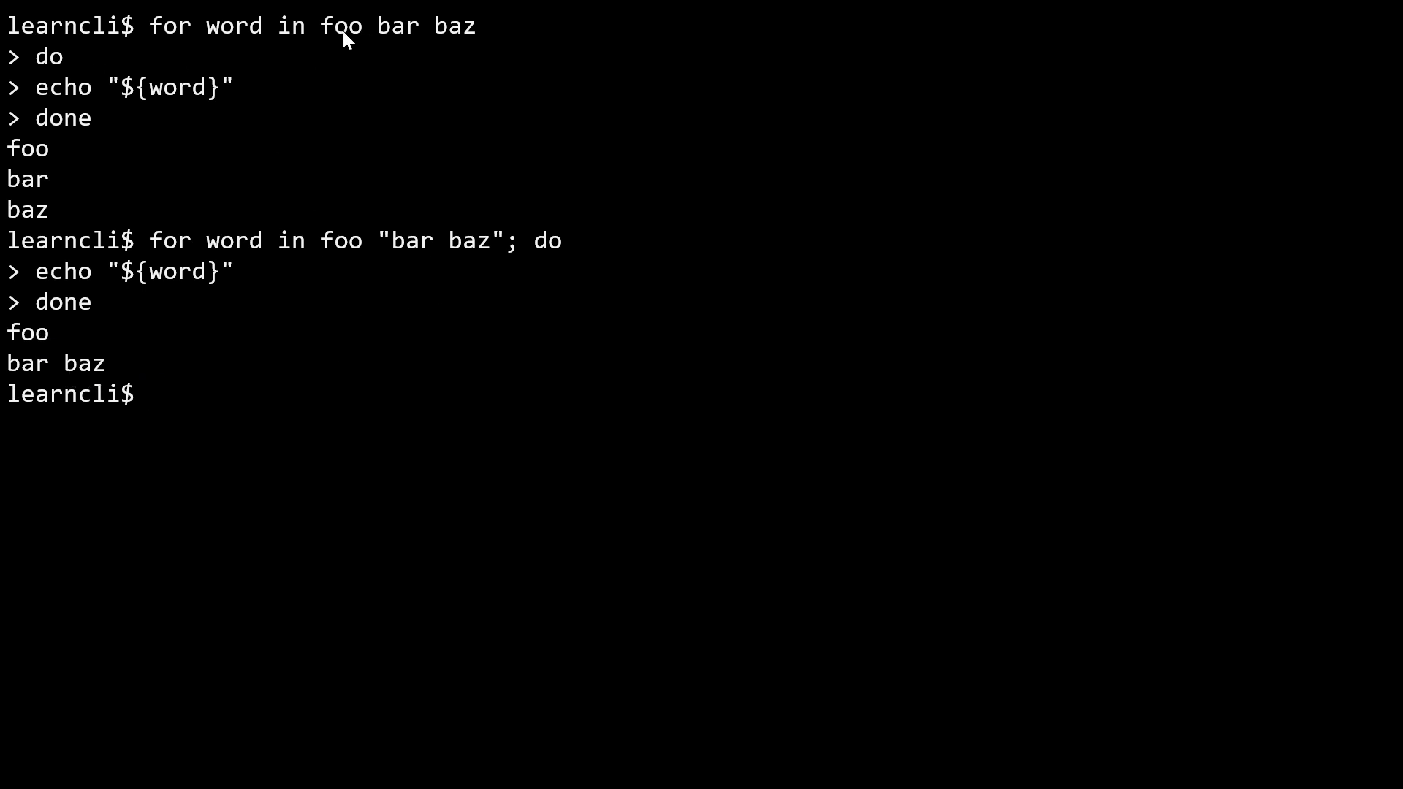
pyautogui.moveTo(351, 42)
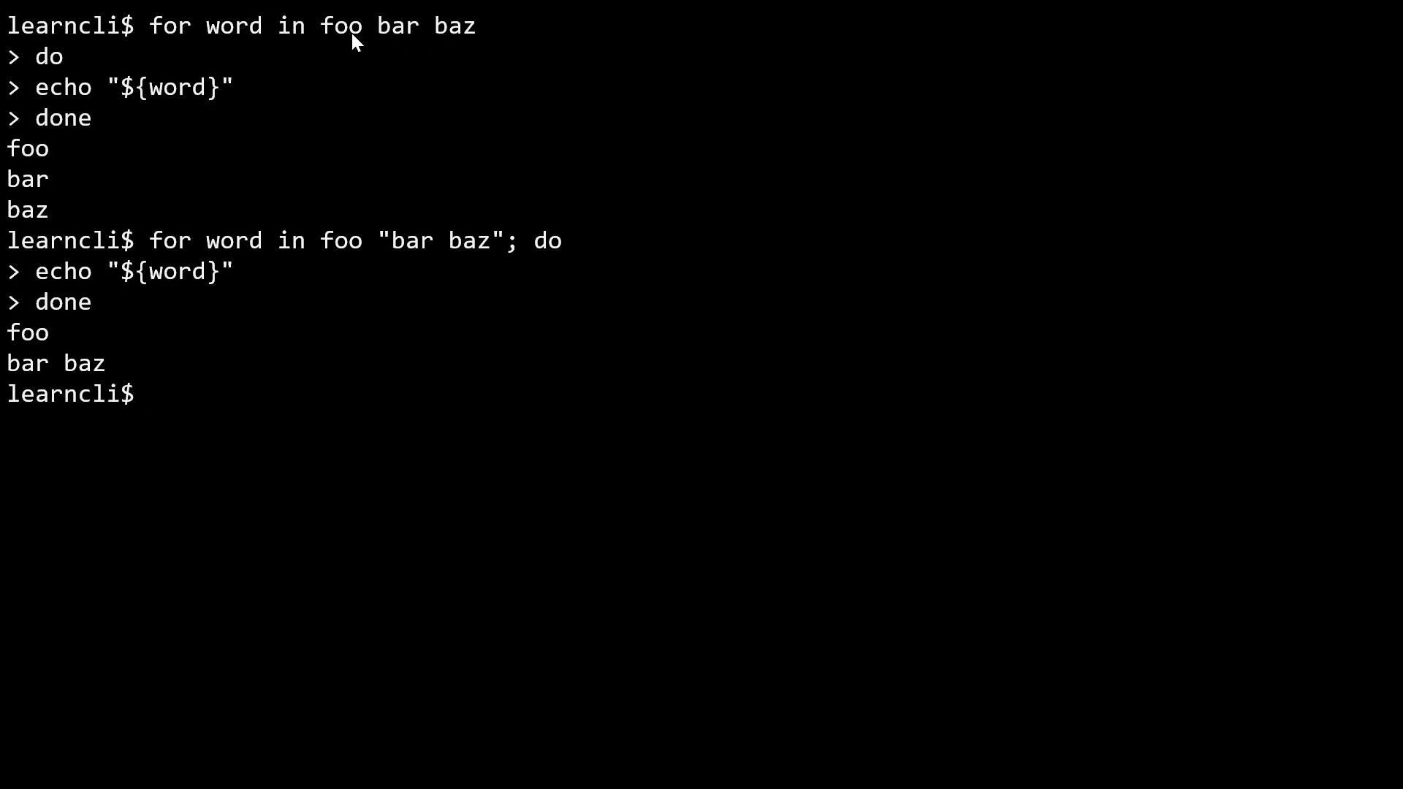
pyautogui.moveTo(361, 45)
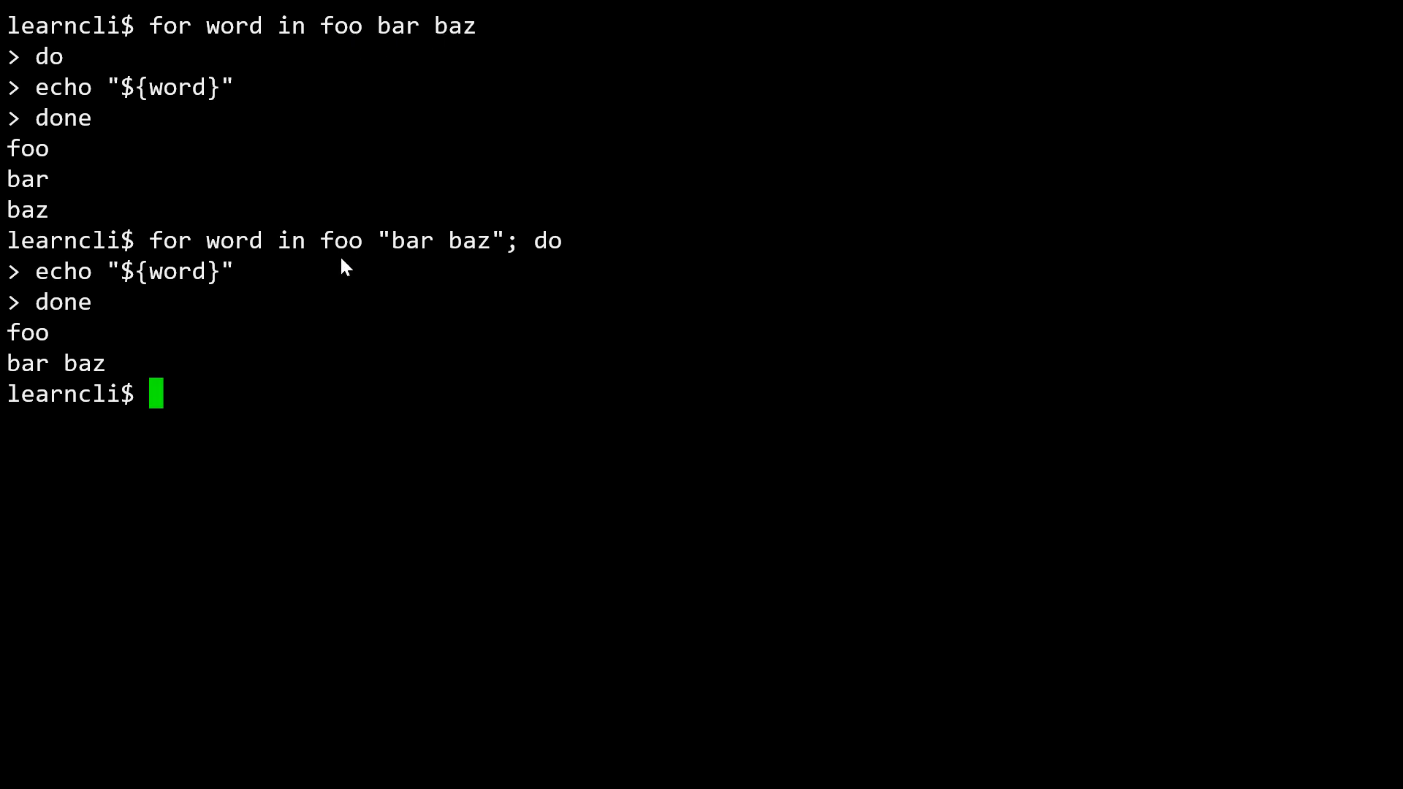
pyautogui.moveTo(260, 436)
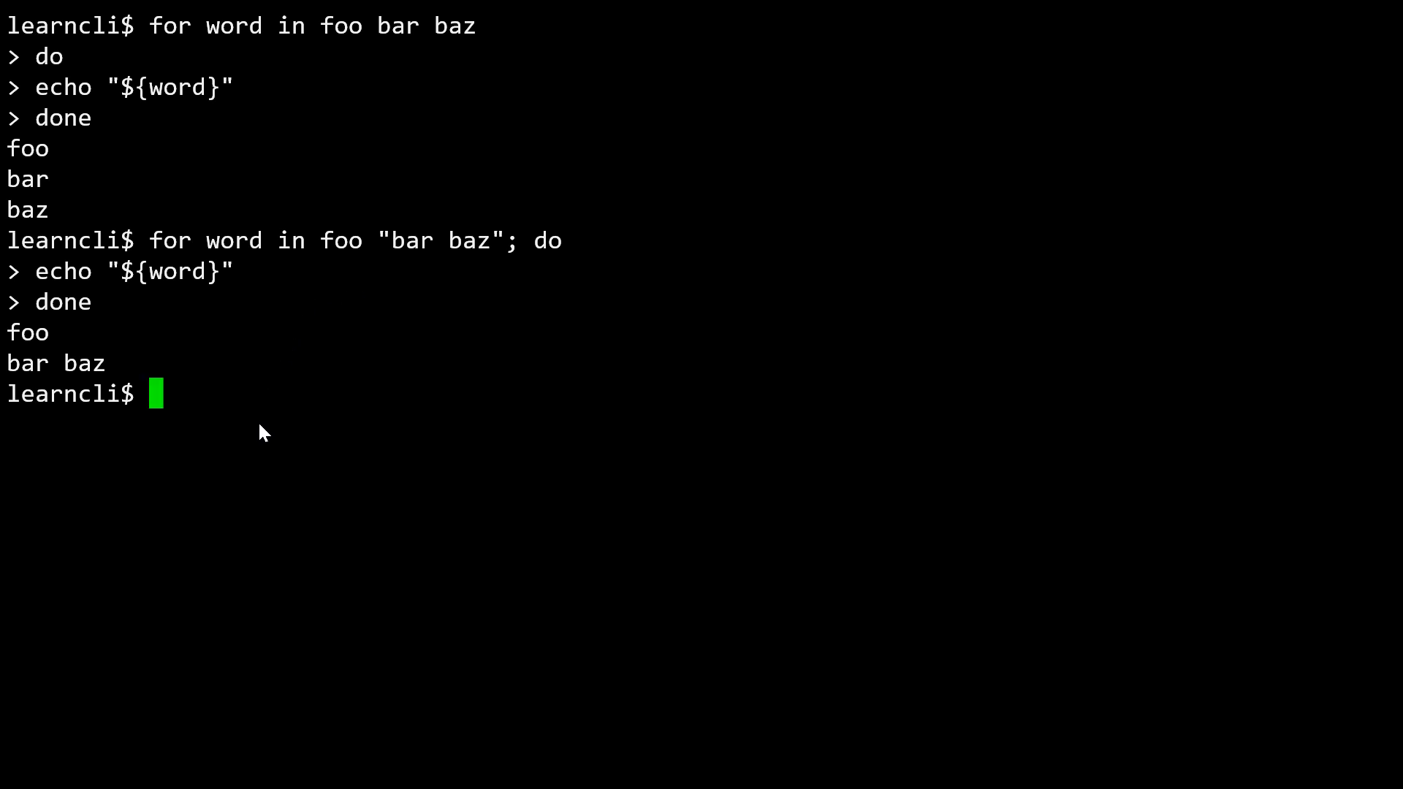
# Start the print-all() function definition.
pyautogui.write('p')
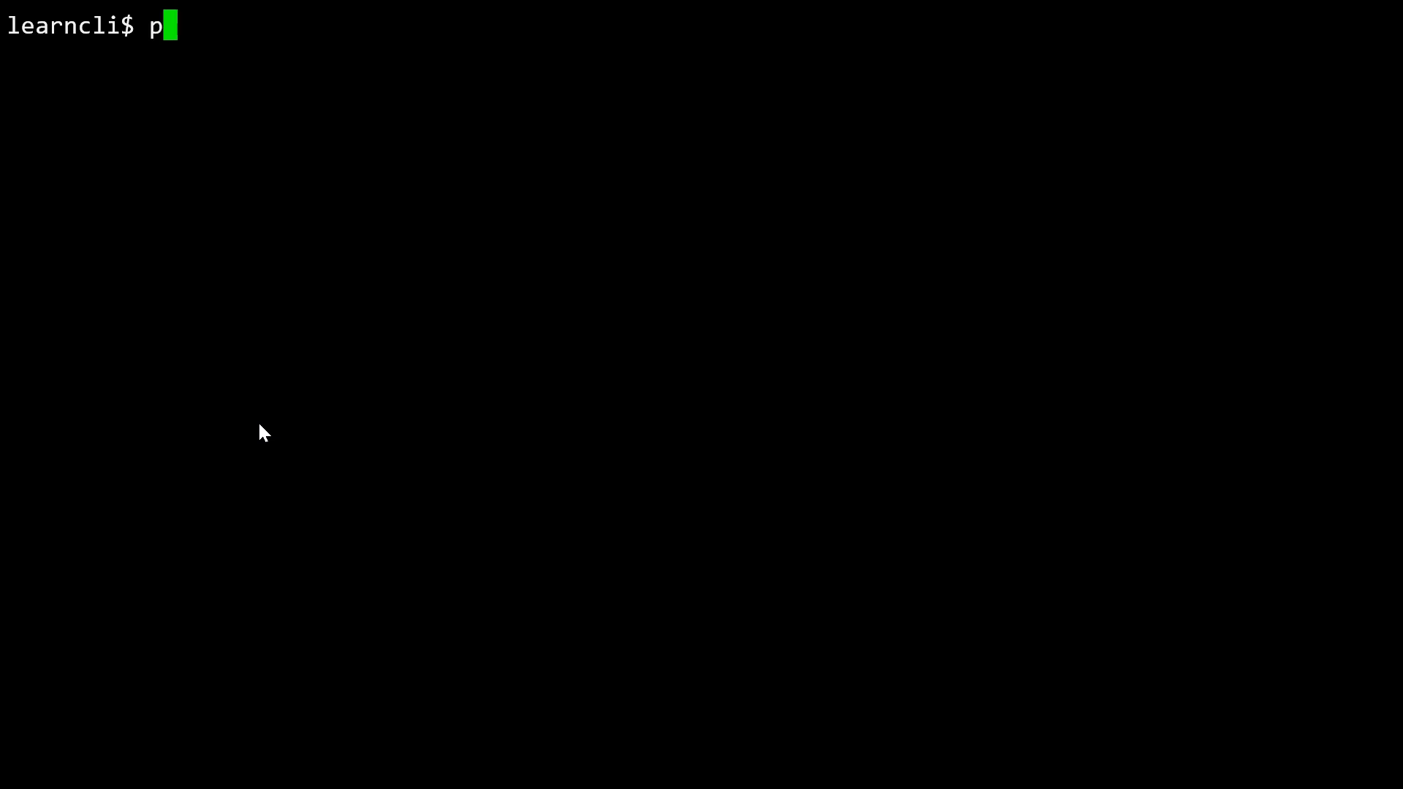
pyautogui.write('rint-all() {')
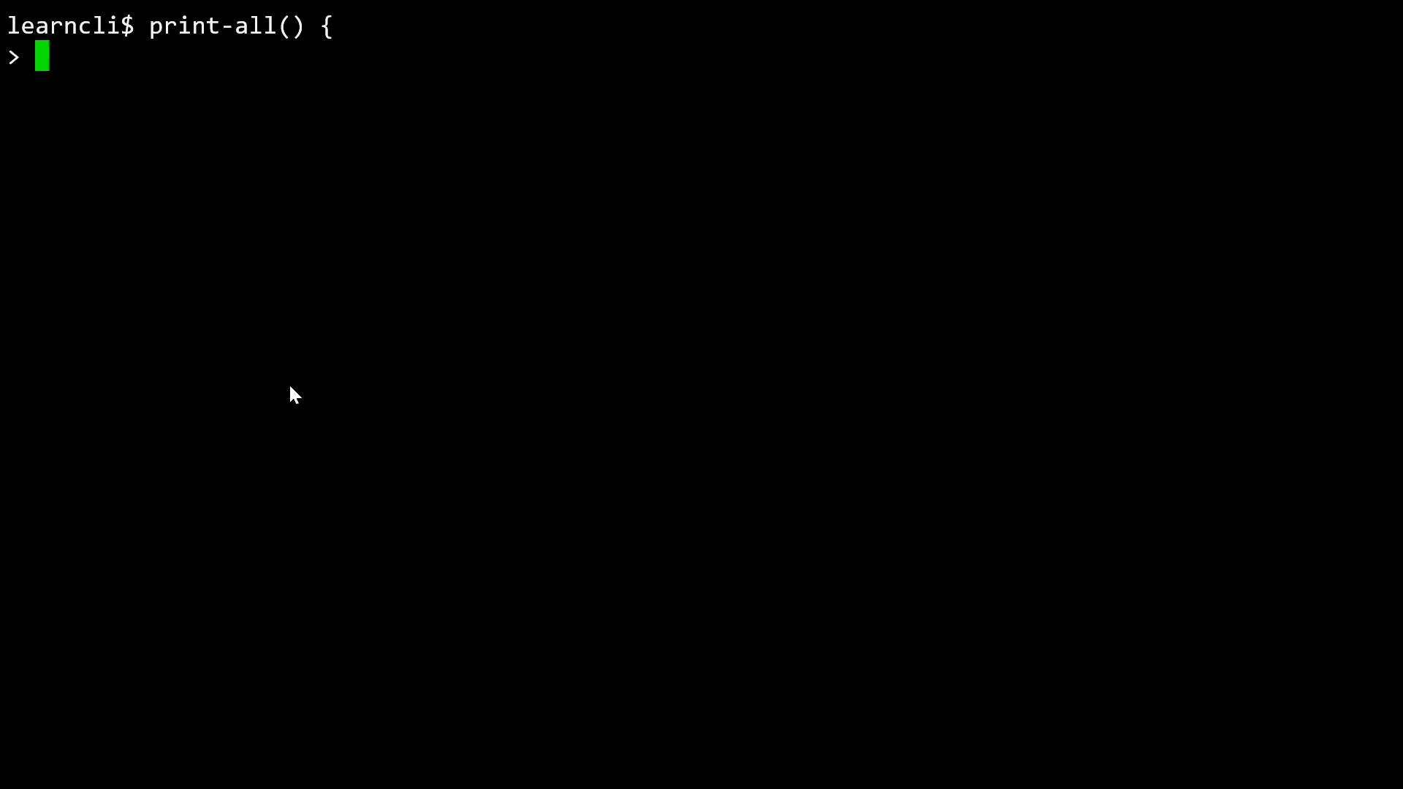
# Add a 'for arg in "${@}"; do' loop echoing "${arg}" to print-all.
pyautogui.write('for')
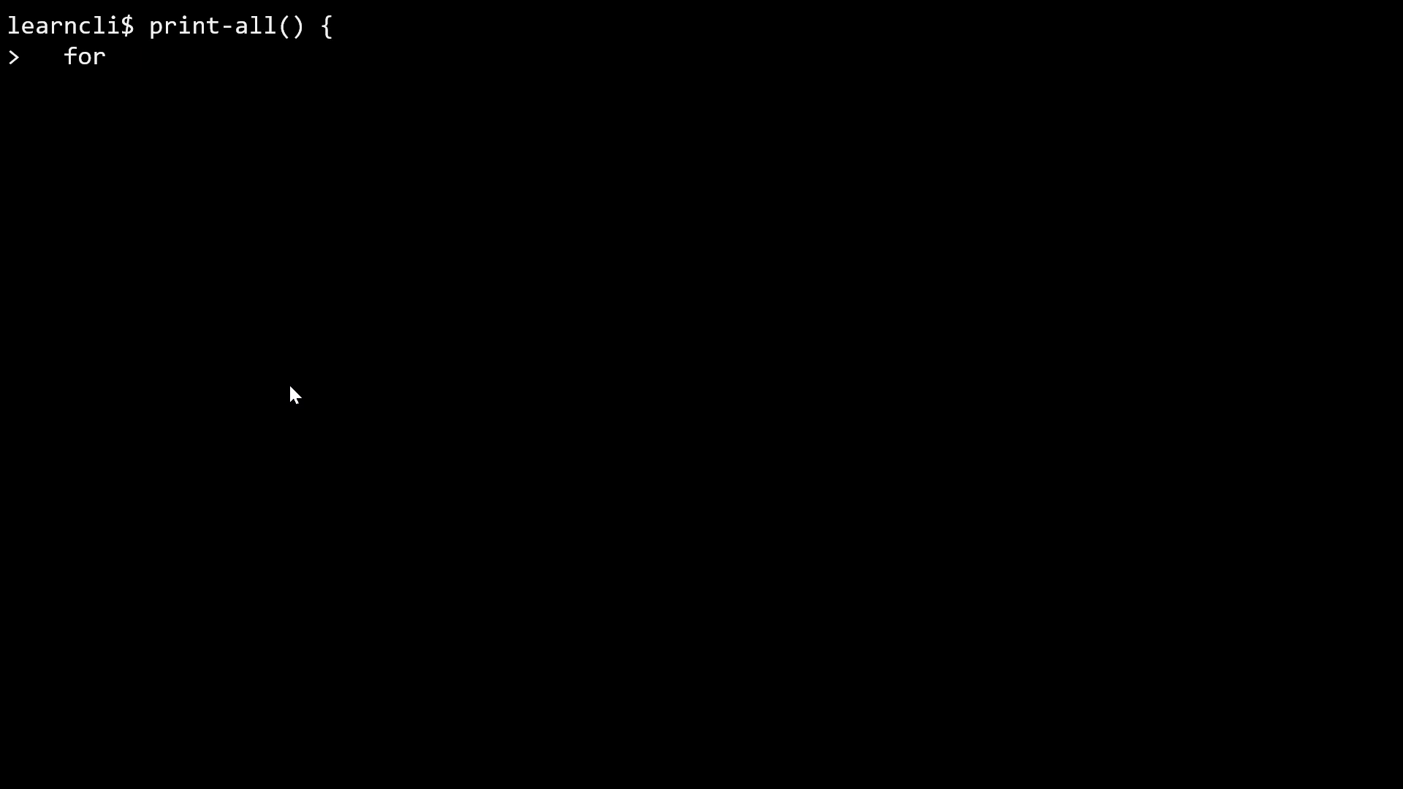
pyautogui.write('arg')
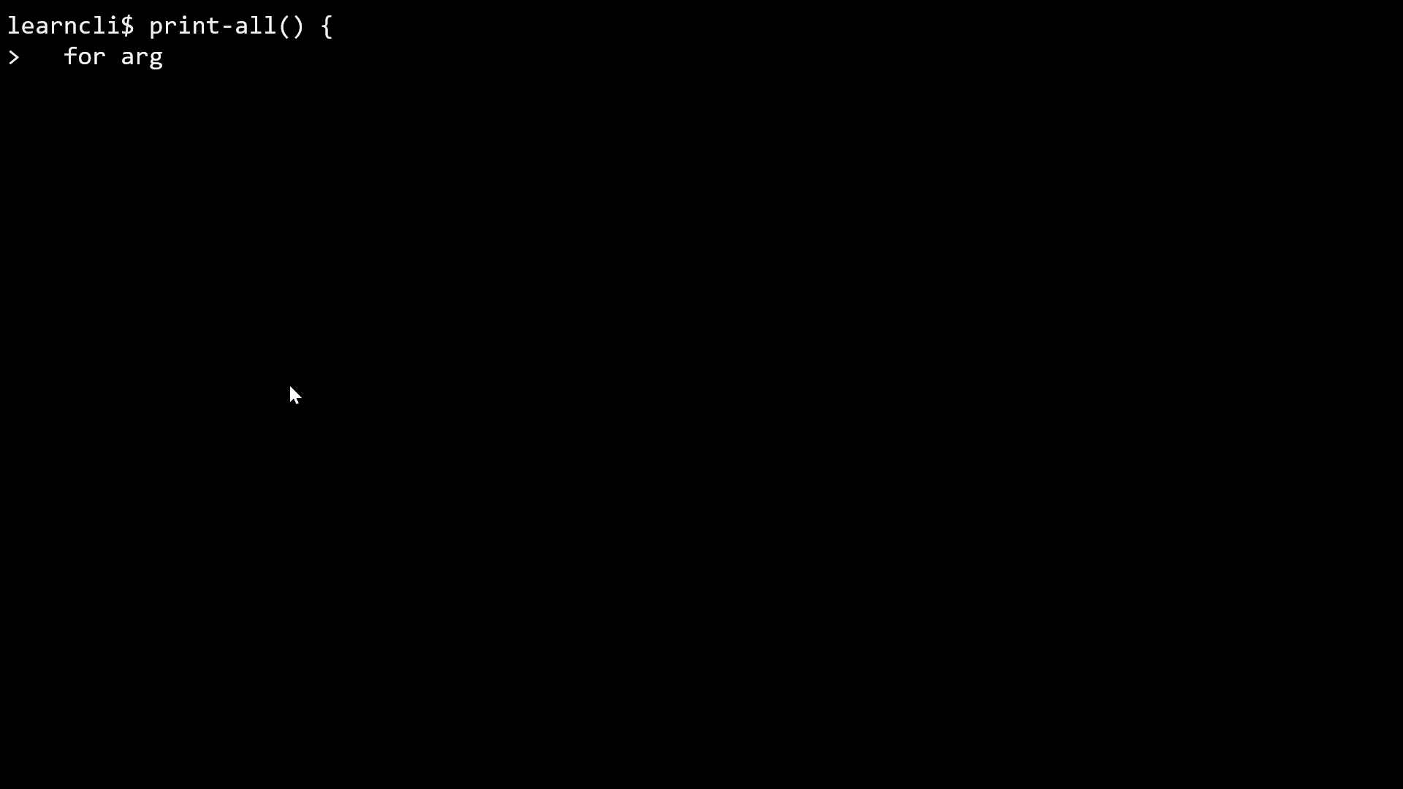
pyautogui.write('in "$')
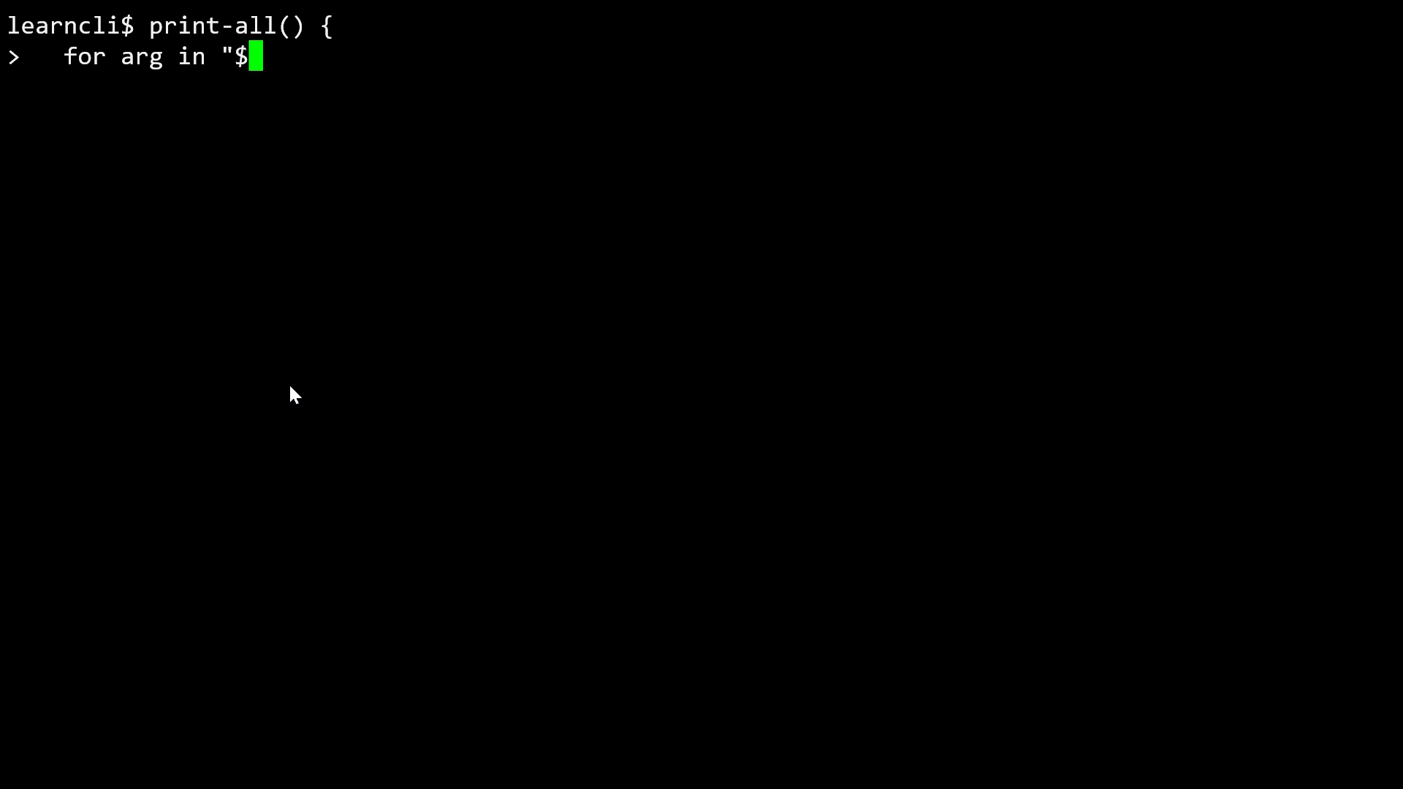
pyautogui.write('{@}')
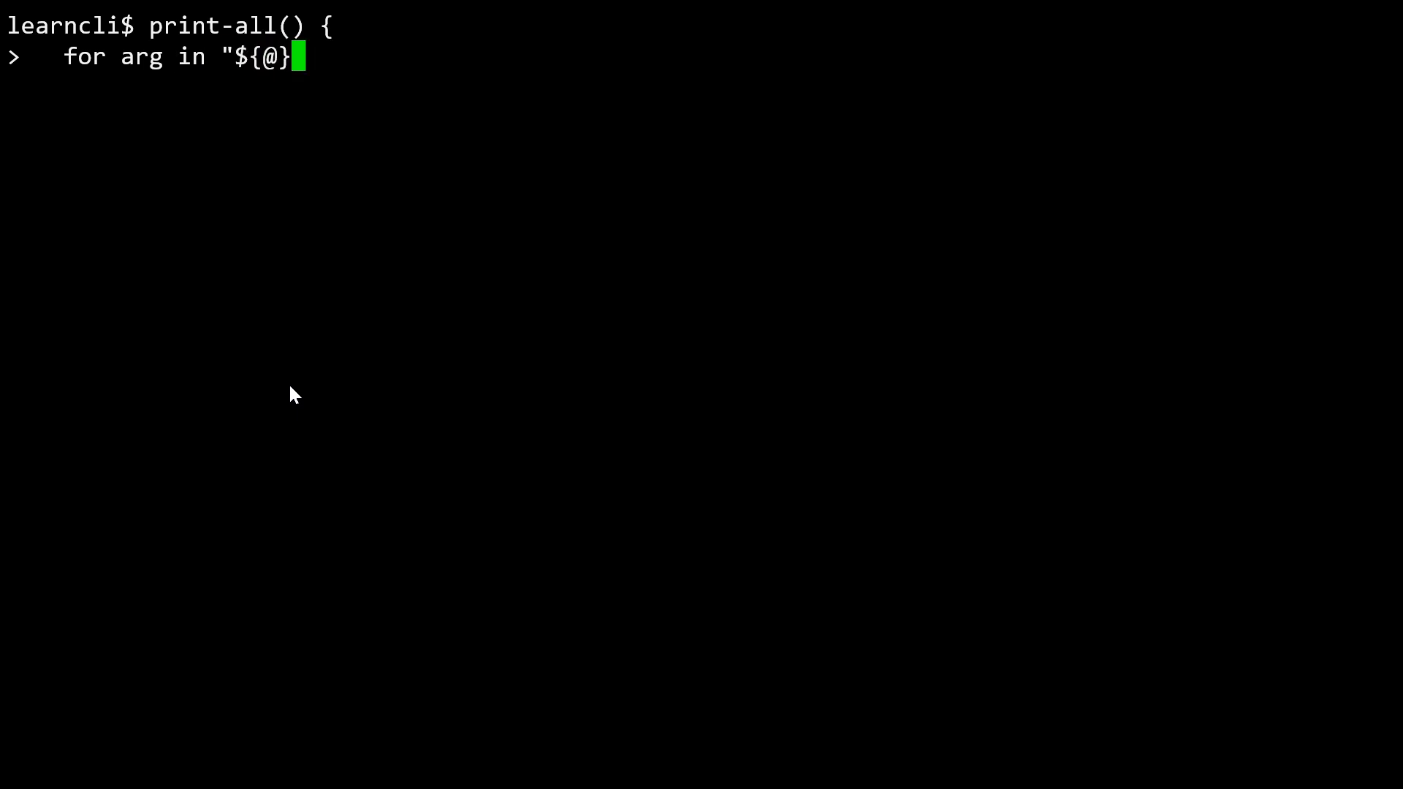
pyautogui.write('"')
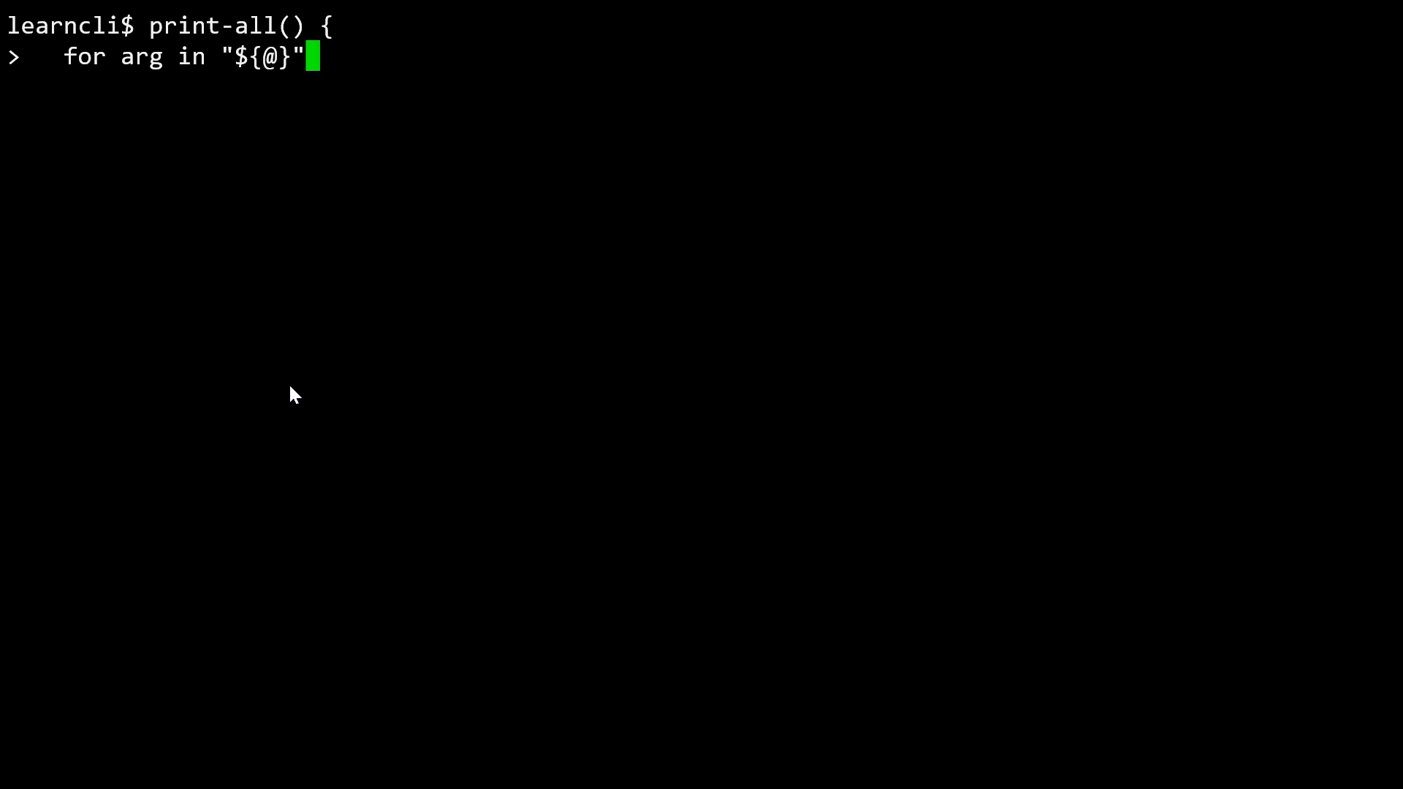
pyautogui.write('; do')
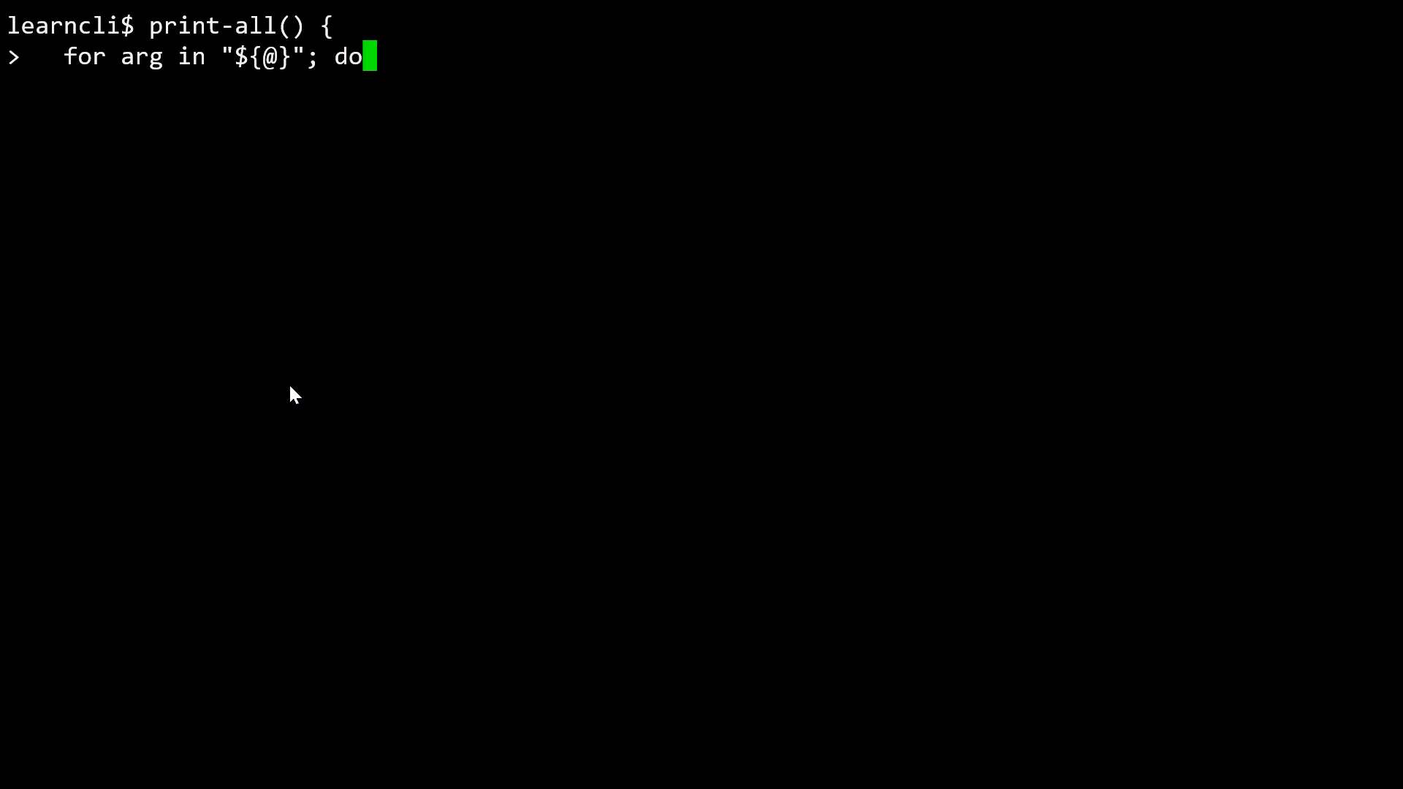
pyautogui.press('Return')
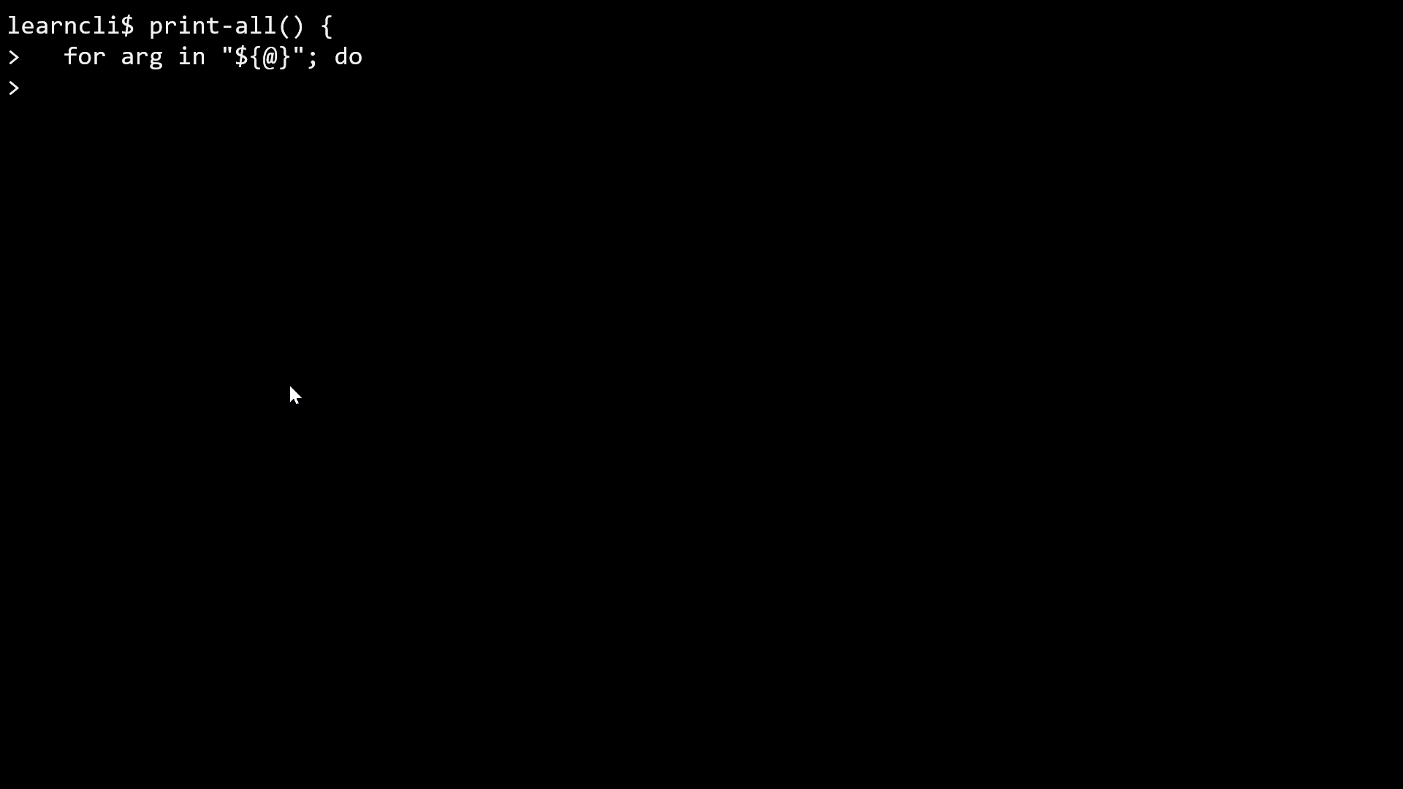
pyautogui.write('echo $"{')
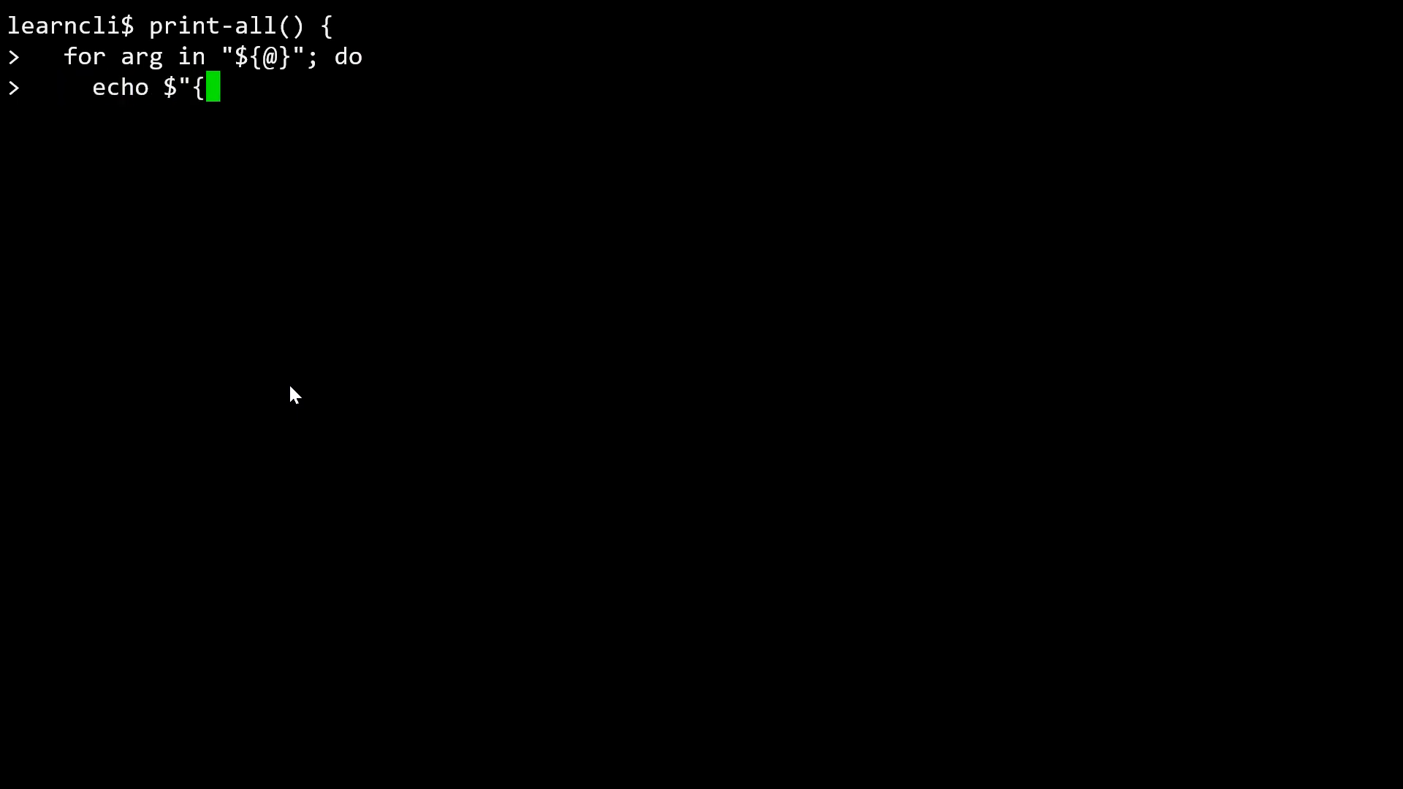
pyautogui.write('arg}"')
pyautogui.write('done')
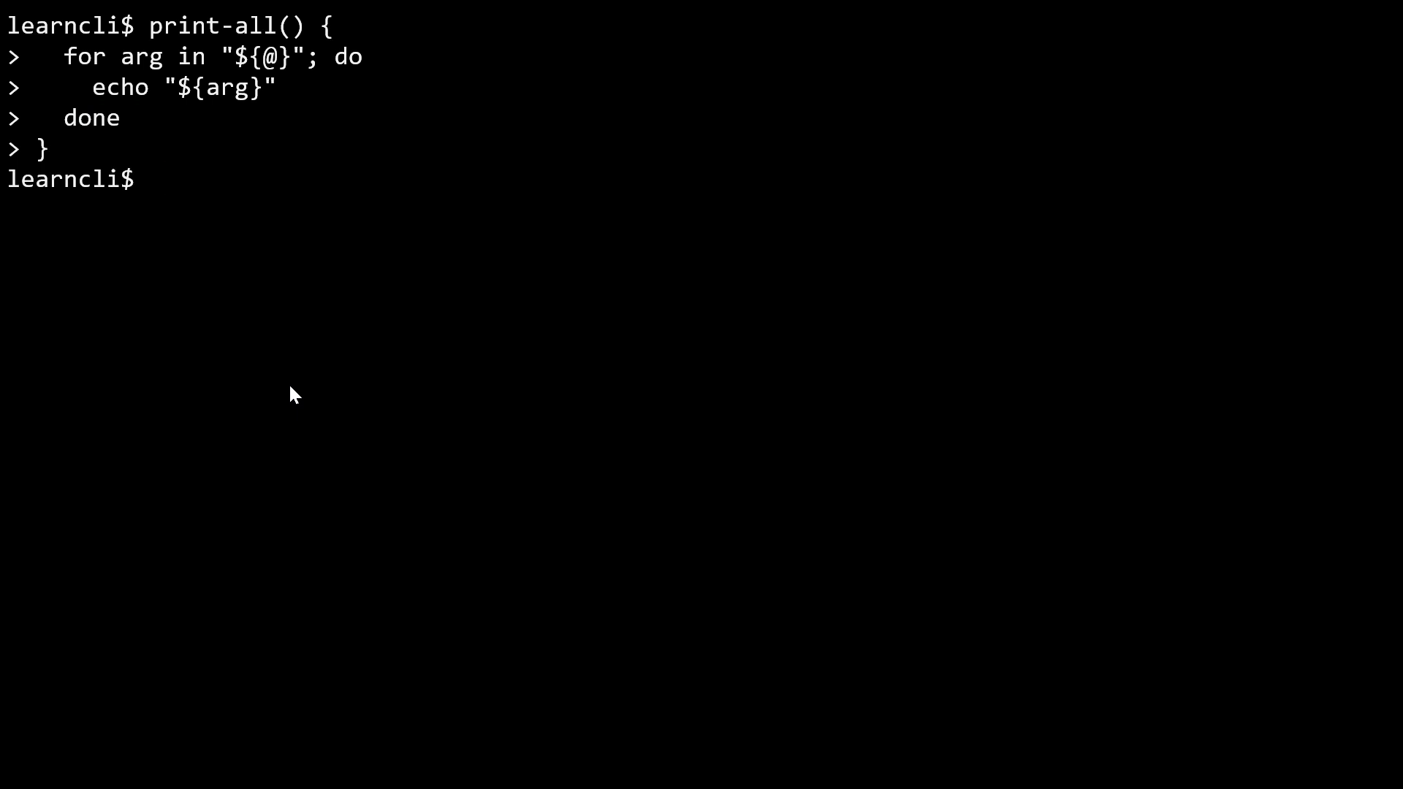
# Run print-all with no arguments, then with foo bar "baz boz".
pyautogui.write('print')
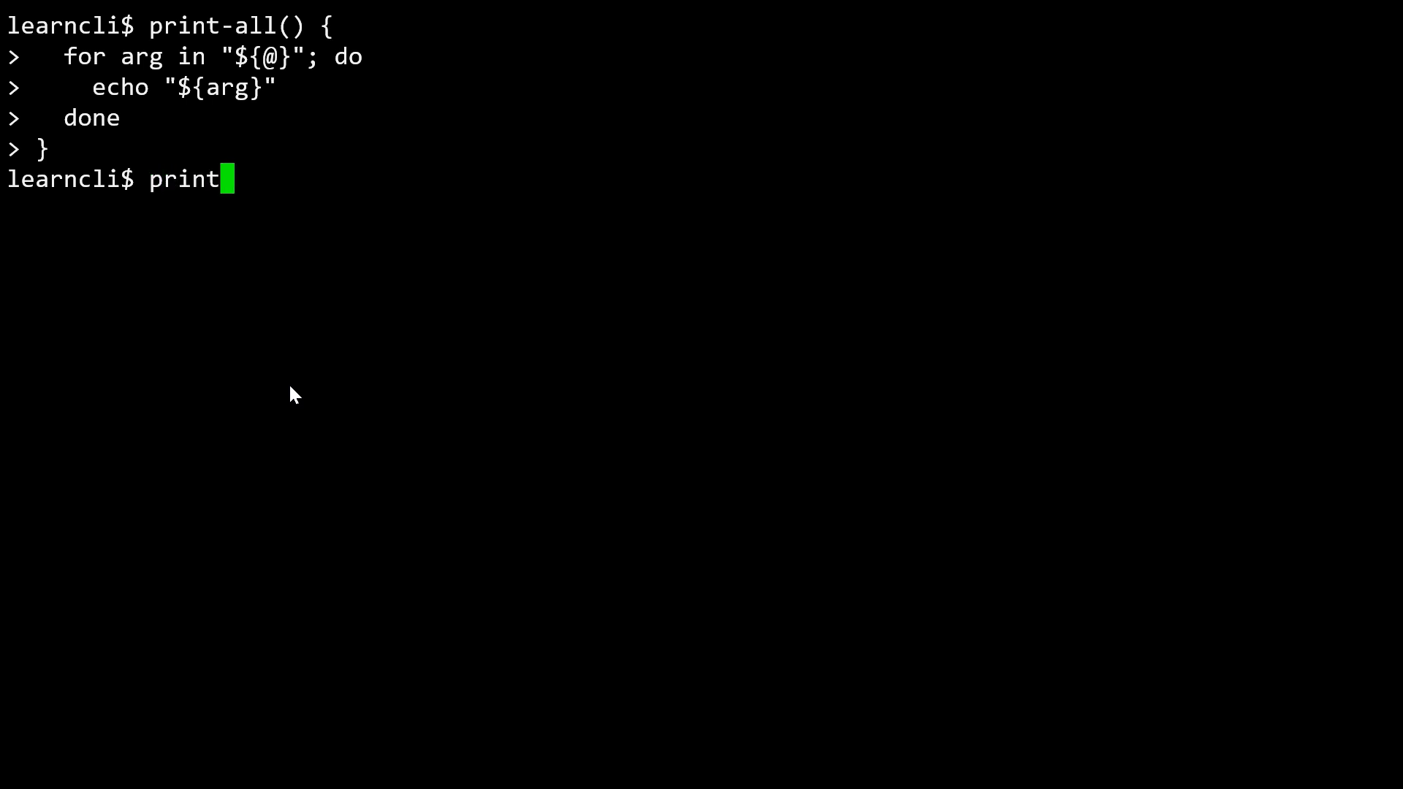
pyautogui.press('Return')
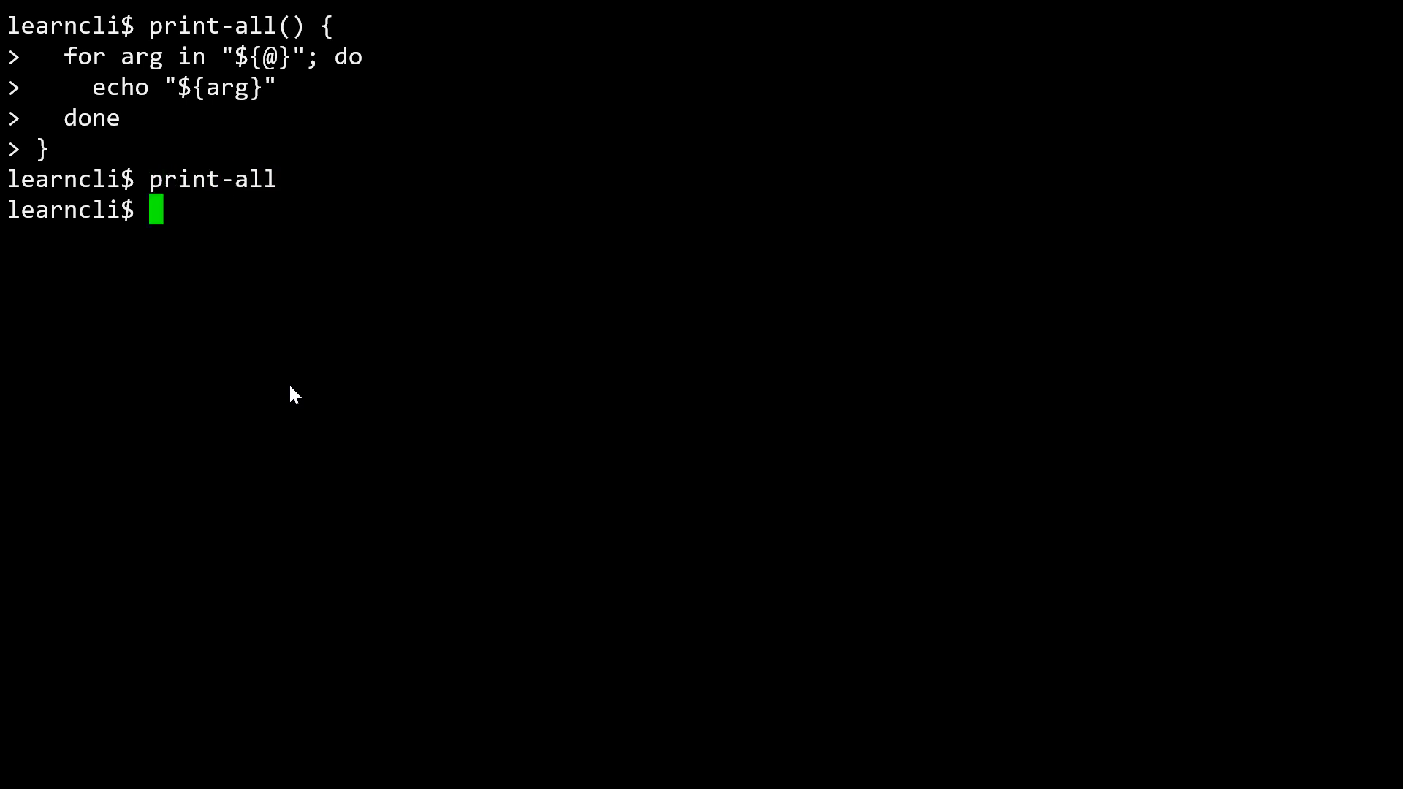
pyautogui.write('print-all foo bar')
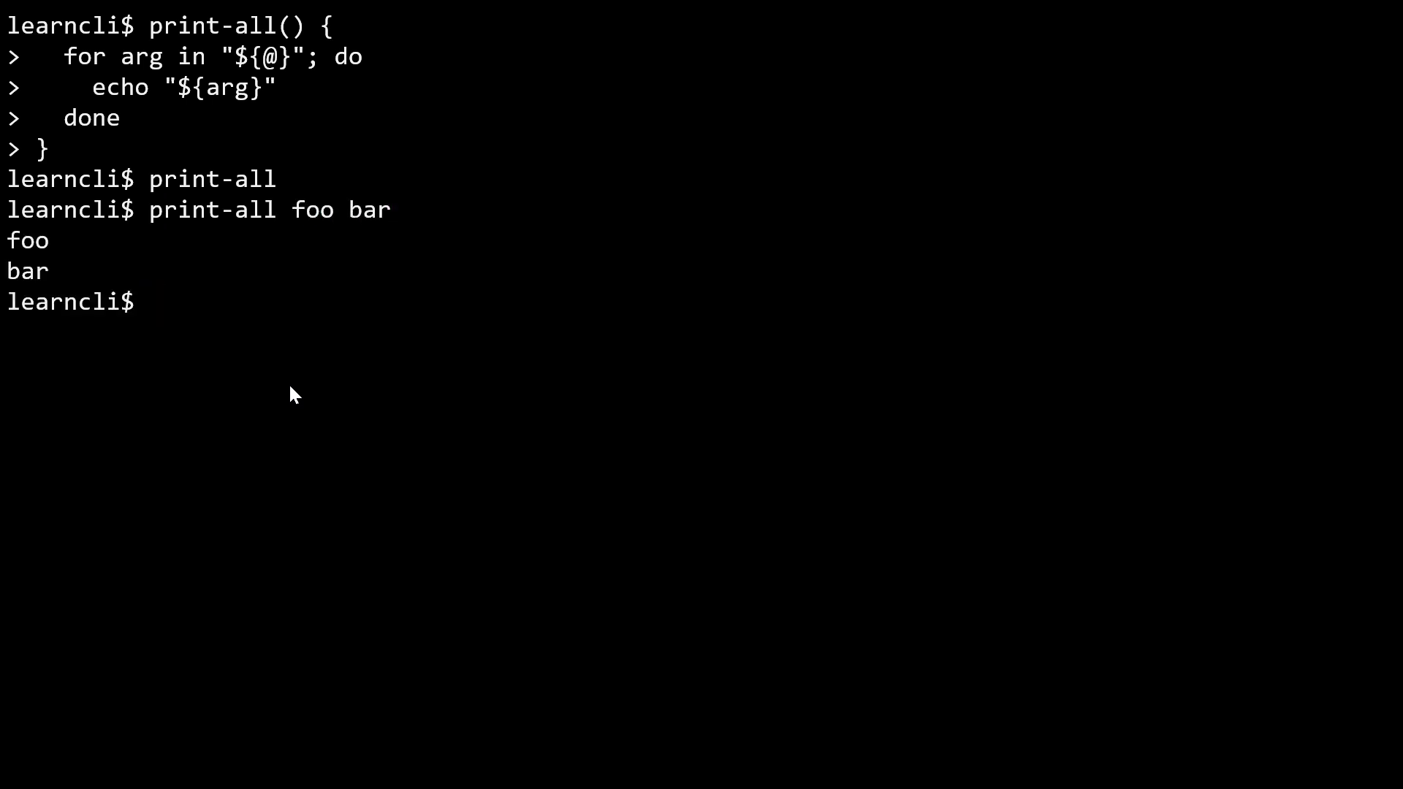
pyautogui.write('print-all foo bar "')
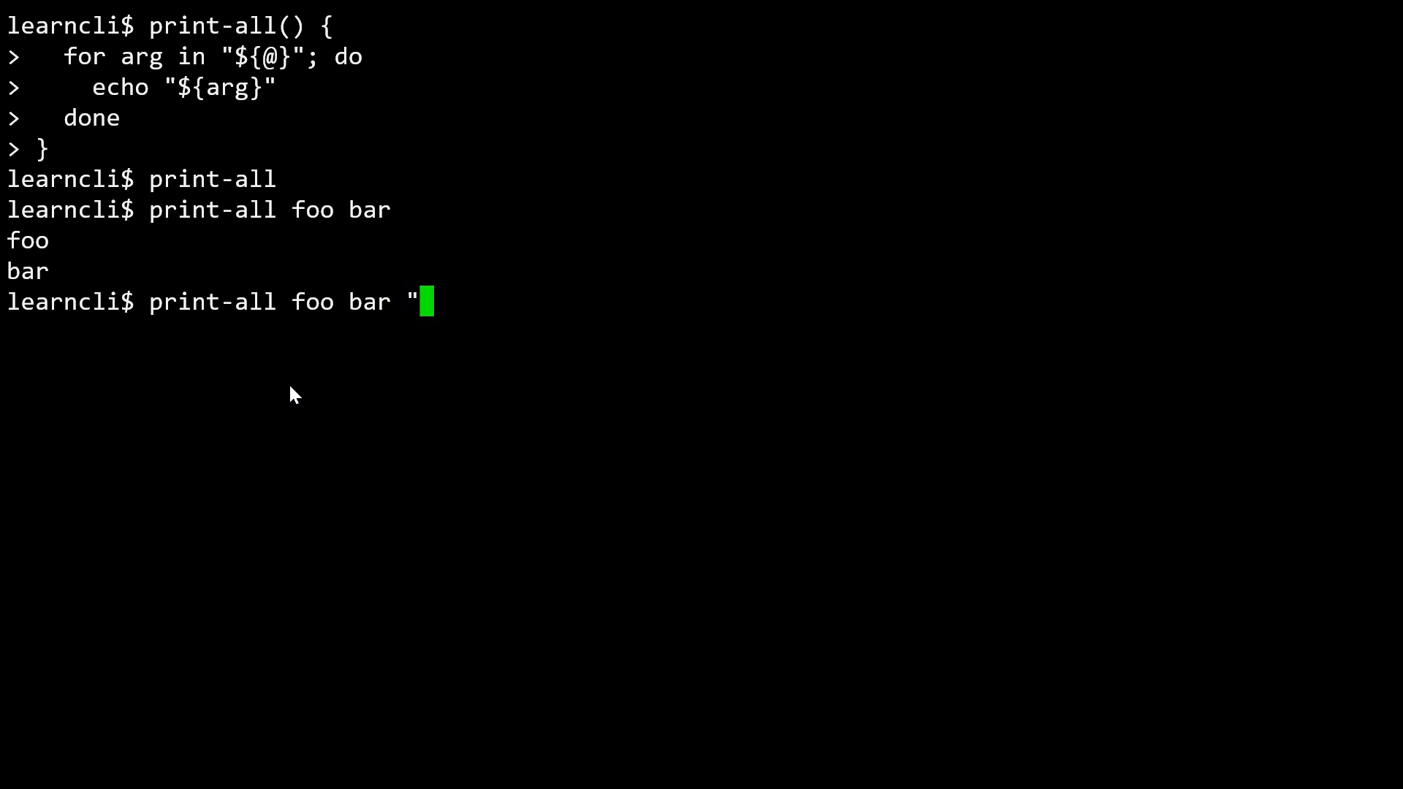
pyautogui.write('baz boz"')
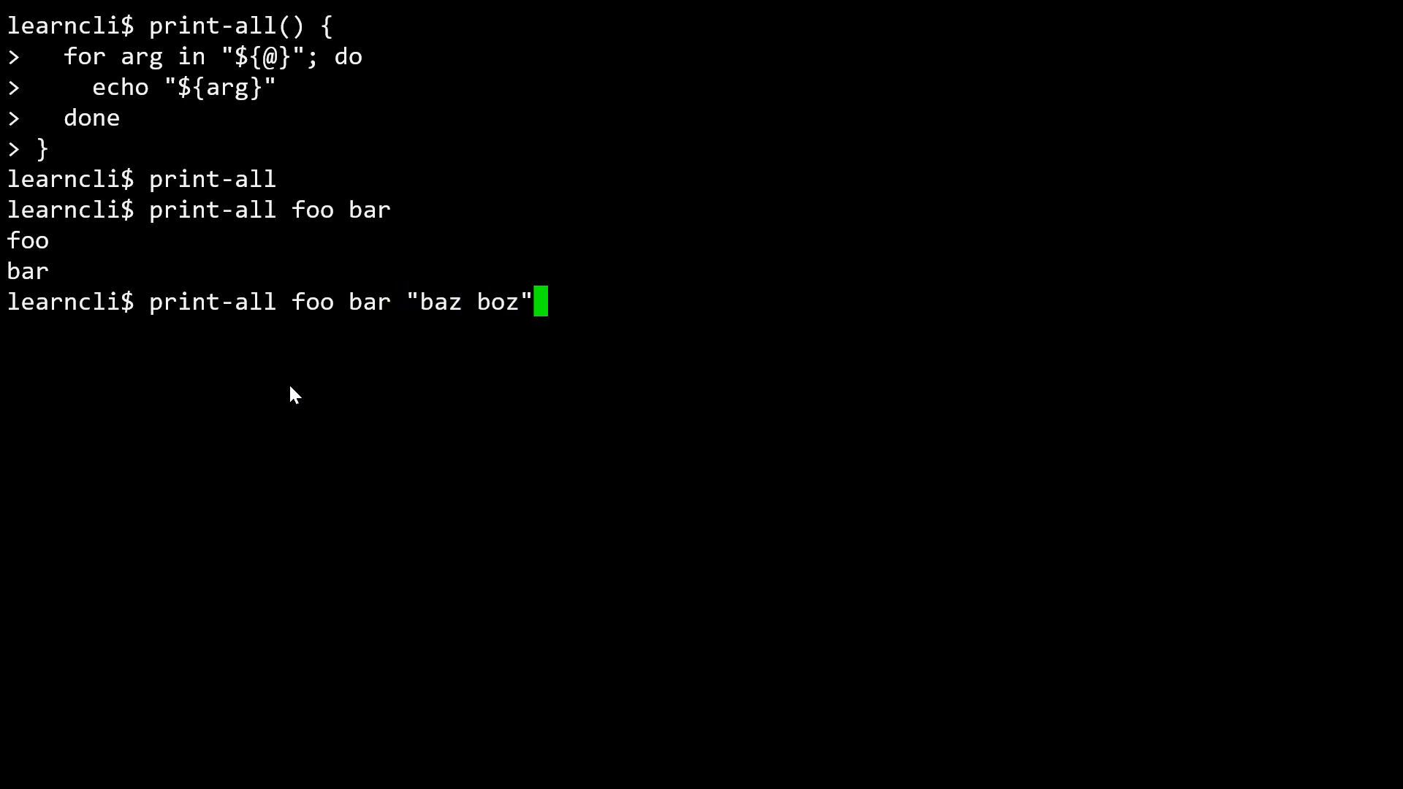
pyautogui.press('Return')
pyautogui.write('ls')
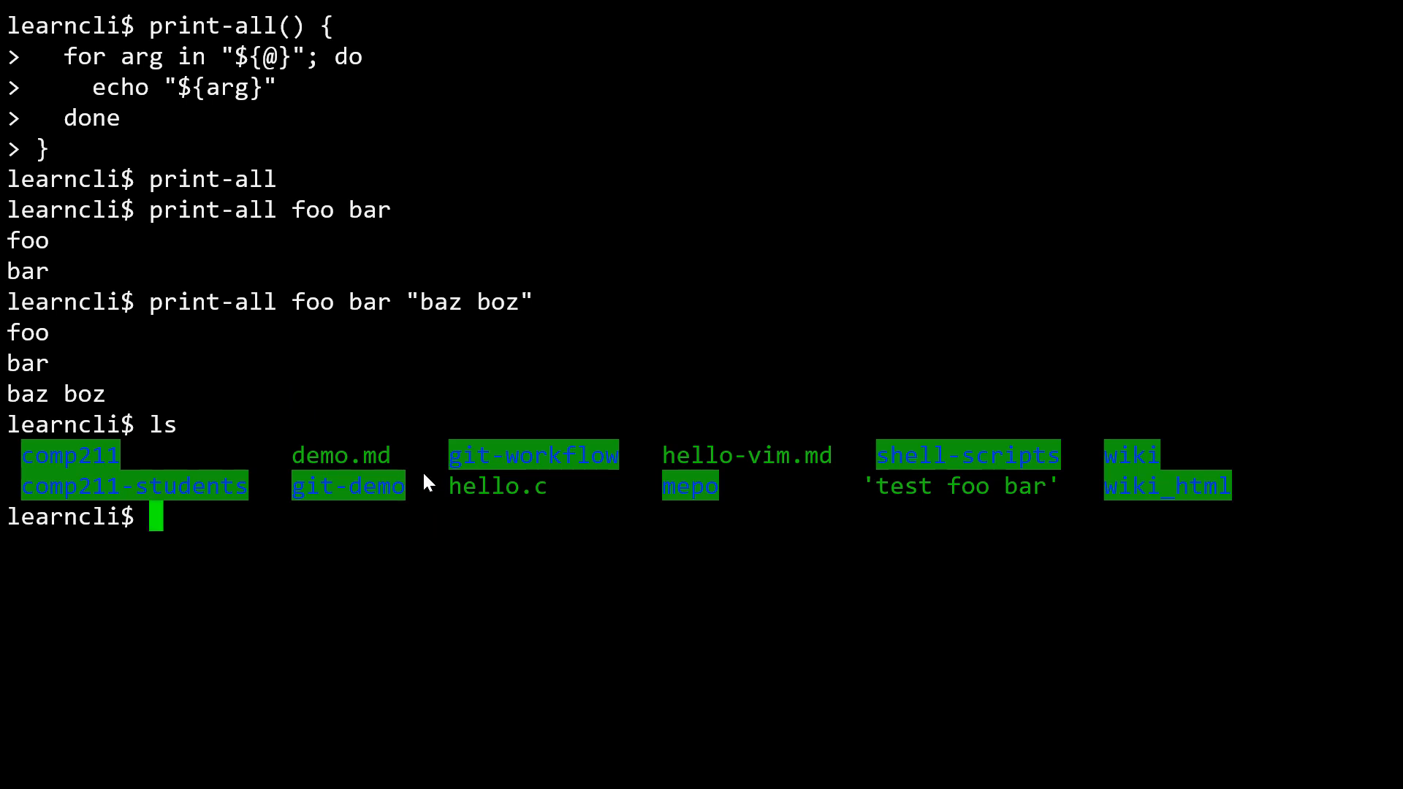
pyautogui.moveTo(349, 470)
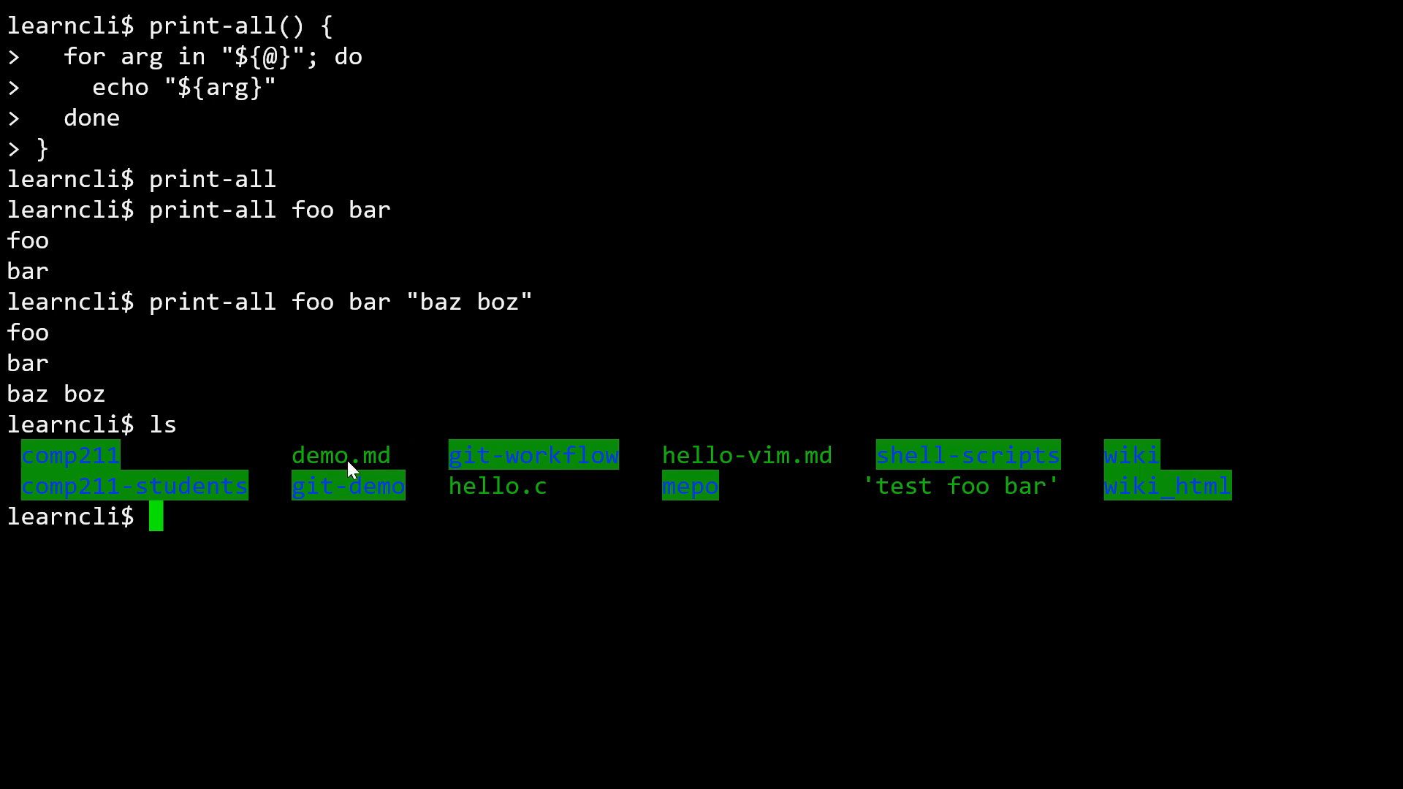
pyautogui.moveTo(747, 546)
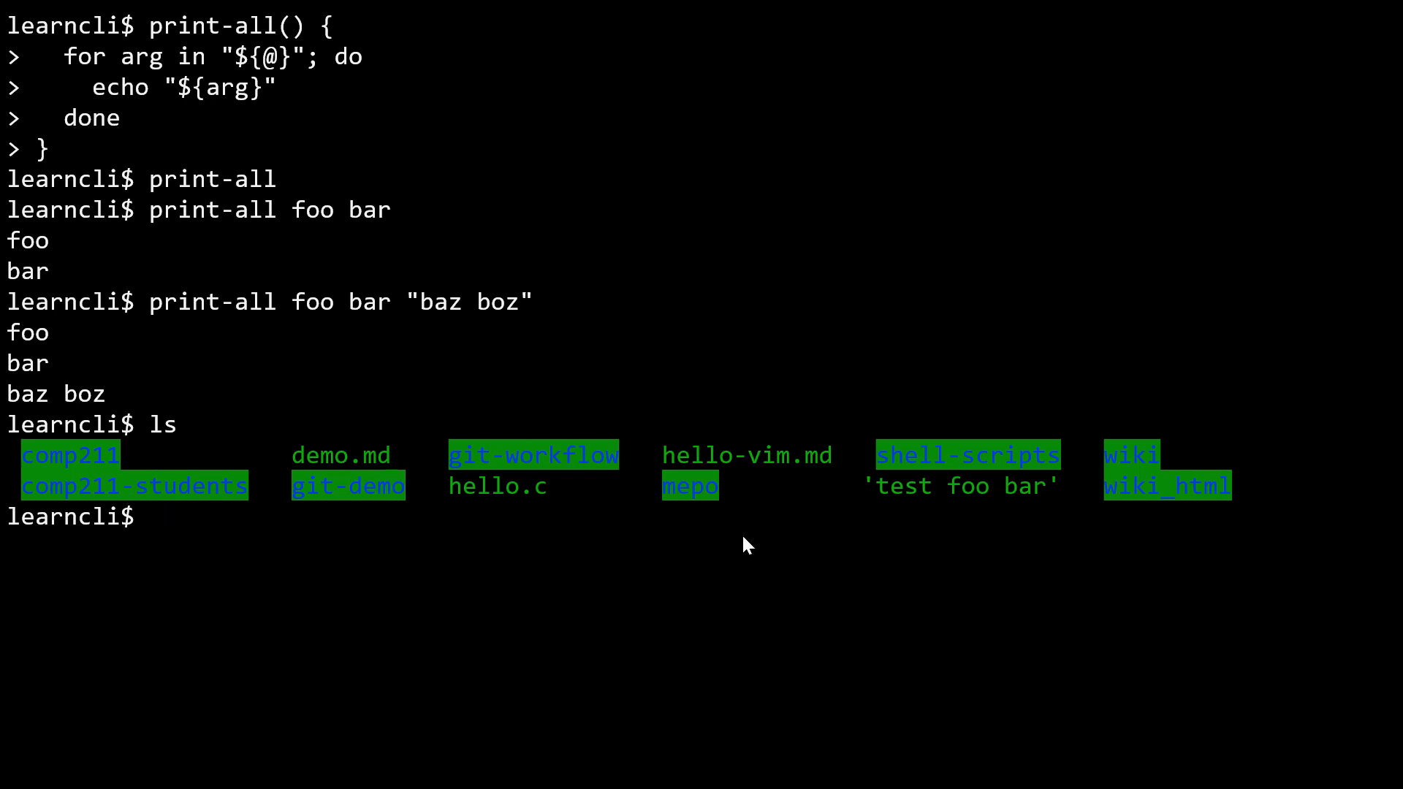
# Run print-all *.md to list demo.md and hello-vim.md.
pyautogui.write('print-')
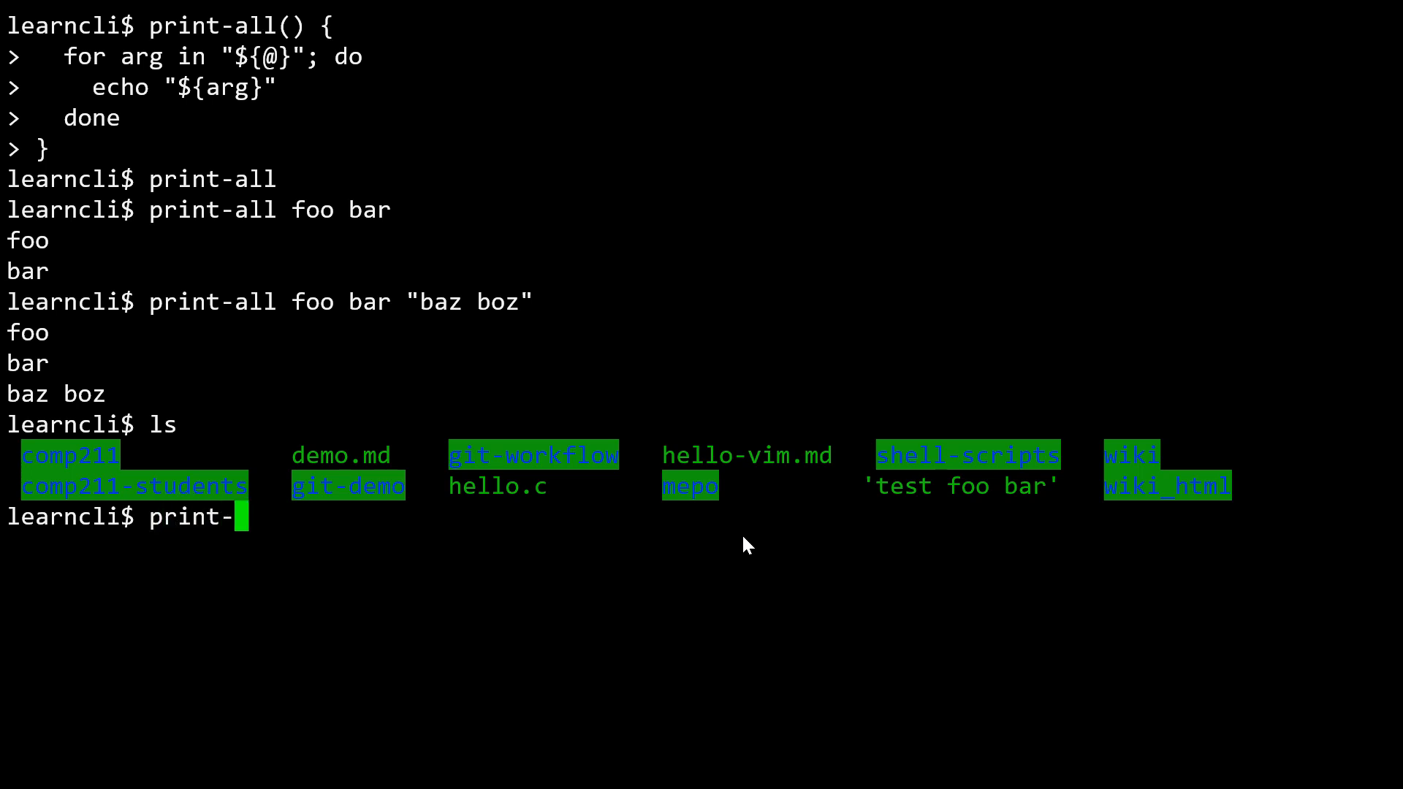
pyautogui.write('all *.')
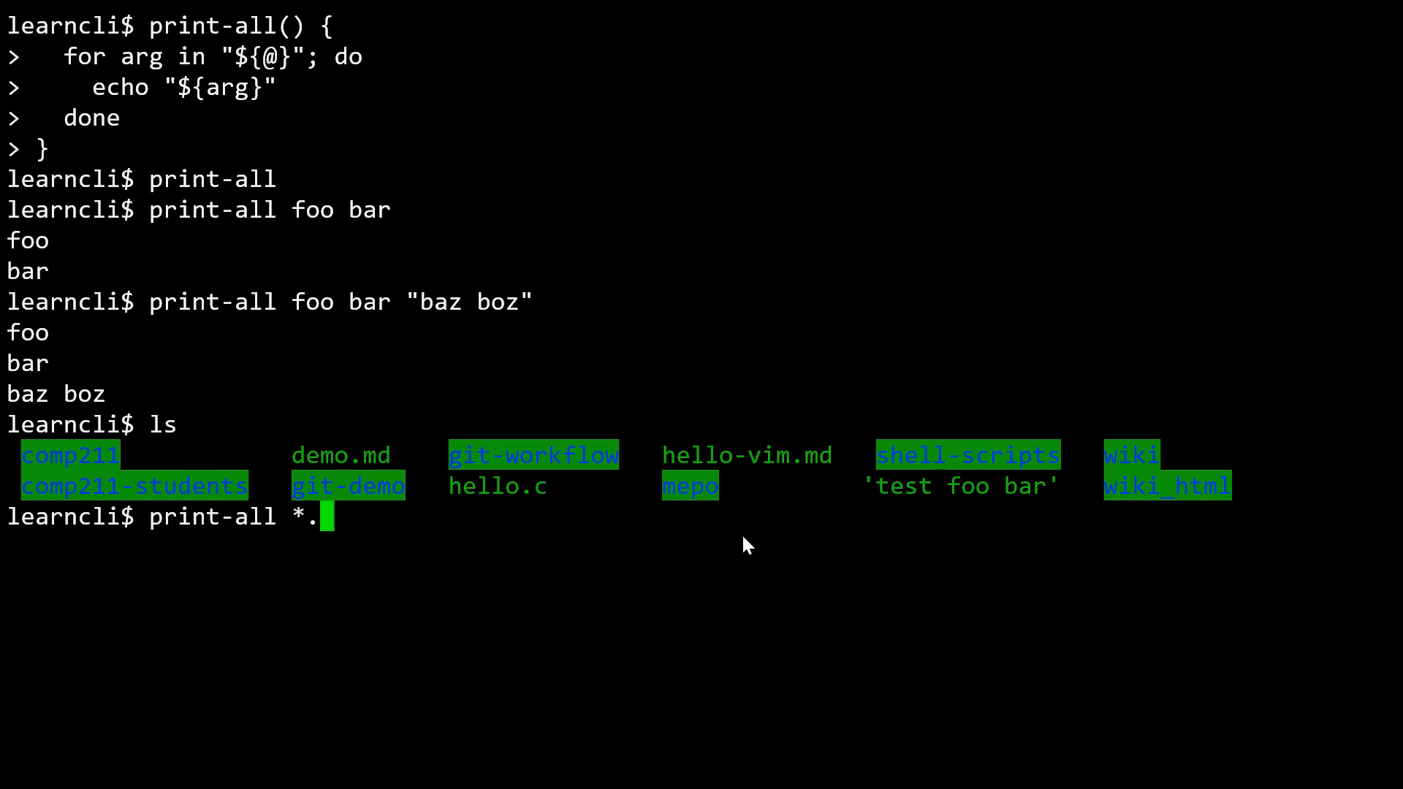
pyautogui.press('Return')
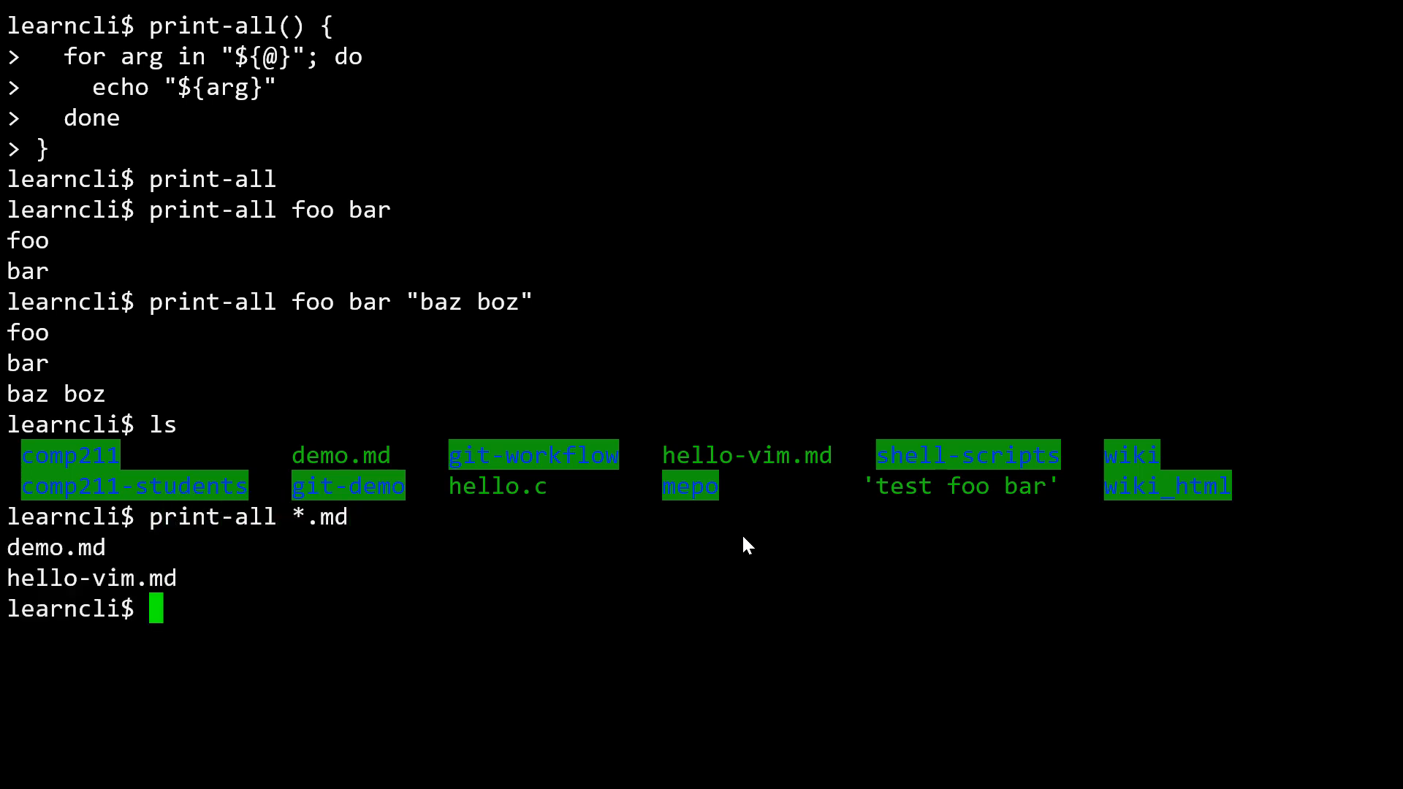
pyautogui.moveTo(327, 544)
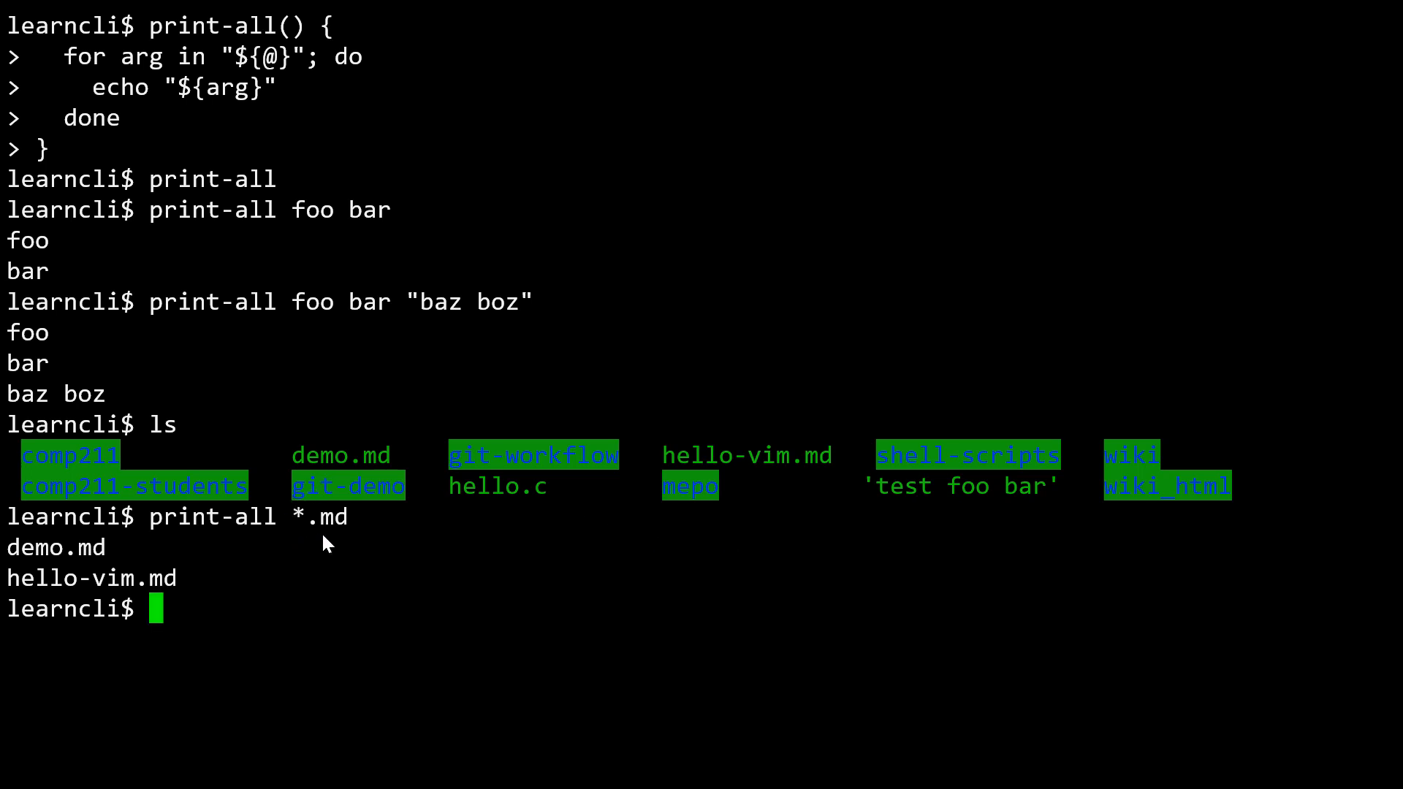
pyautogui.moveTo(322, 527)
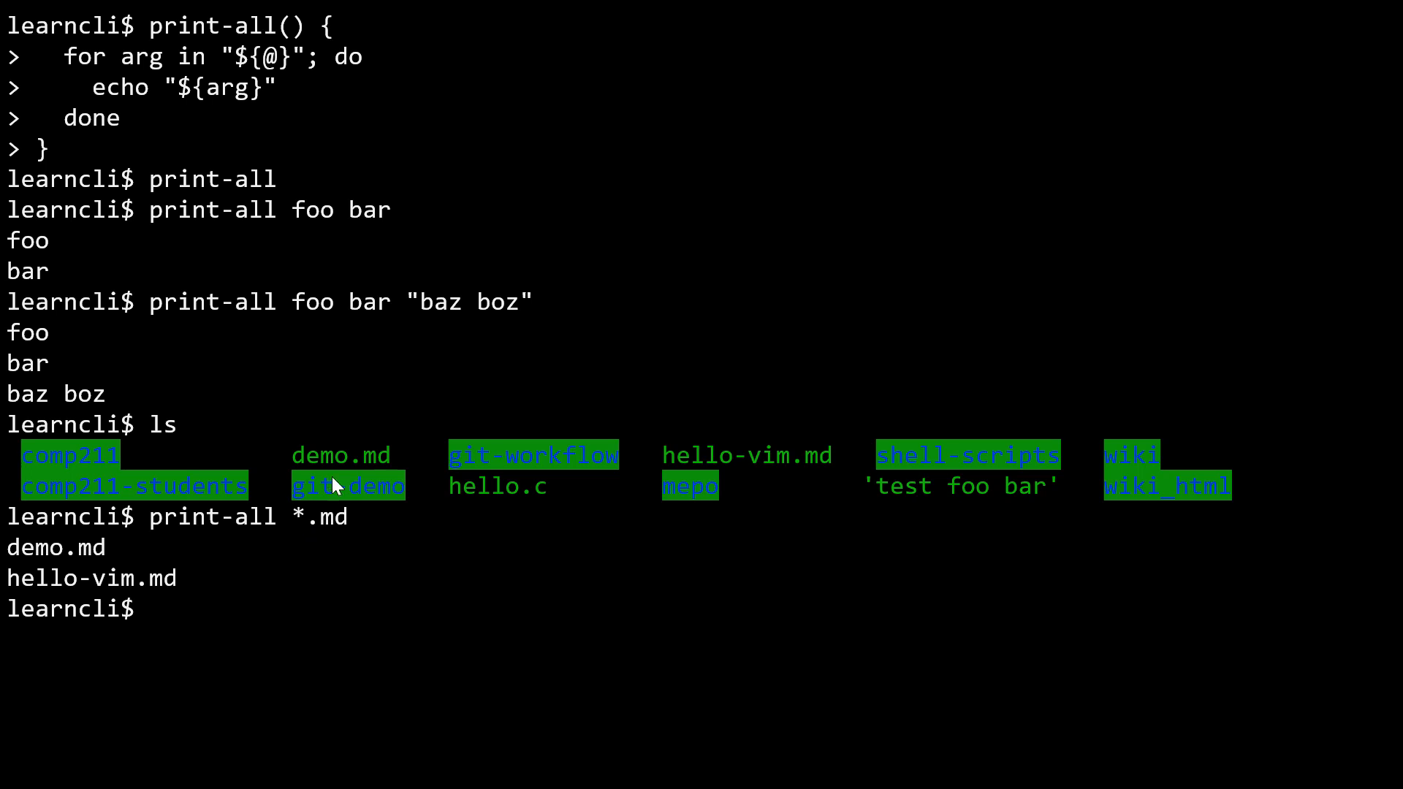
pyautogui.moveTo(301, 526)
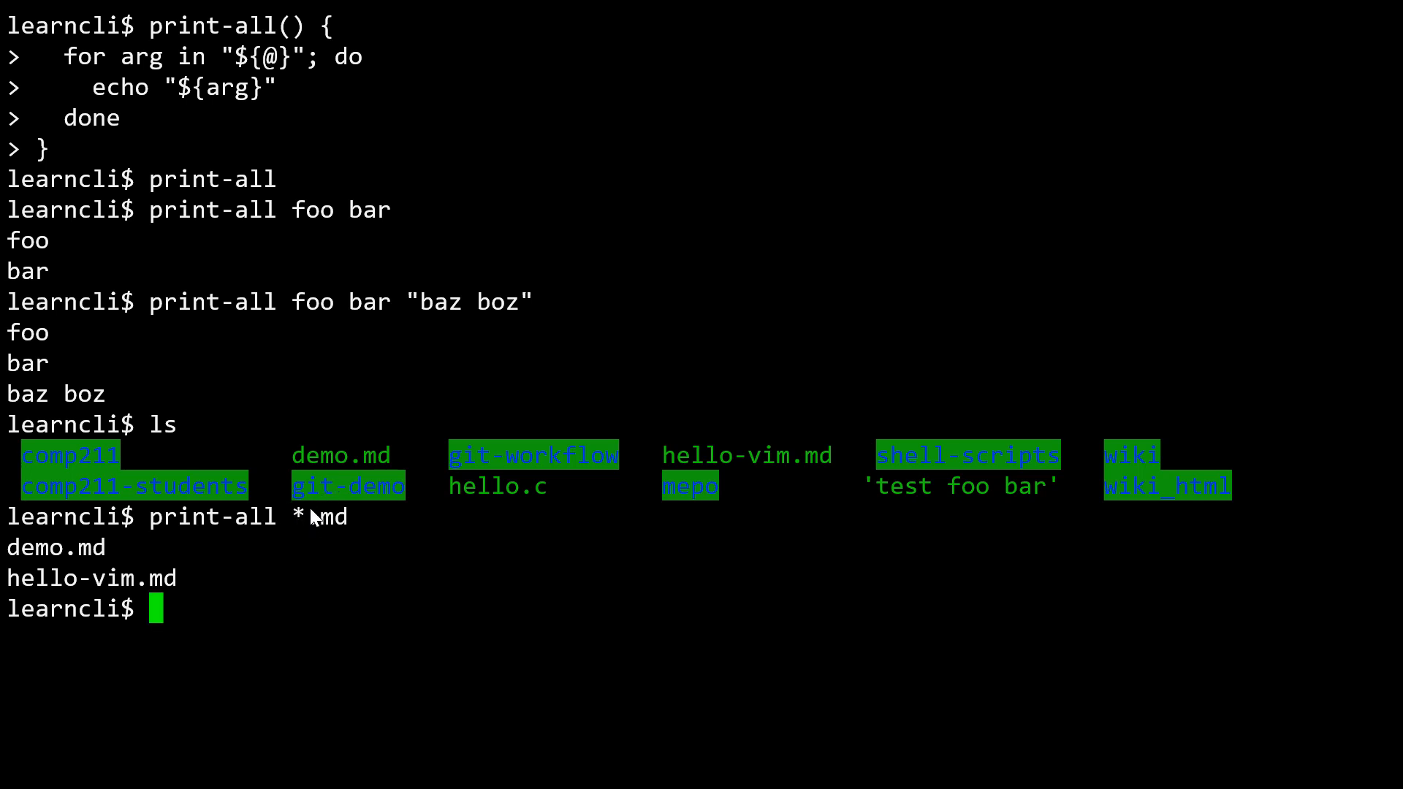
pyautogui.moveTo(326, 537)
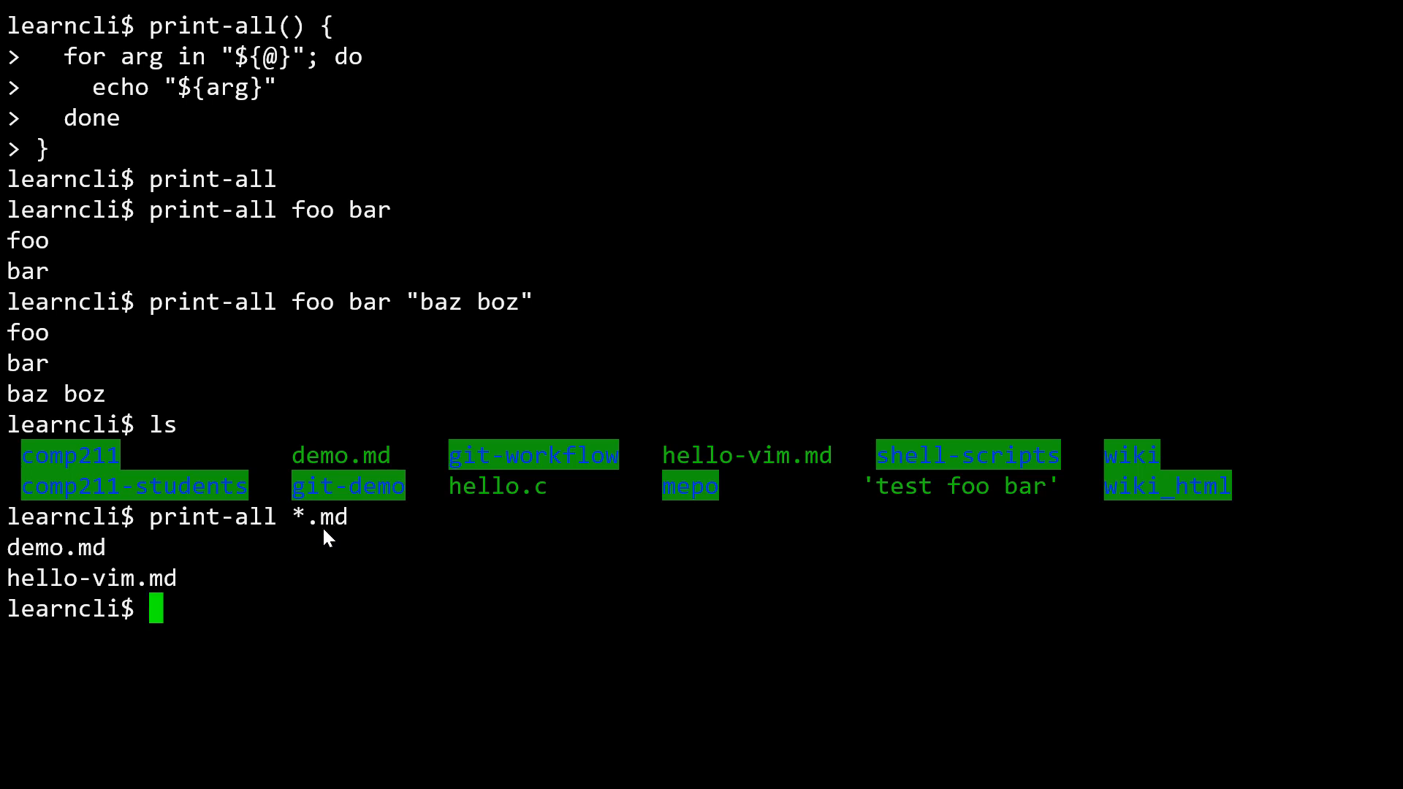
pyautogui.moveTo(562, 447)
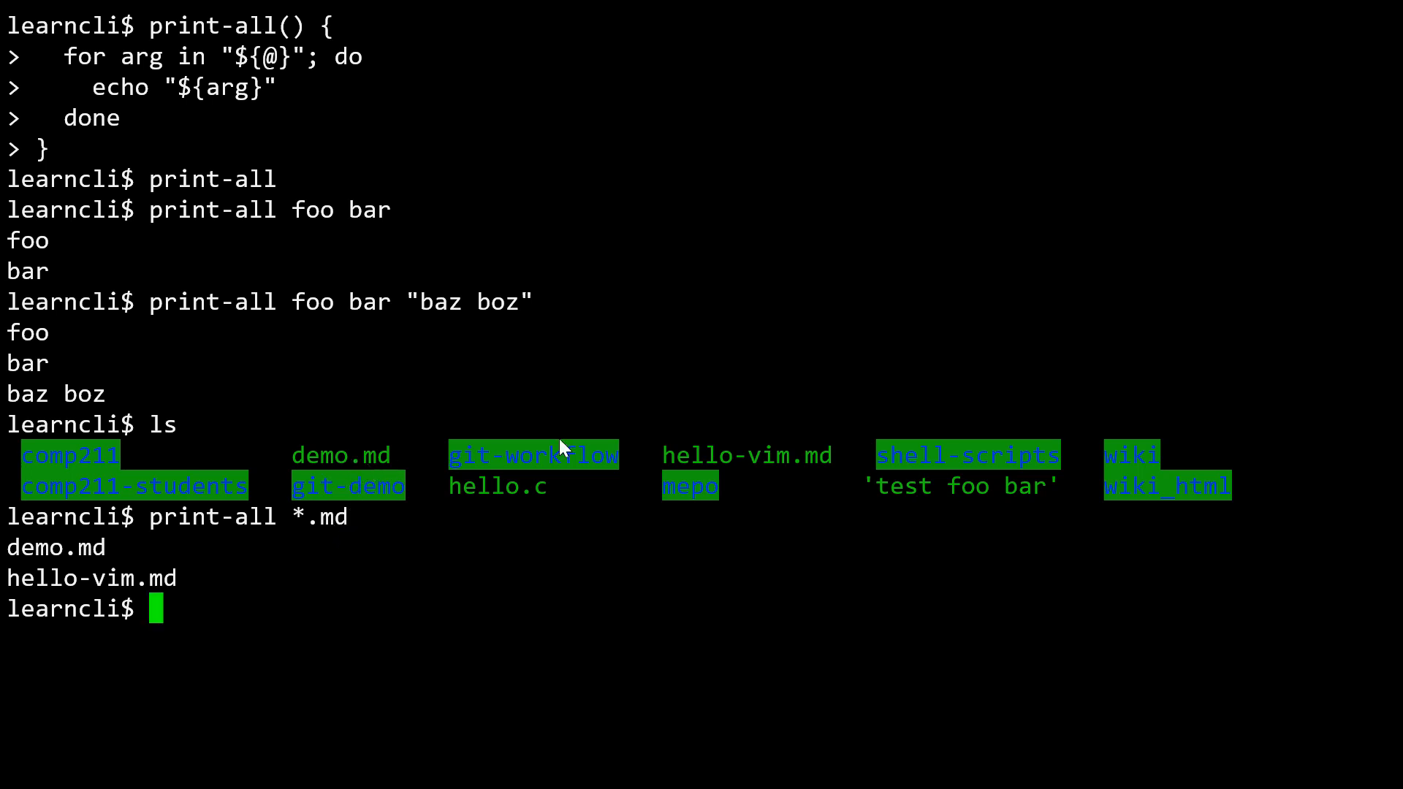
pyautogui.moveTo(407, 465)
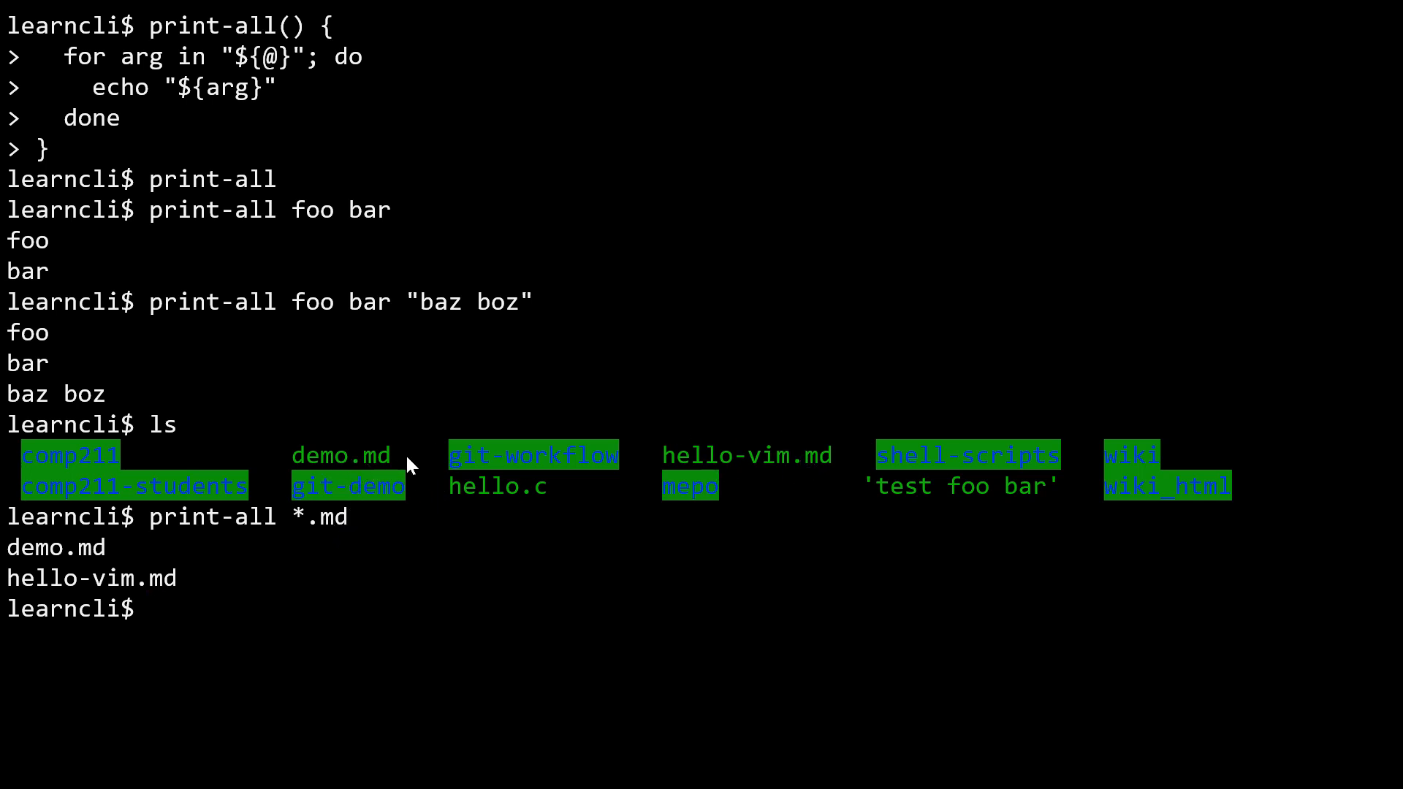
pyautogui.moveTo(288, 530)
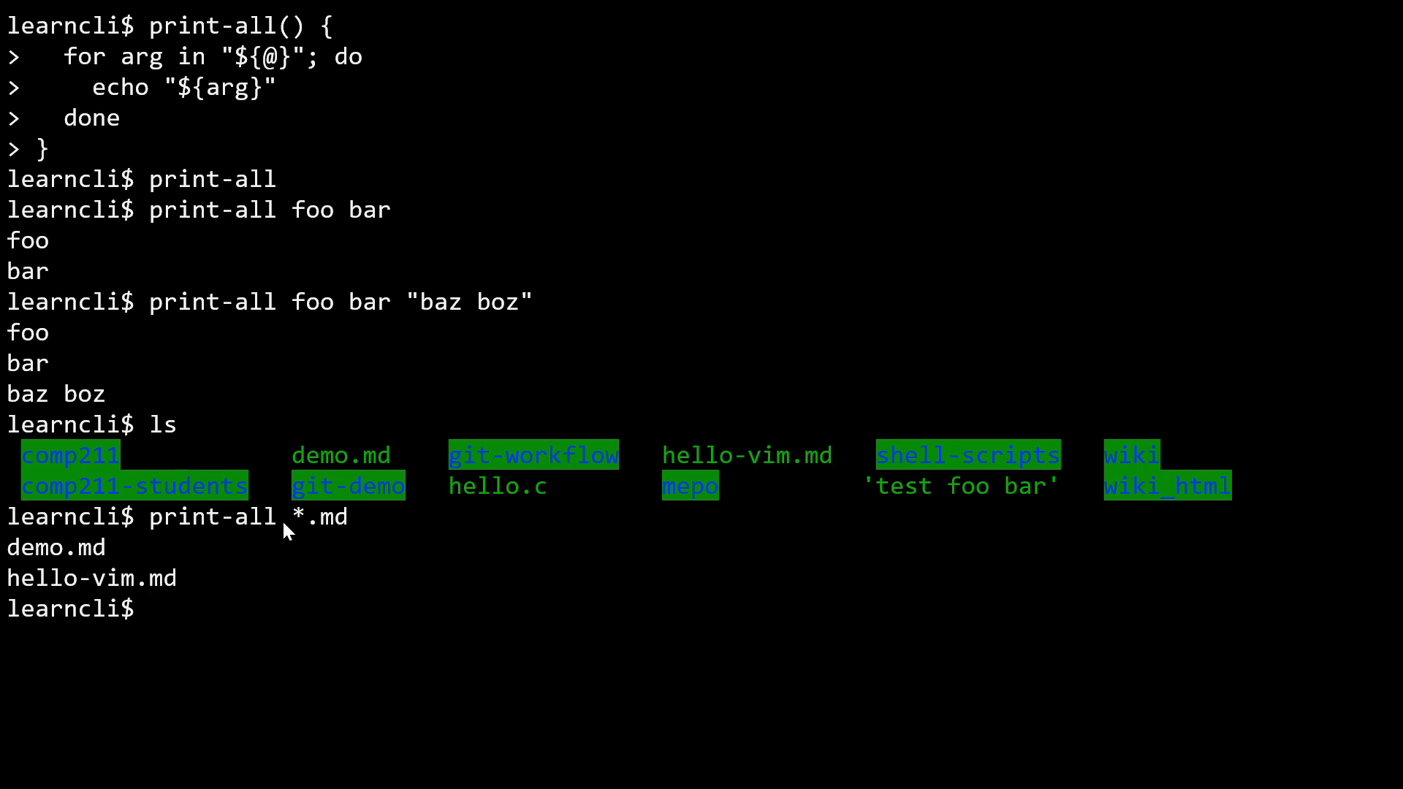
pyautogui.moveTo(56, 591)
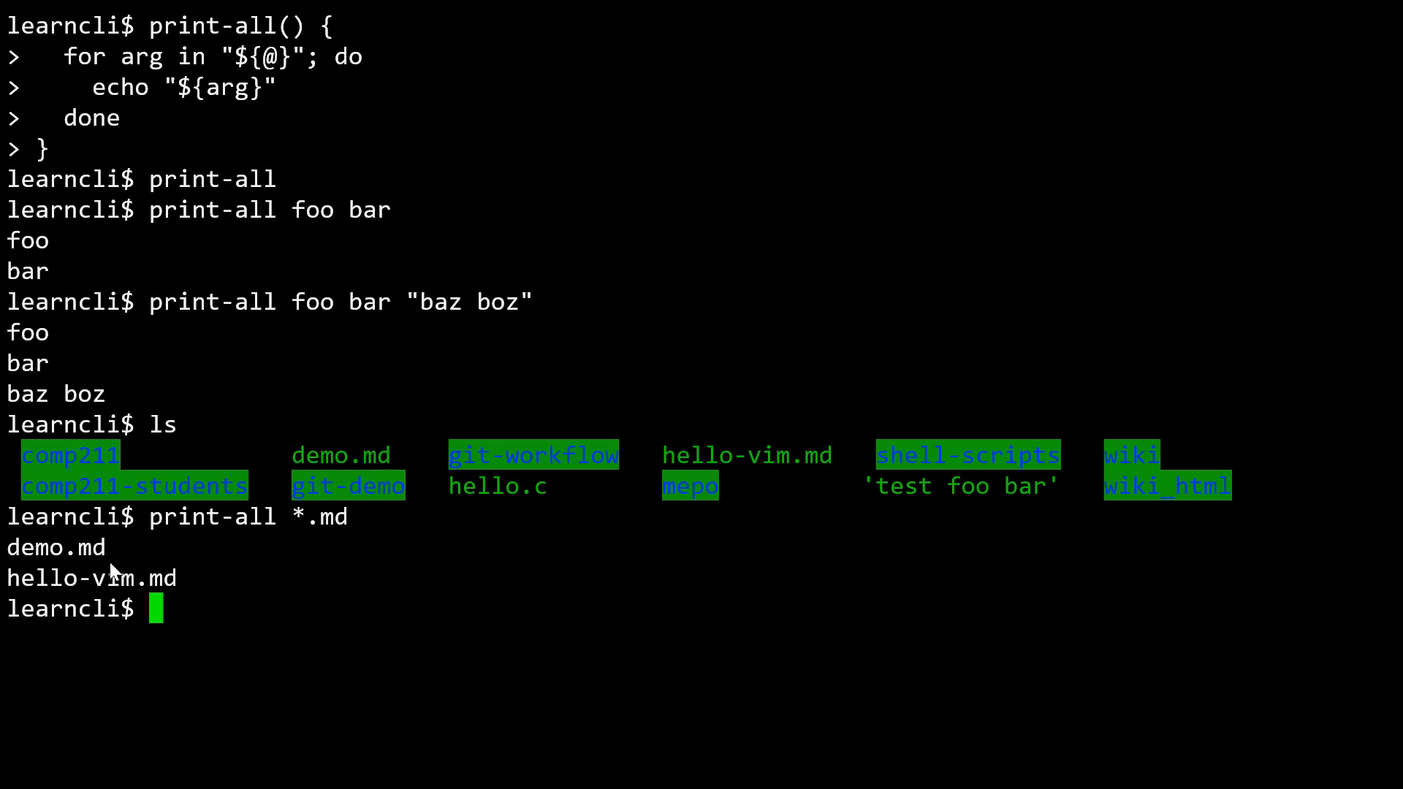
pyautogui.moveTo(247, 561)
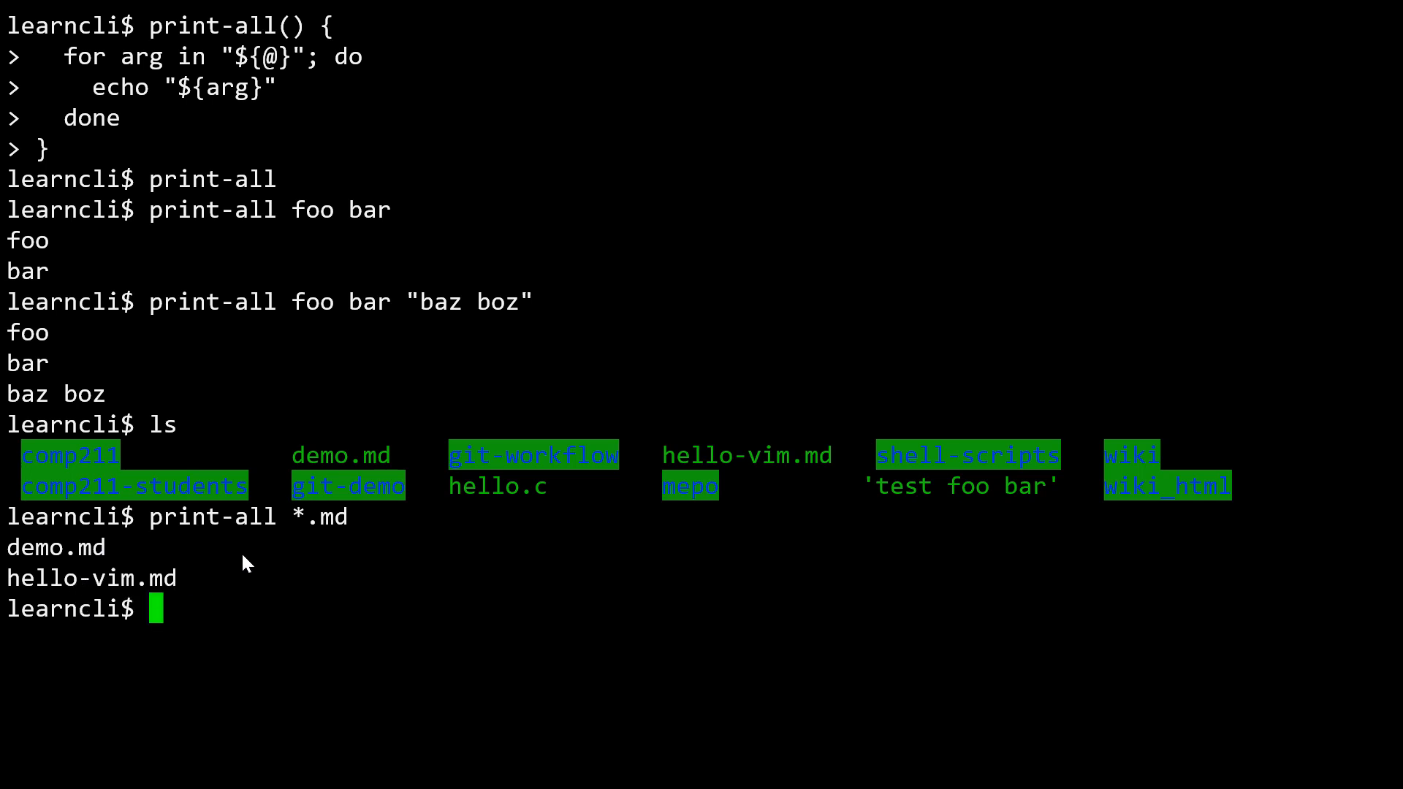
pyautogui.moveTo(335, 49)
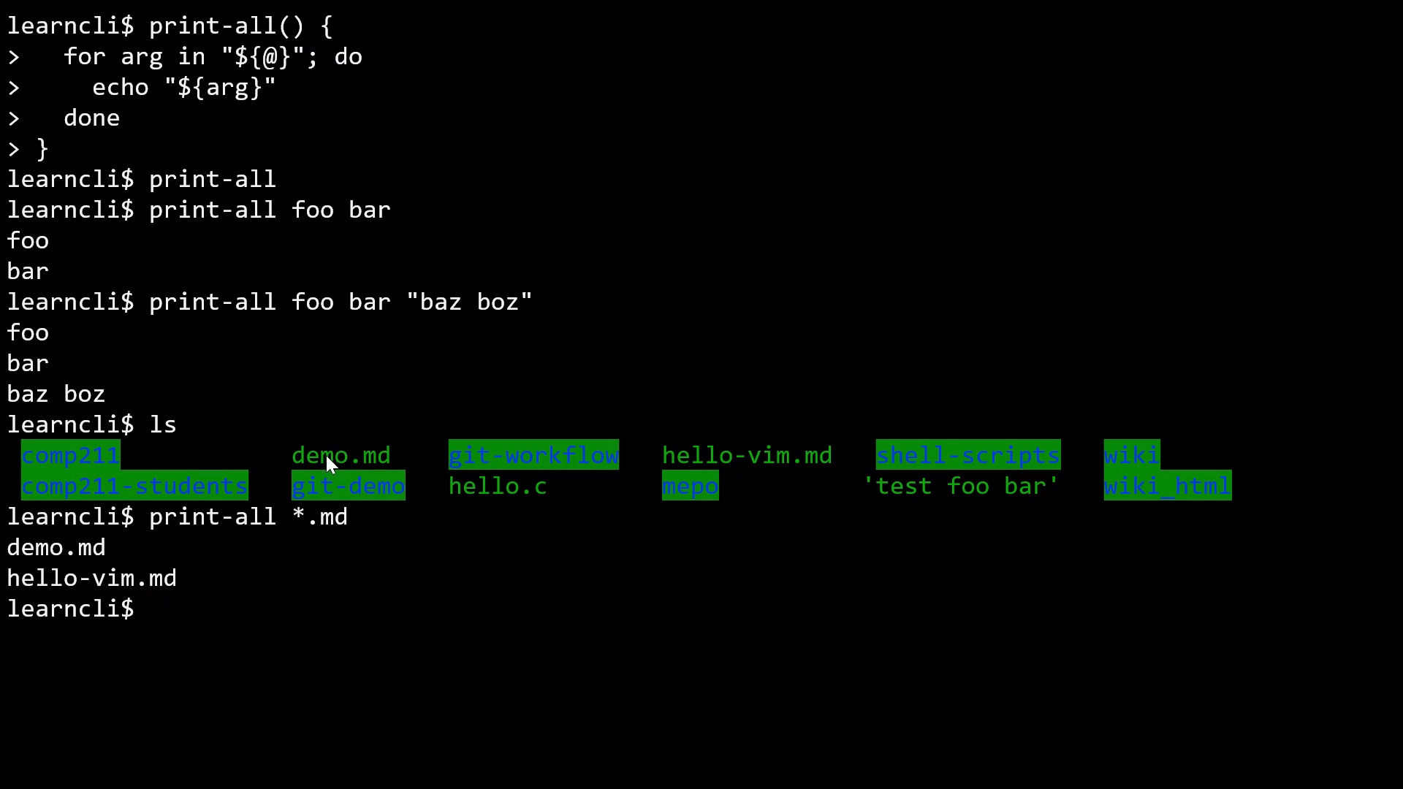
pyautogui.moveTo(350, 472)
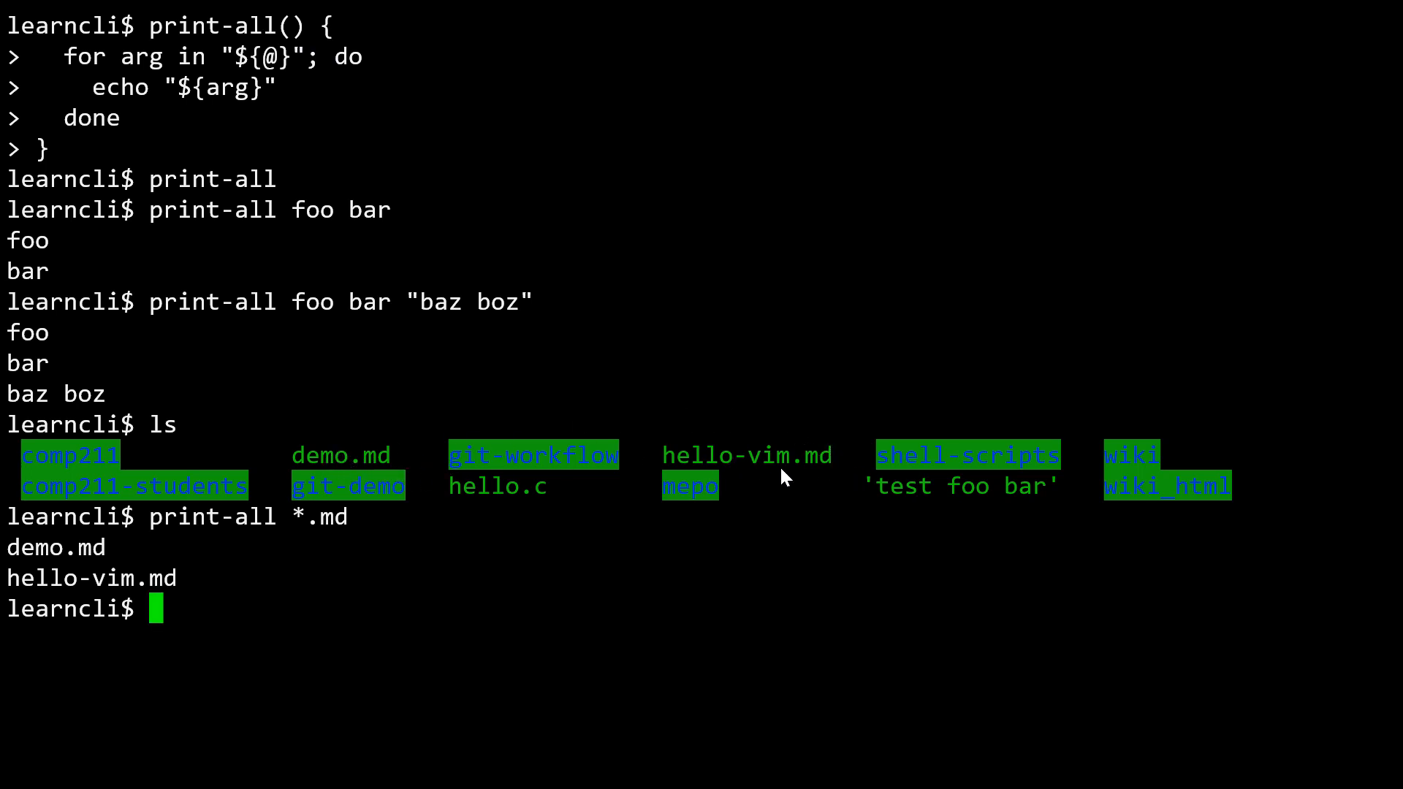
pyautogui.moveTo(298, 625)
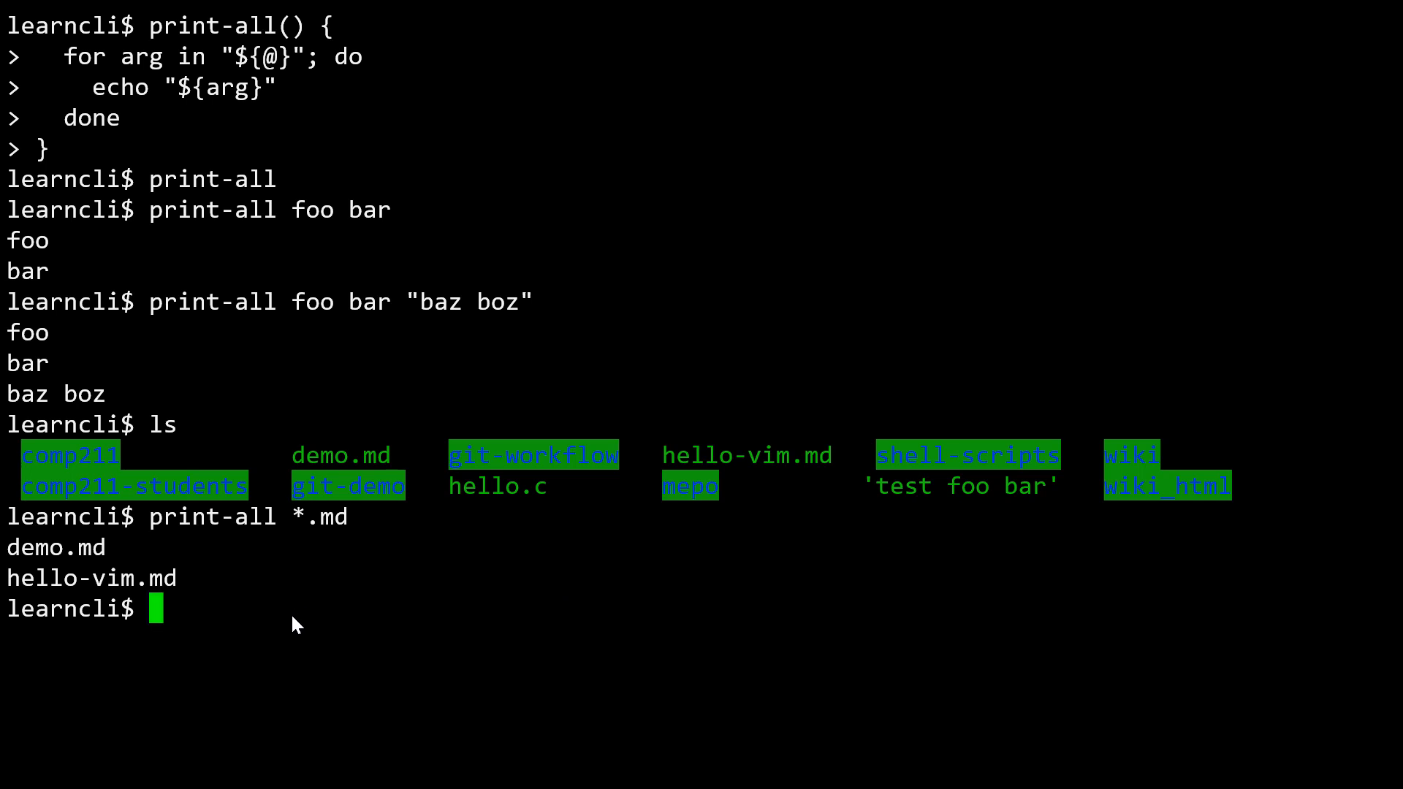
pyautogui.moveTo(288, 545)
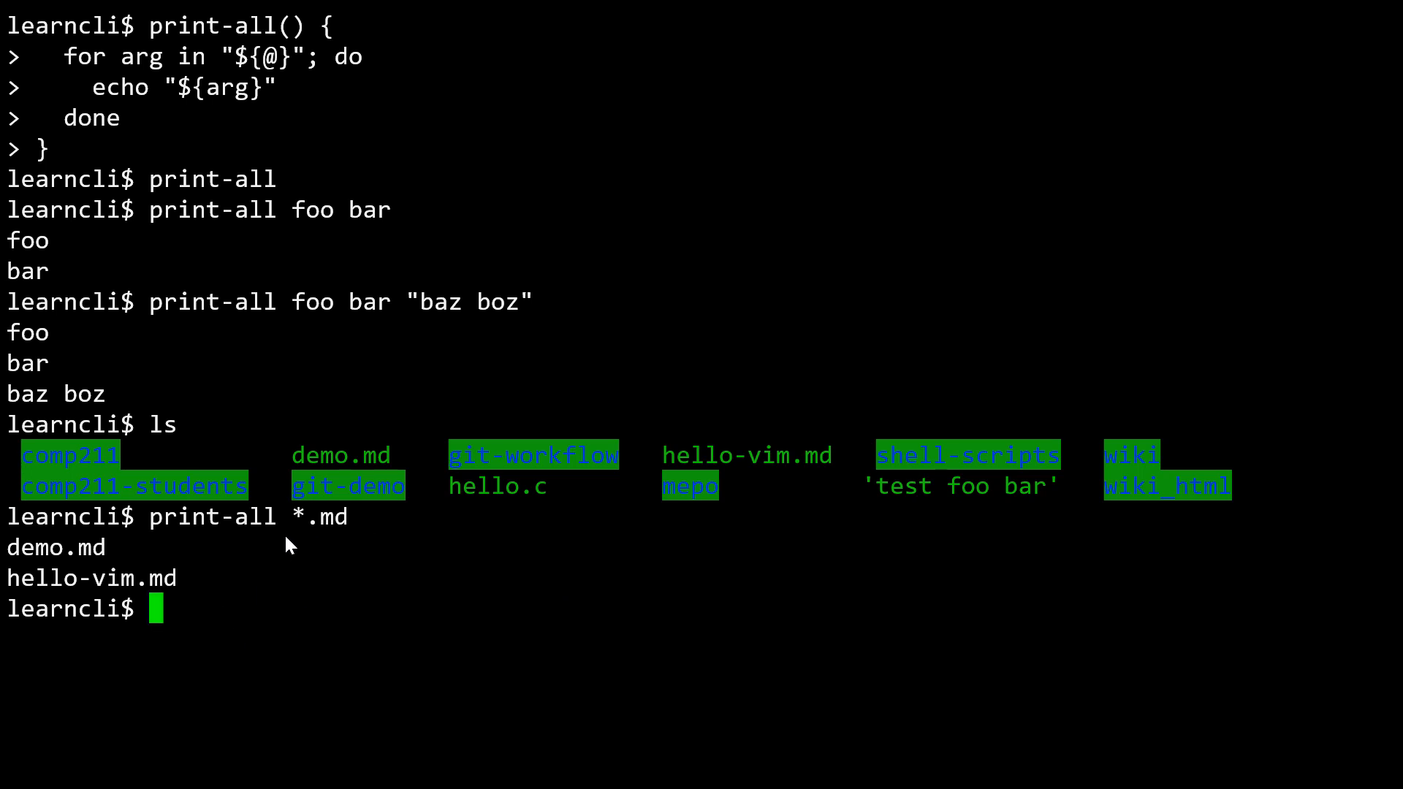
pyautogui.moveTo(190, 559)
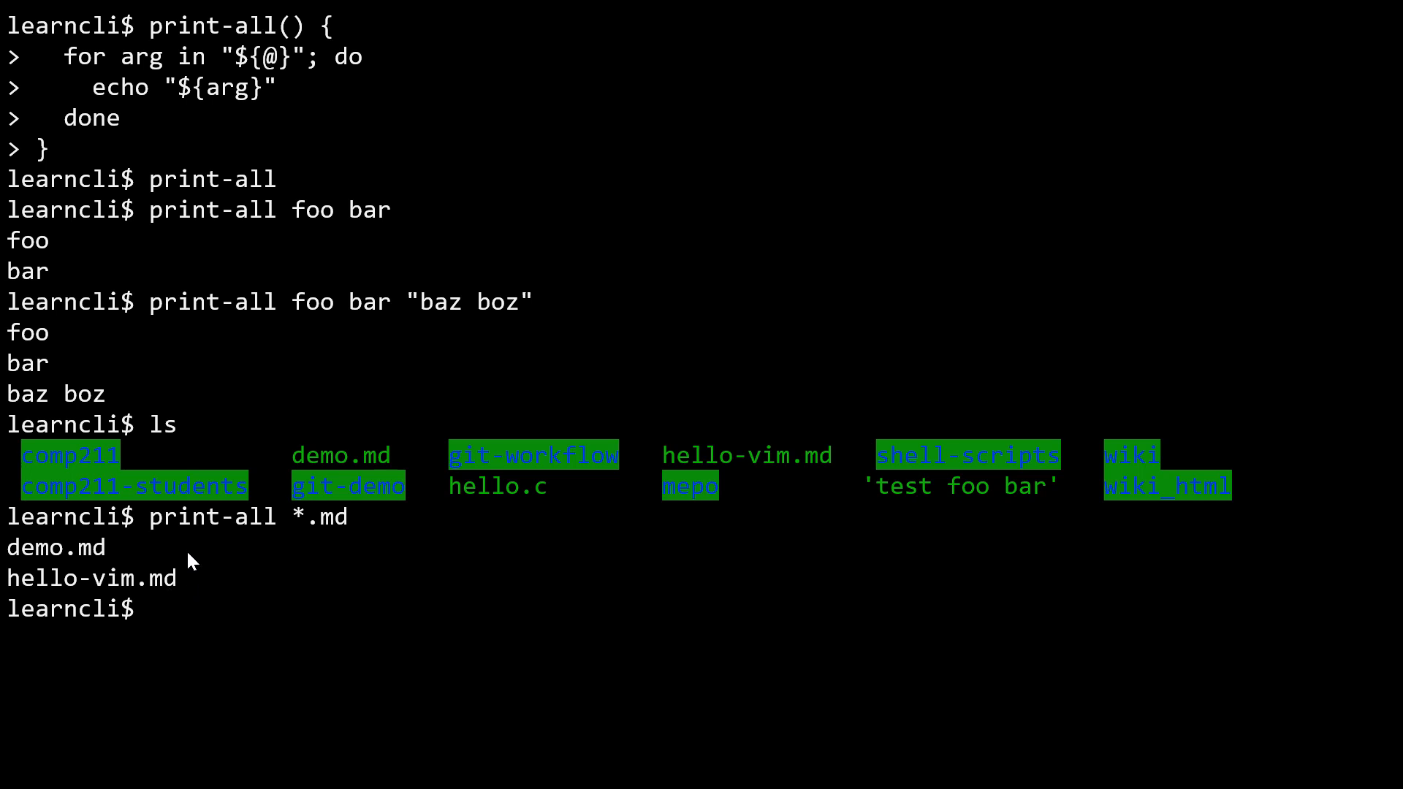
pyautogui.moveTo(149, 144)
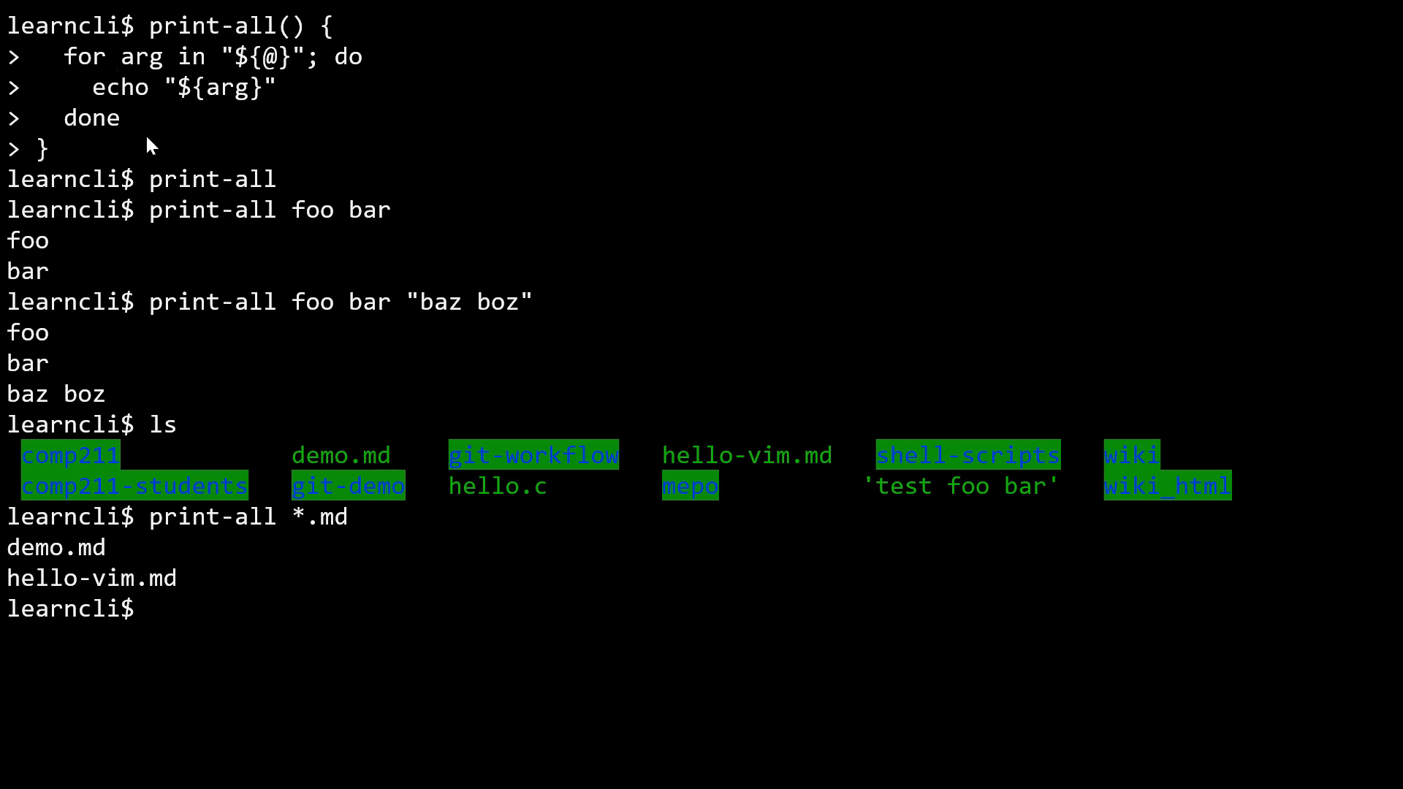
pyautogui.moveTo(231, 109)
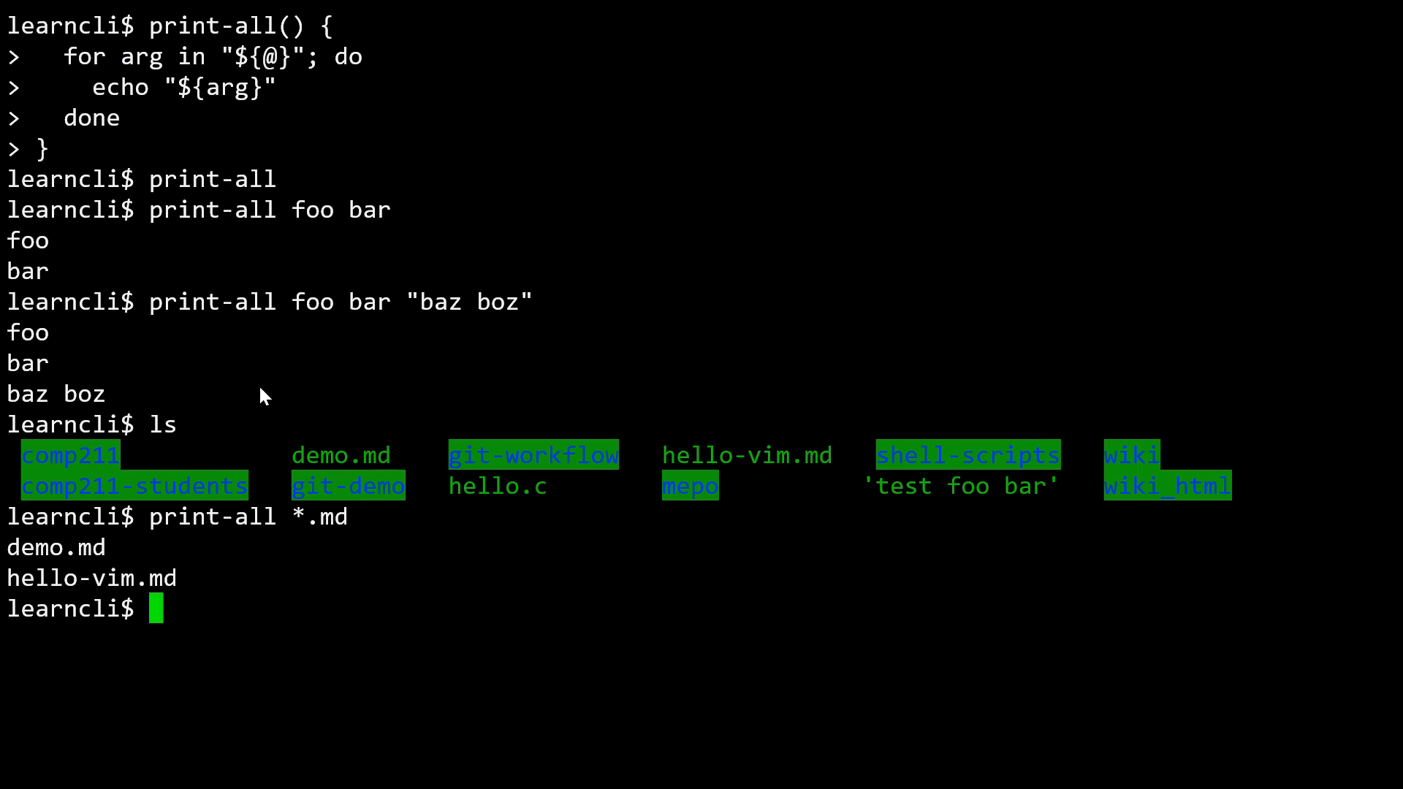
pyautogui.moveTo(223, 114)
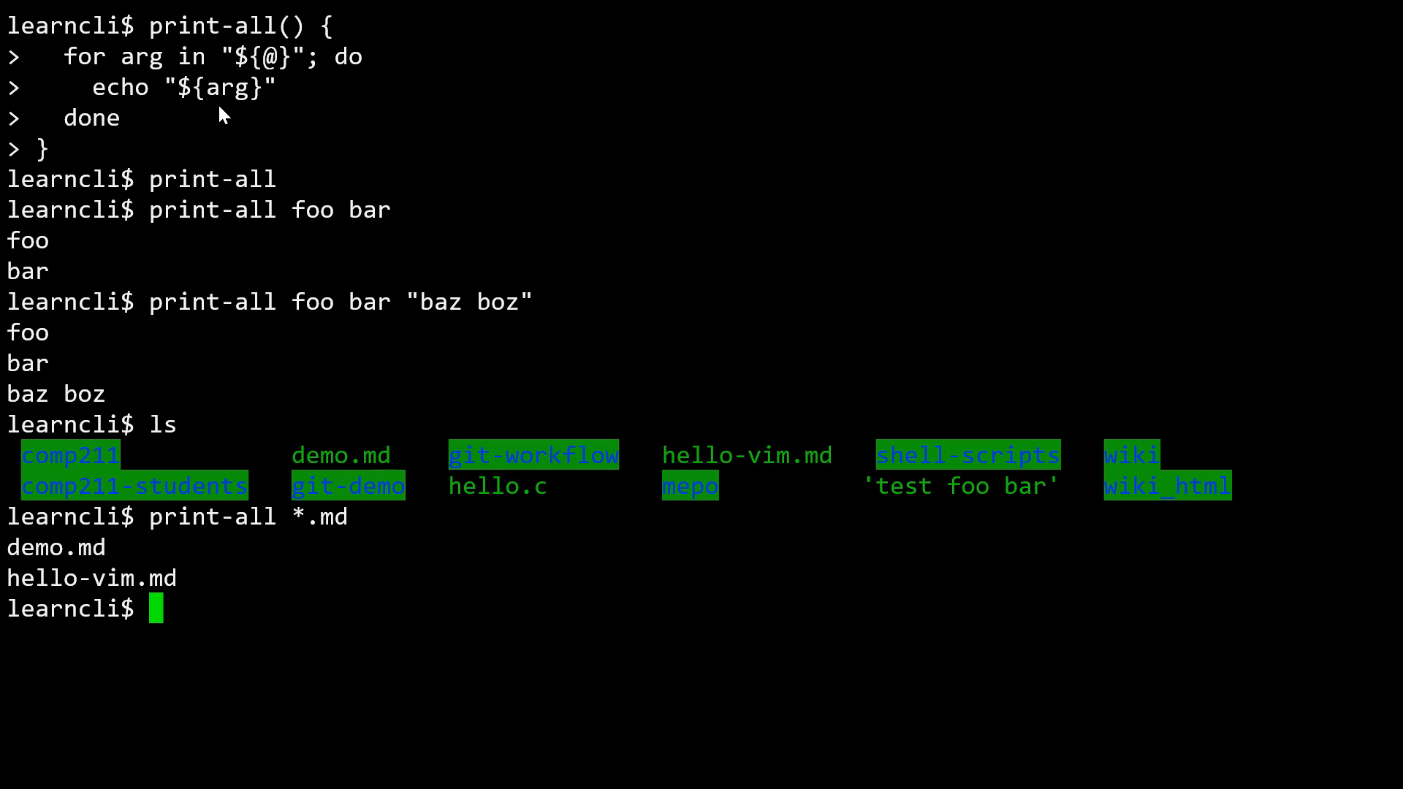
pyautogui.moveTo(340, 546)
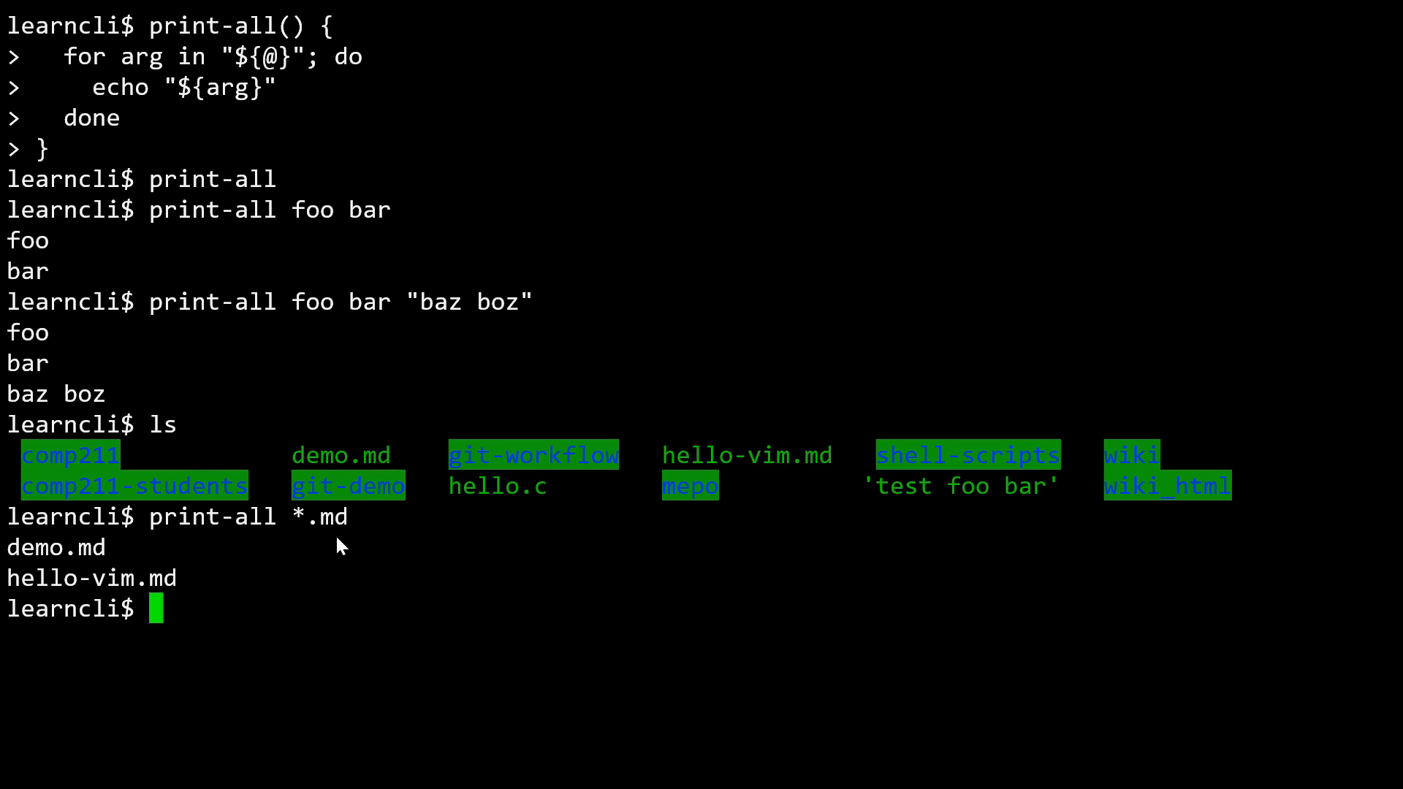
pyautogui.moveTo(363, 541)
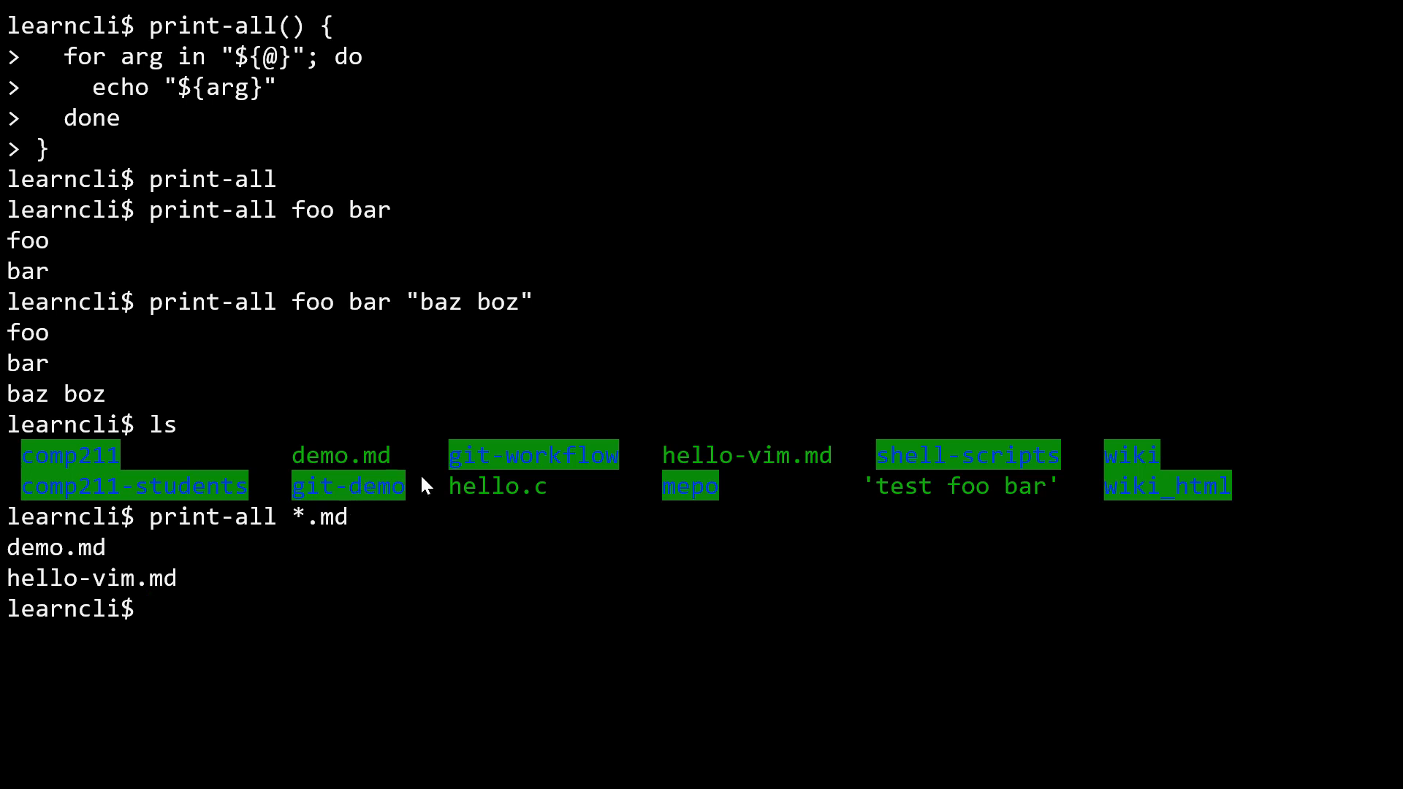
pyautogui.moveTo(298, 522)
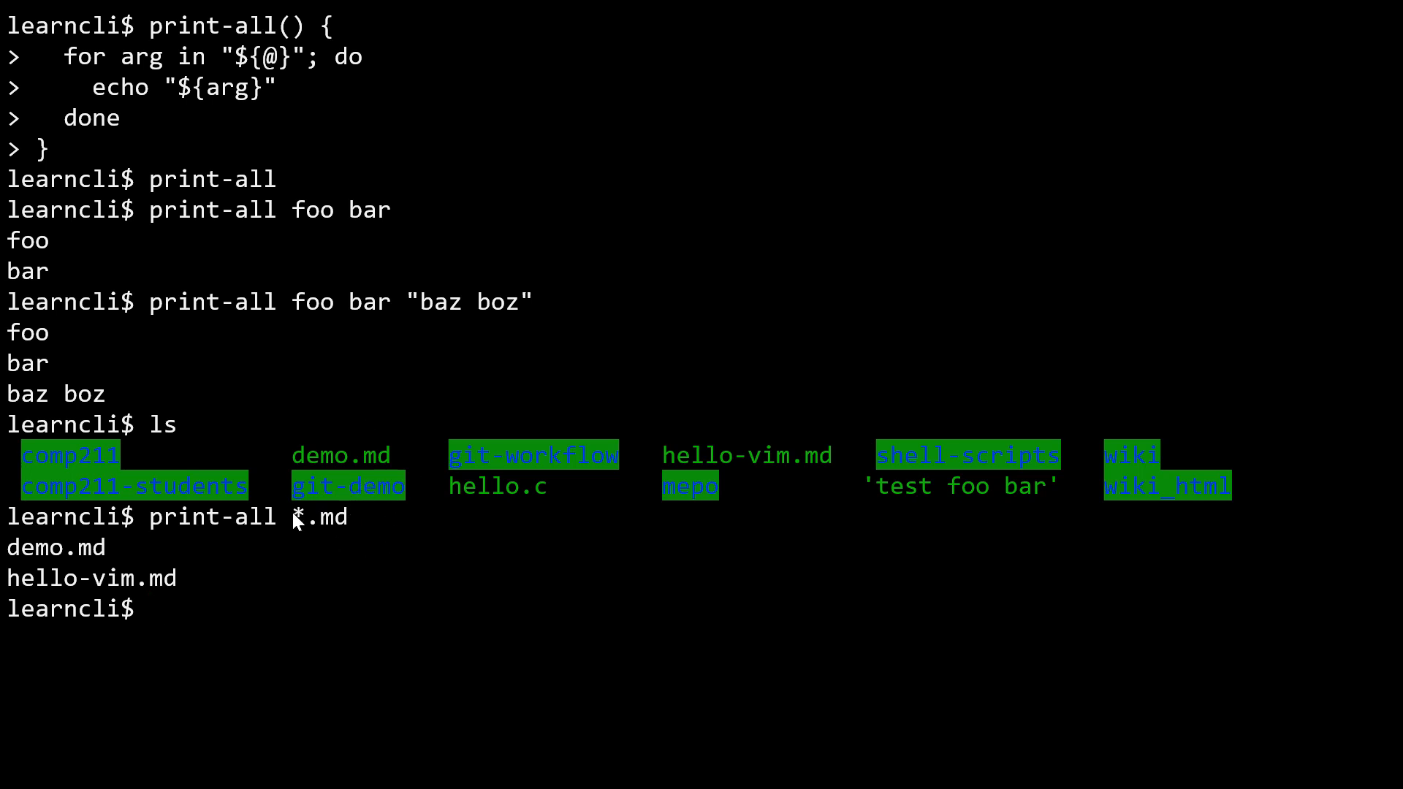
pyautogui.moveTo(573, 468)
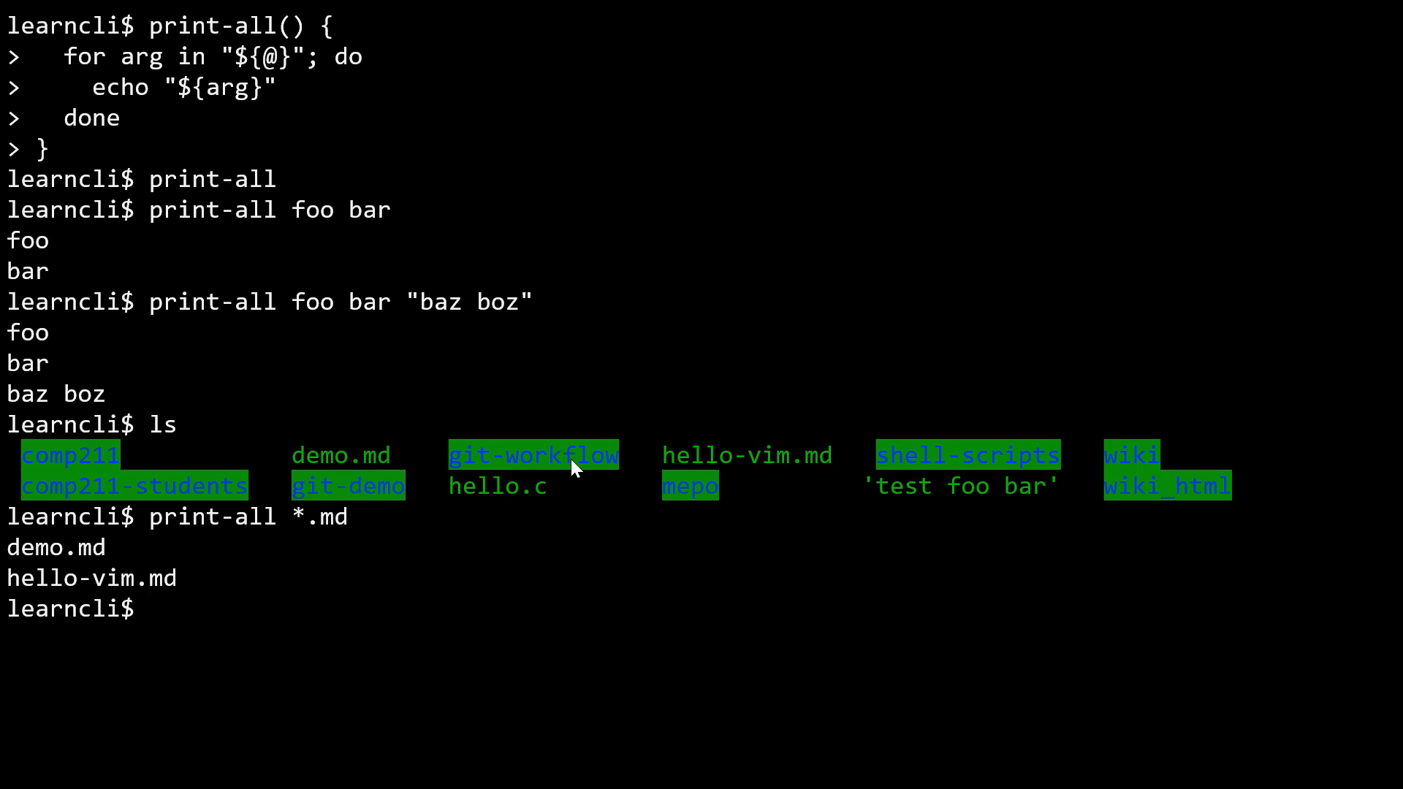
pyautogui.moveTo(256, 405)
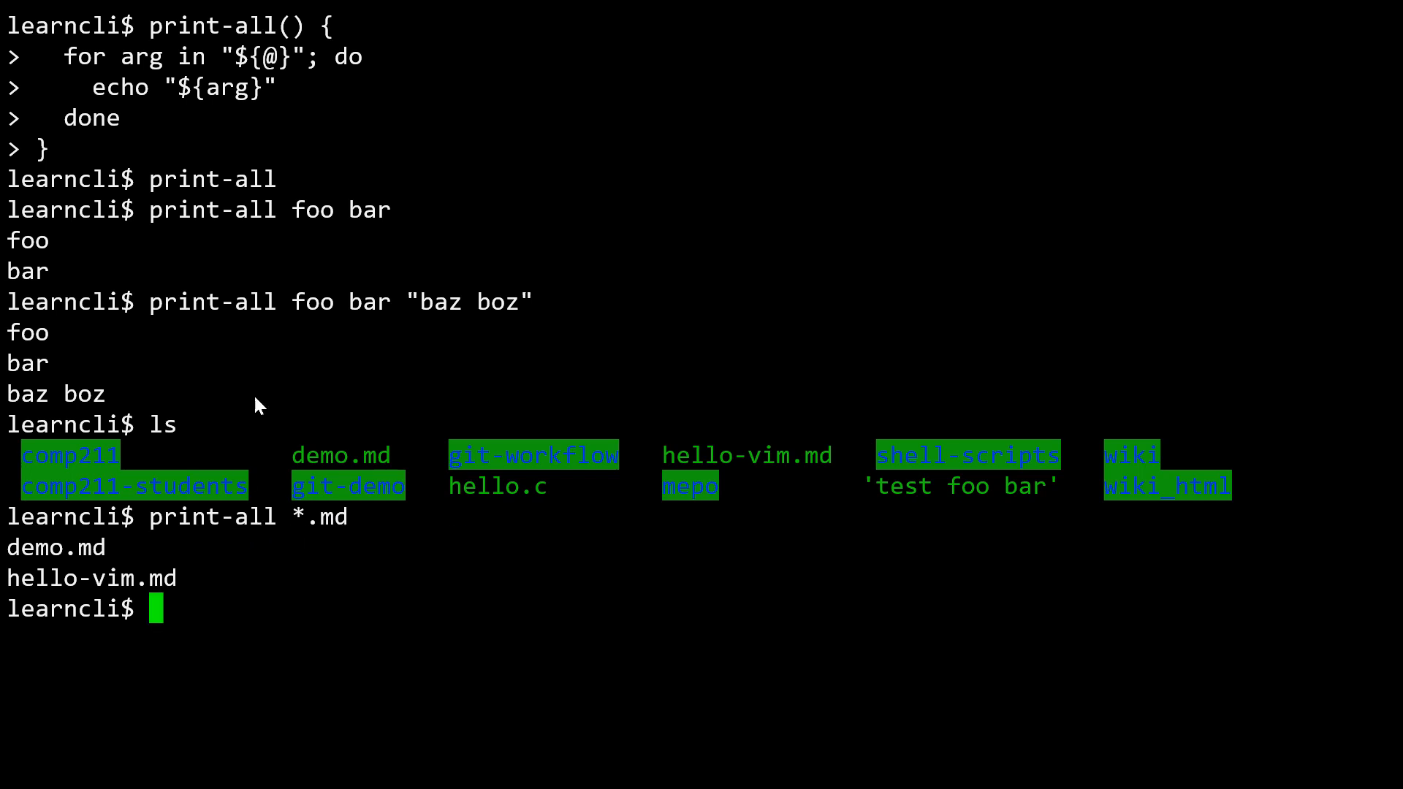
pyautogui.moveTo(204, 132)
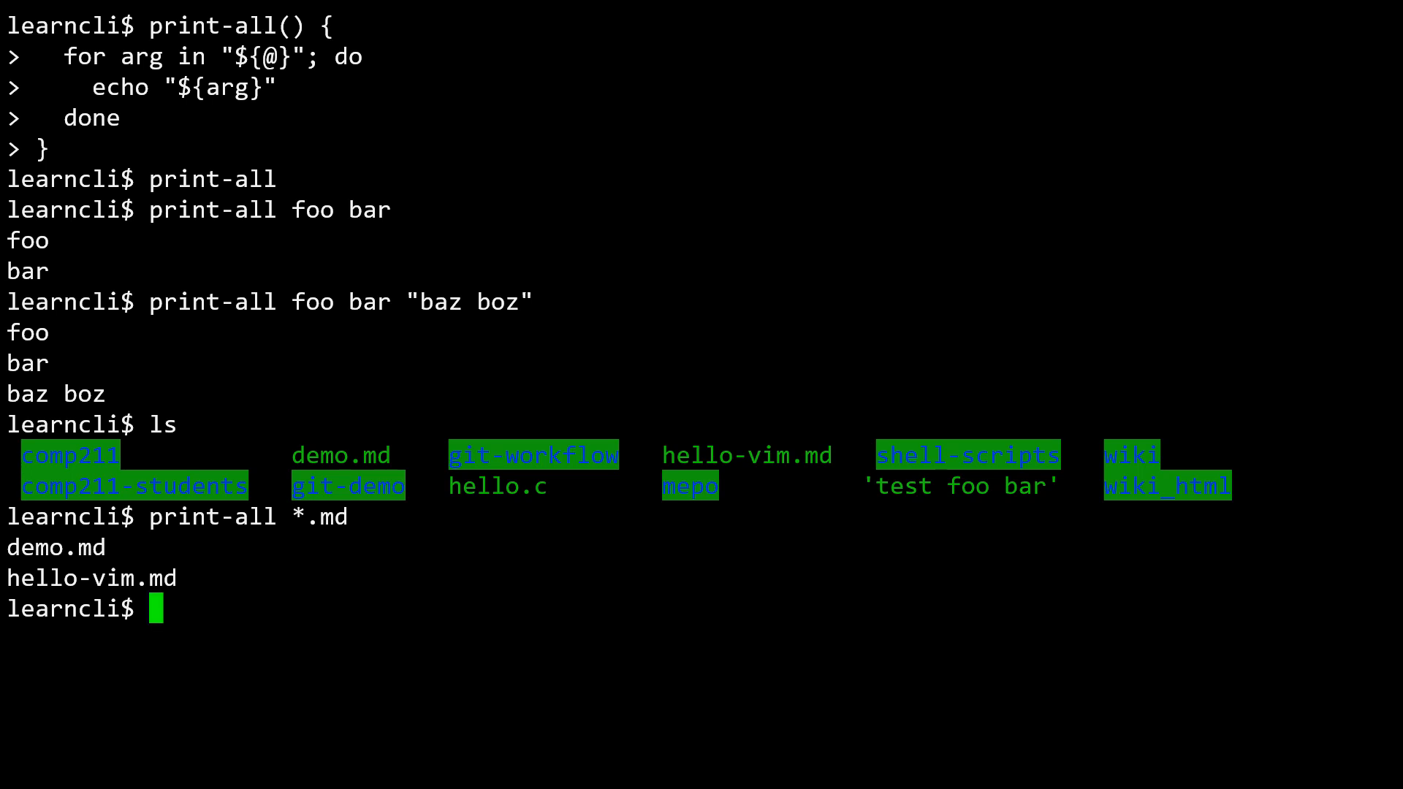
pyautogui.moveTo(223, 76)
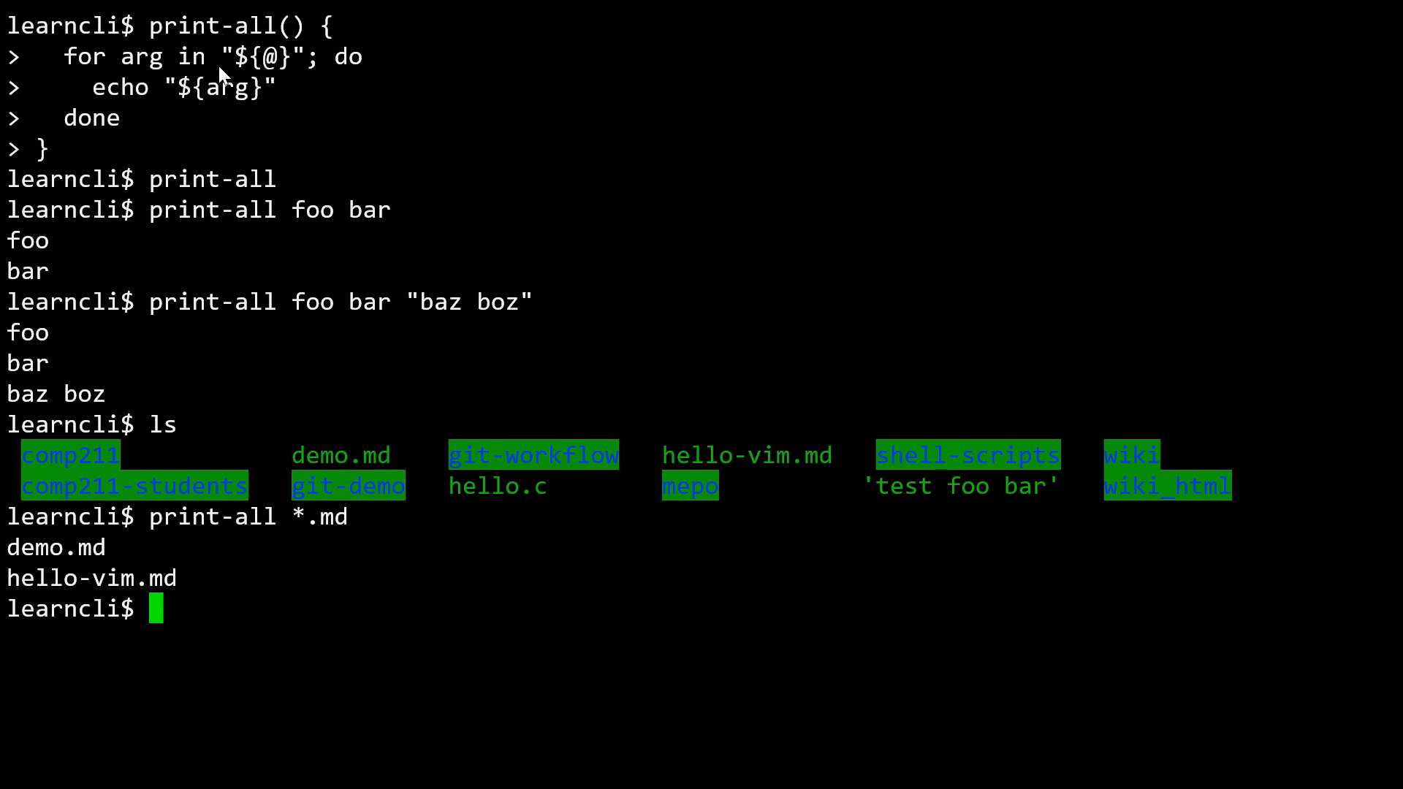
pyautogui.moveTo(268, 101)
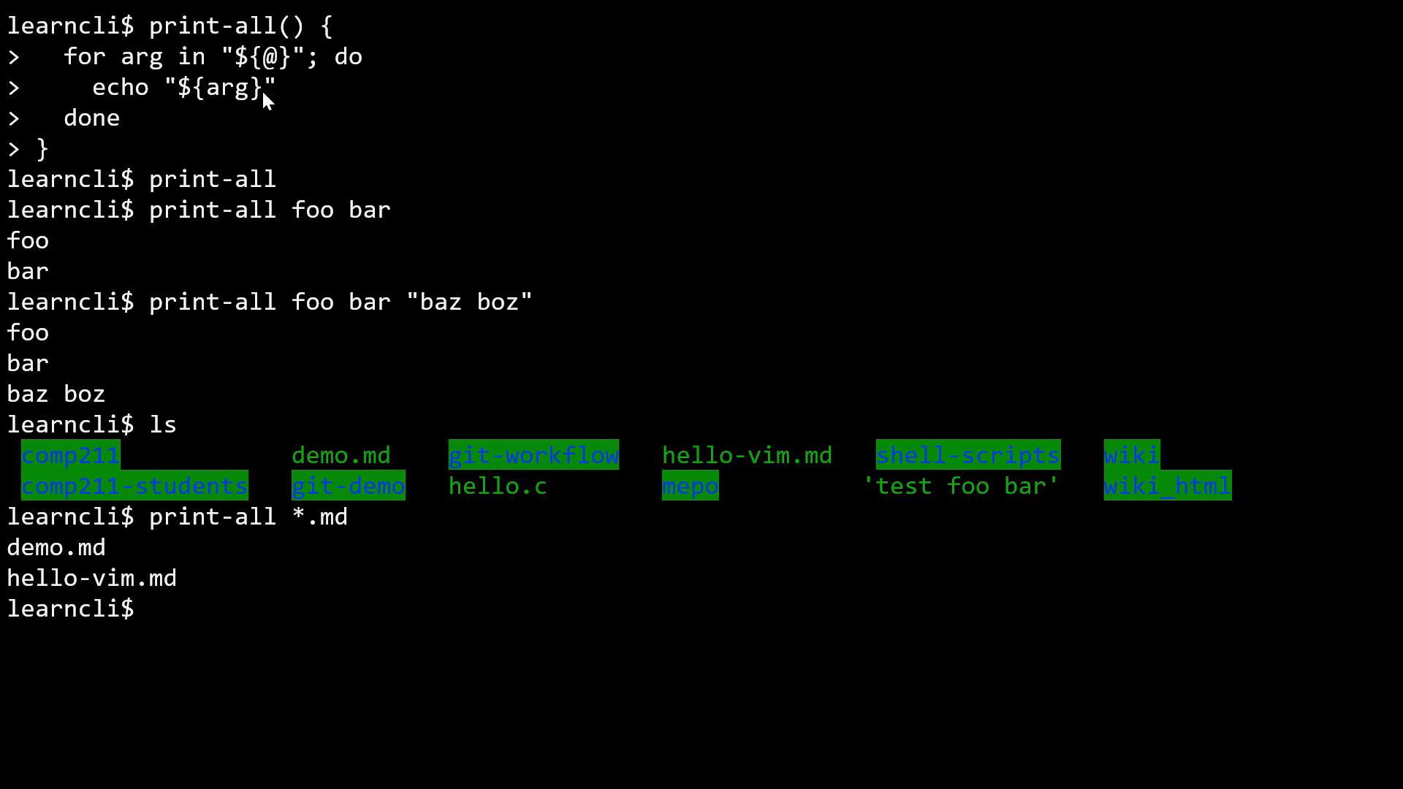